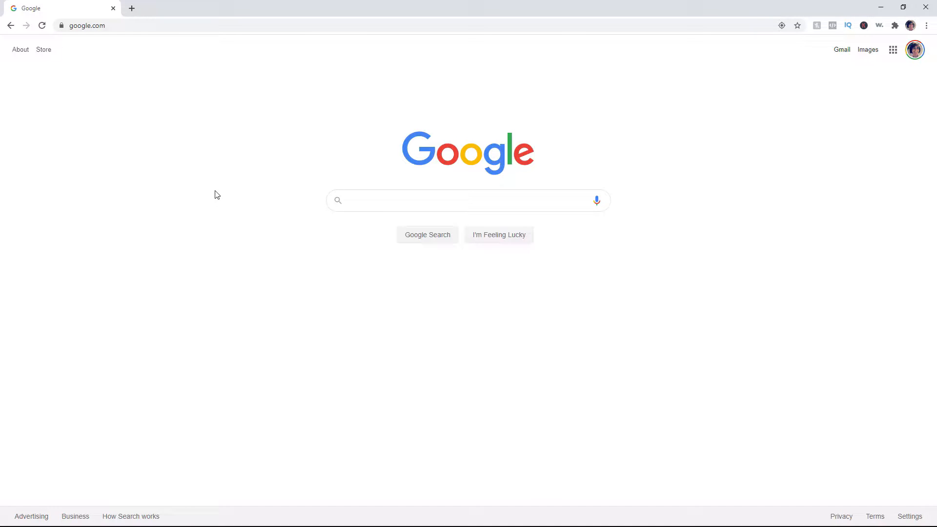
Step: Go to avid.com and open the Pro Tools product pages from the sidebar
click(468, 200)
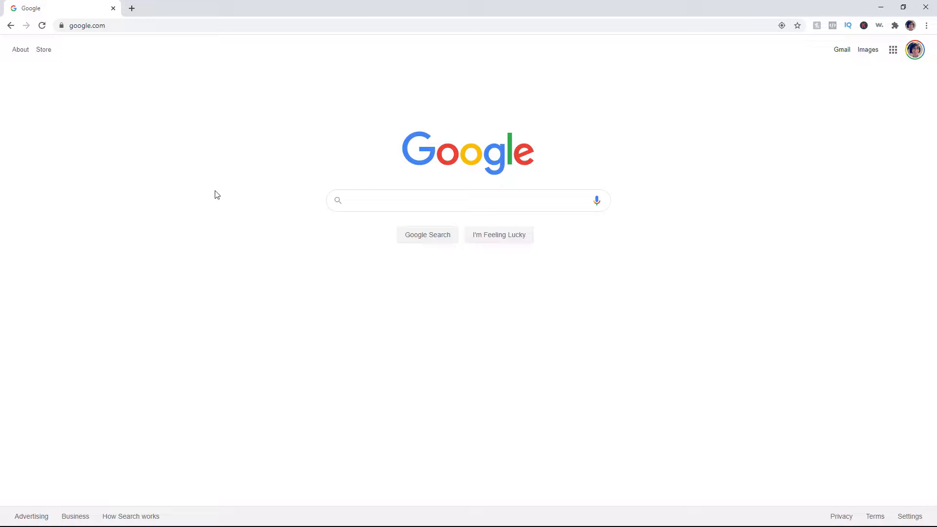
click(468, 200)
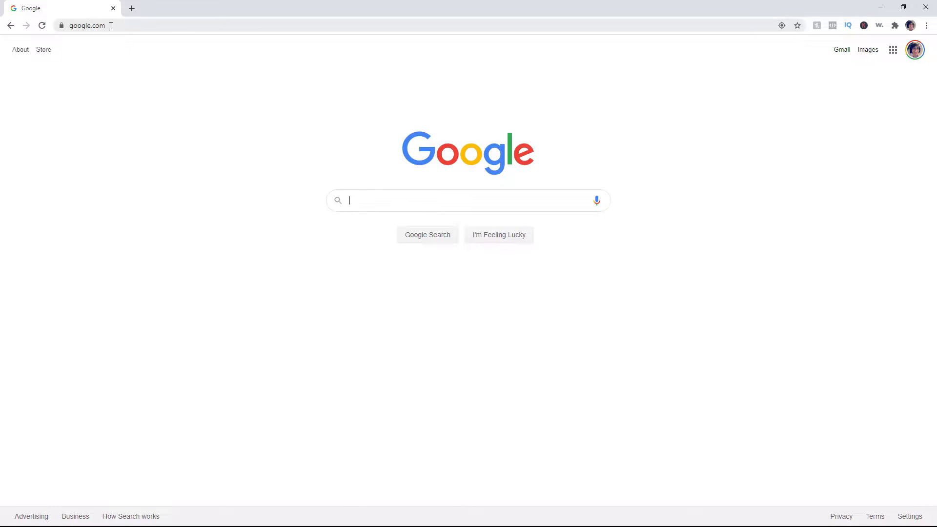
text(avid.com/#Audio)
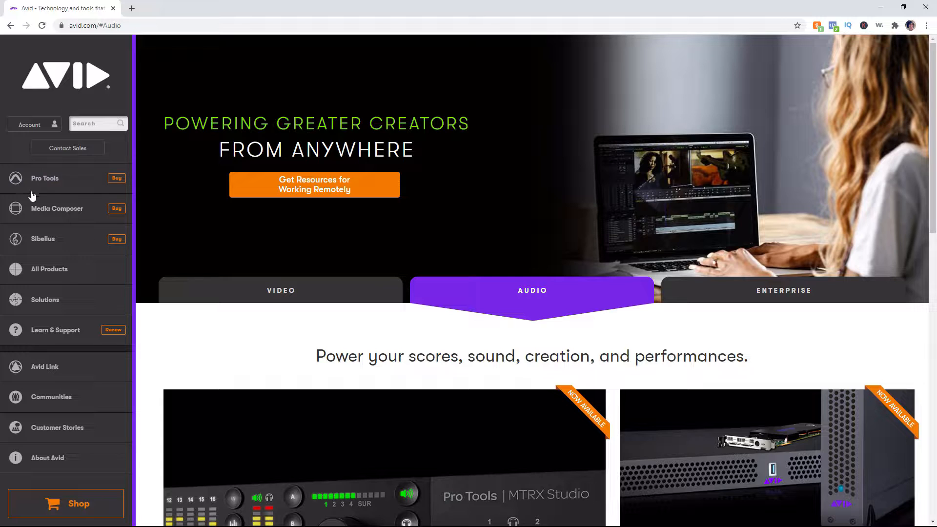
click(43, 177)
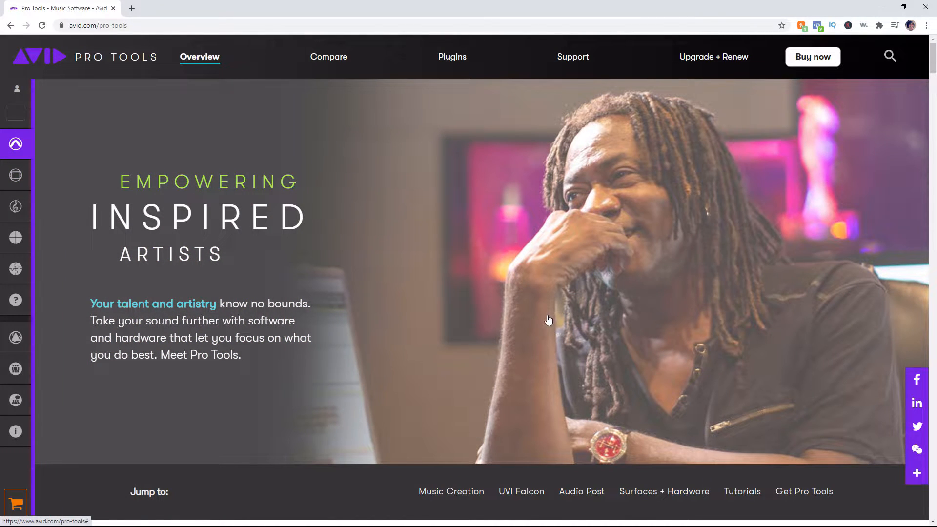
Step: Open the Pro Tools Learn + Support page and scroll down to its Resources section
click(571, 56)
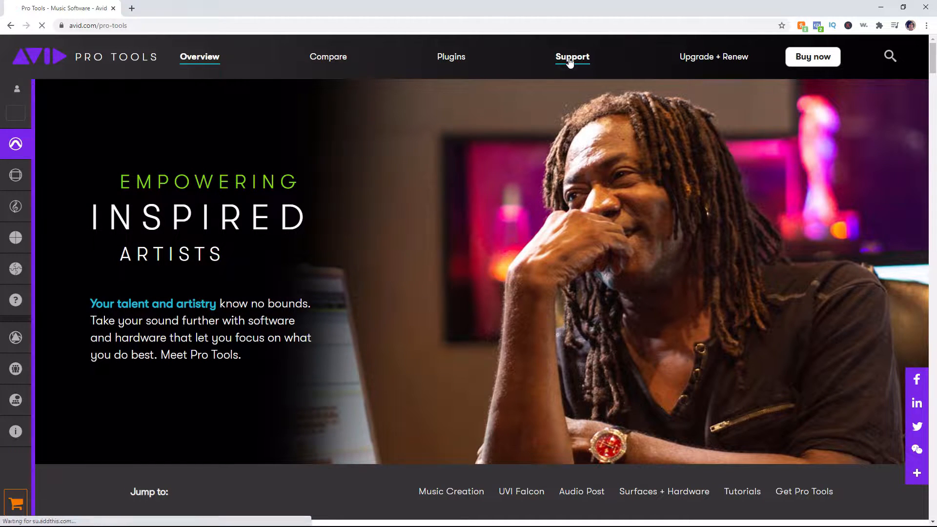
click(571, 57)
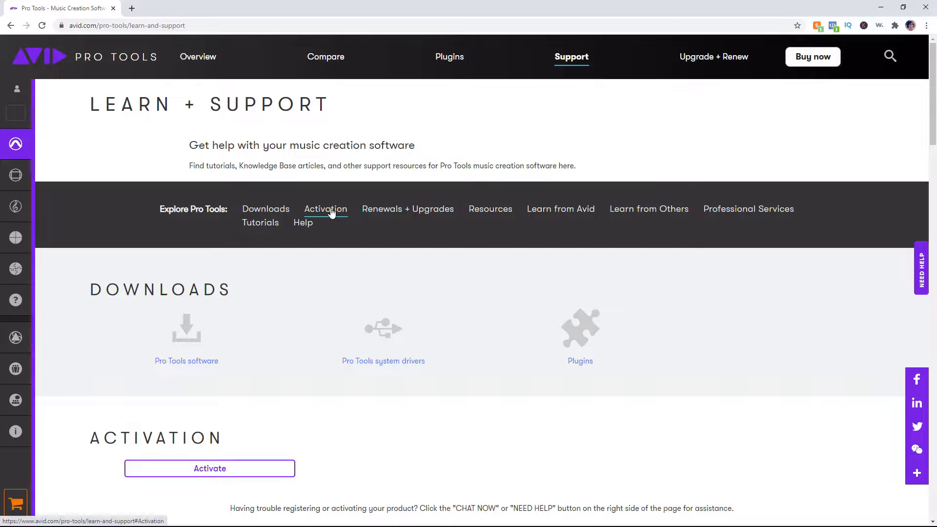
scroll(down, 3)
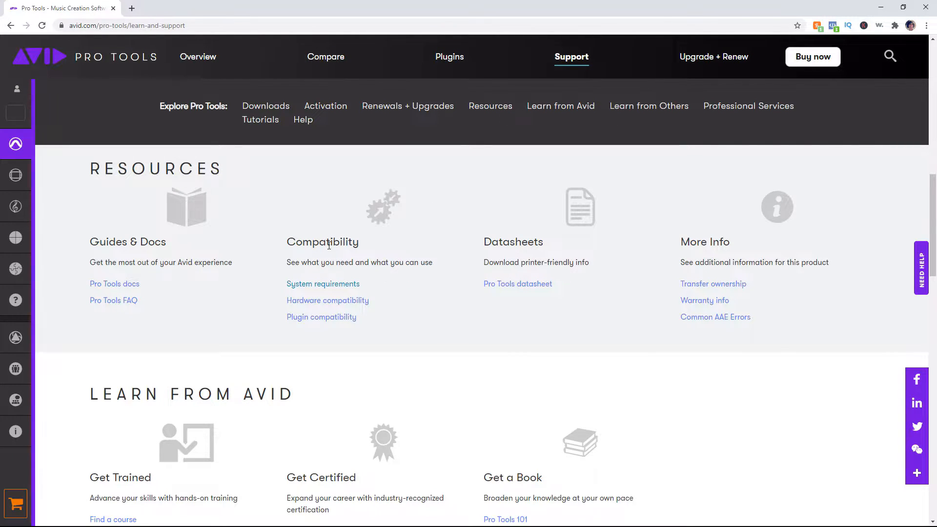
mouse_move(323, 287)
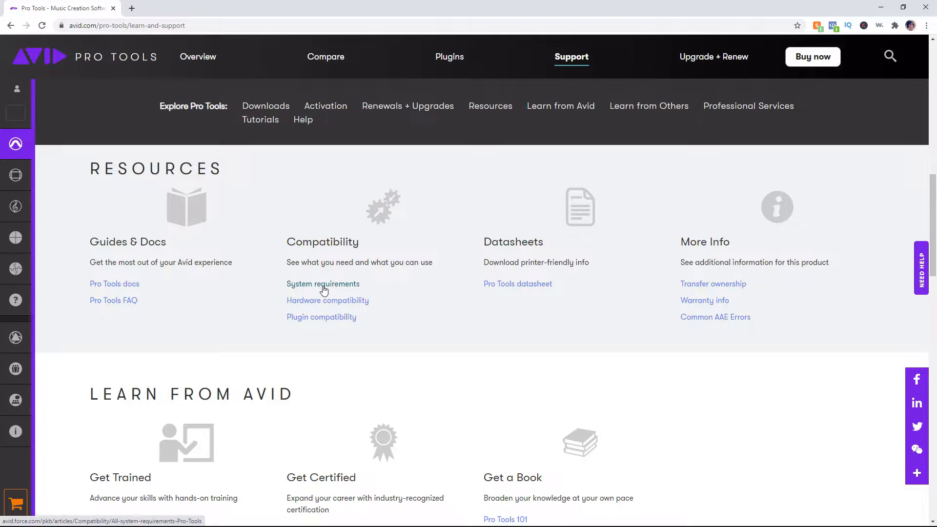
Step: Open the current Pro Tools System Requirements article in the Avid Knowledge Base
click(323, 284)
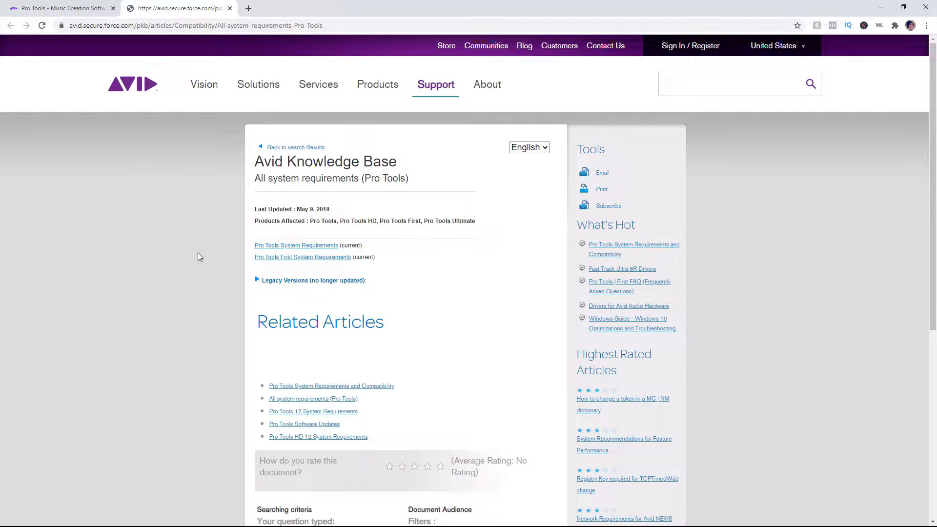
mouse_move(296, 245)
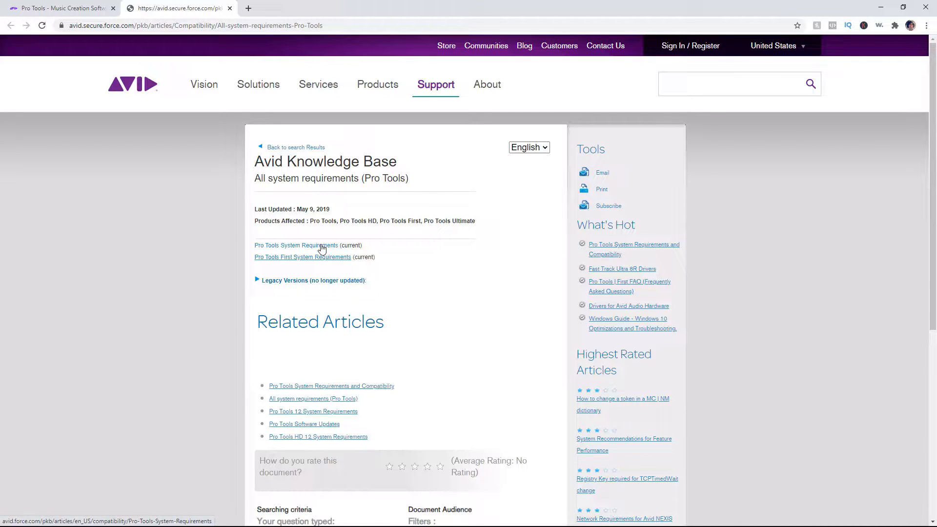
mouse_move(331, 259)
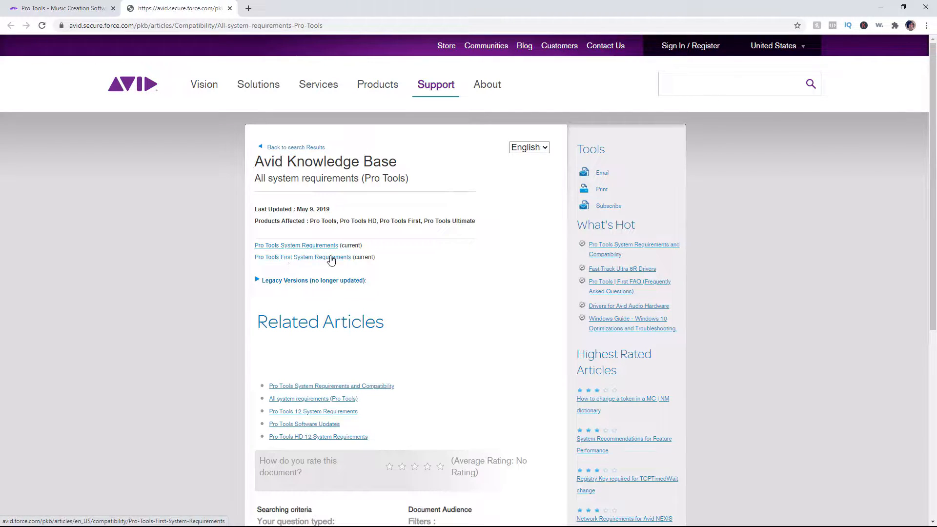
click(295, 245)
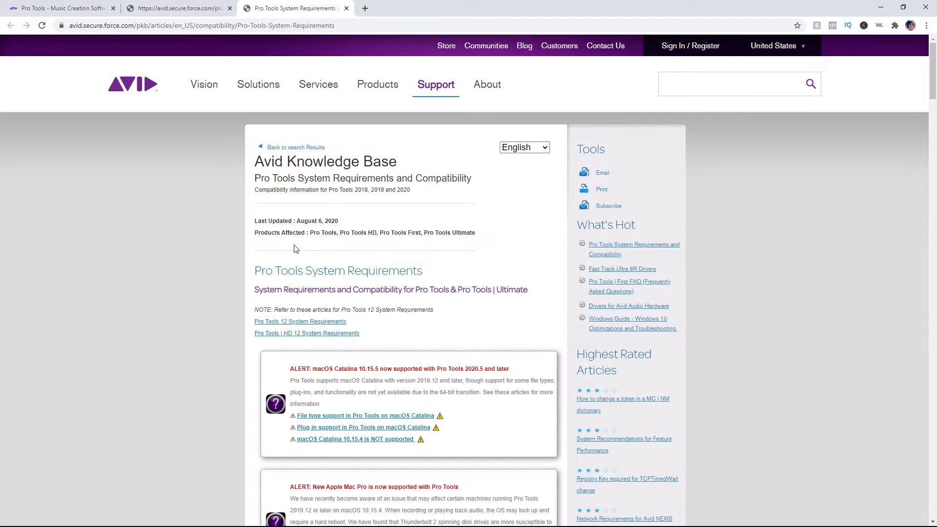
scroll(down, 3)
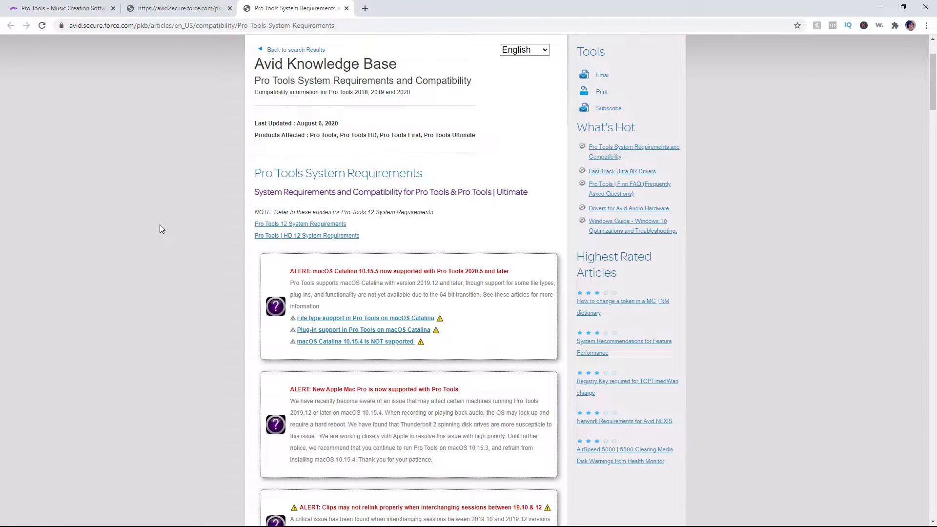
scroll(down, 3)
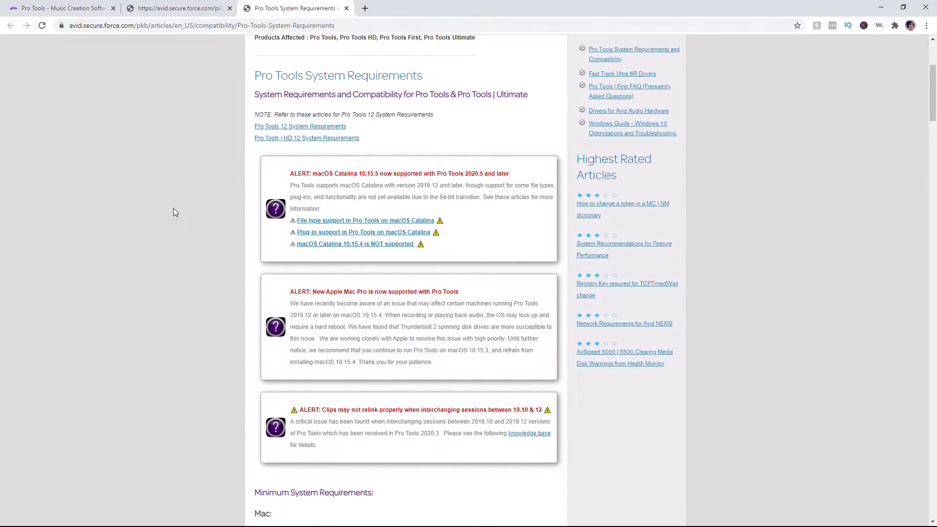
mouse_move(344, 196)
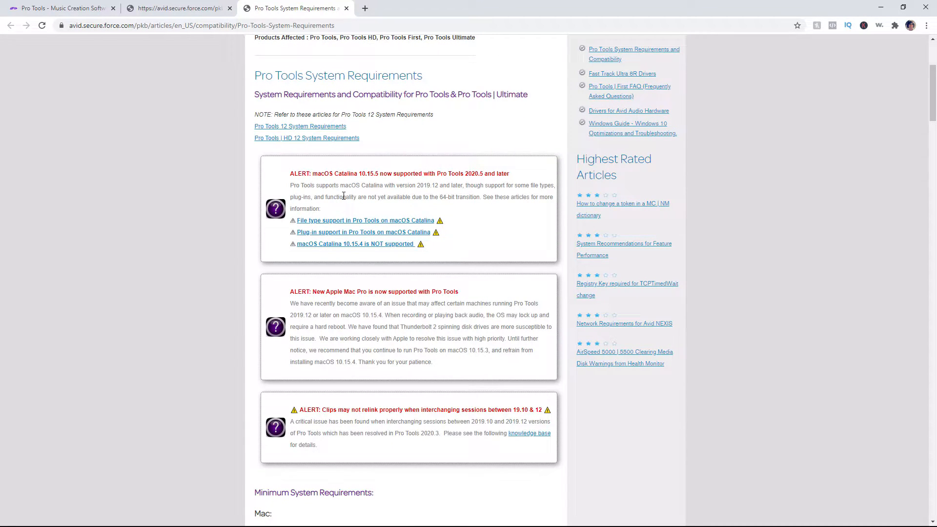
Step: Scroll past the Mac and Windows minimums to the Supported Apple Computers section
scroll(down, 3)
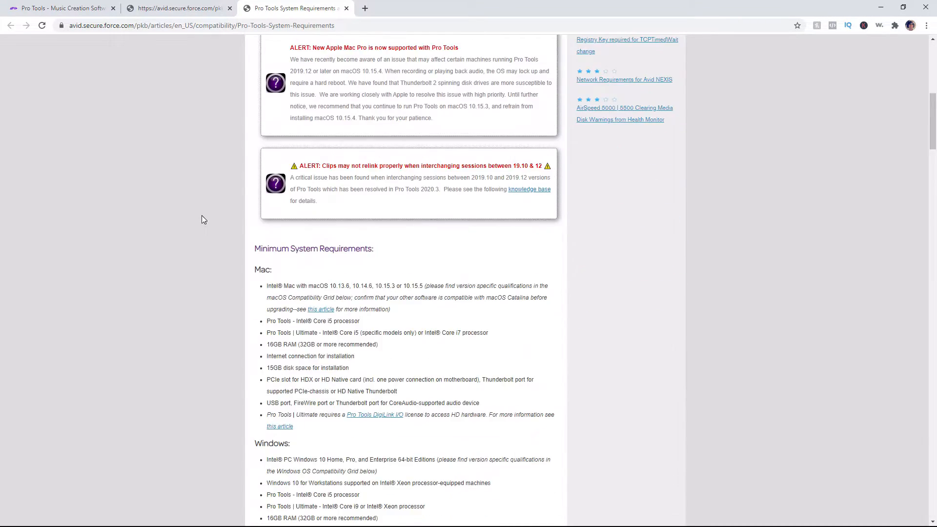
scroll(down, 3)
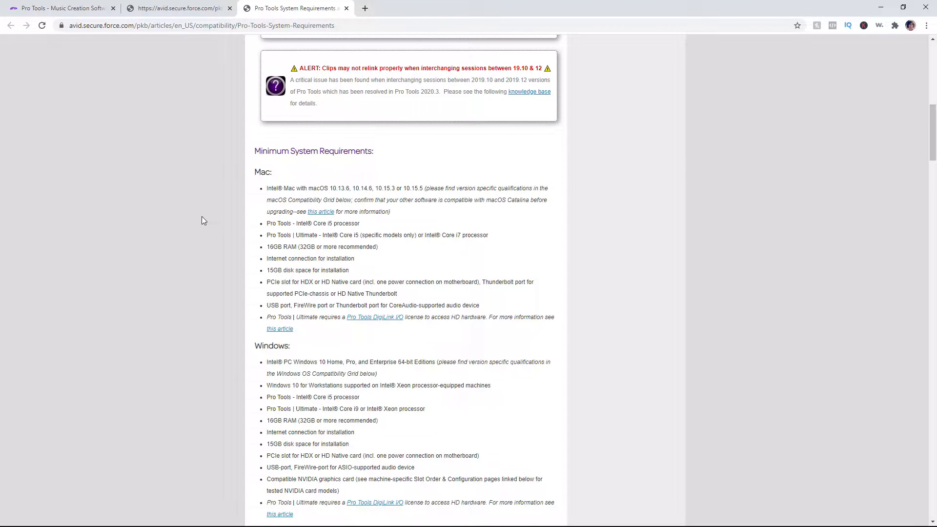
scroll(down, 3)
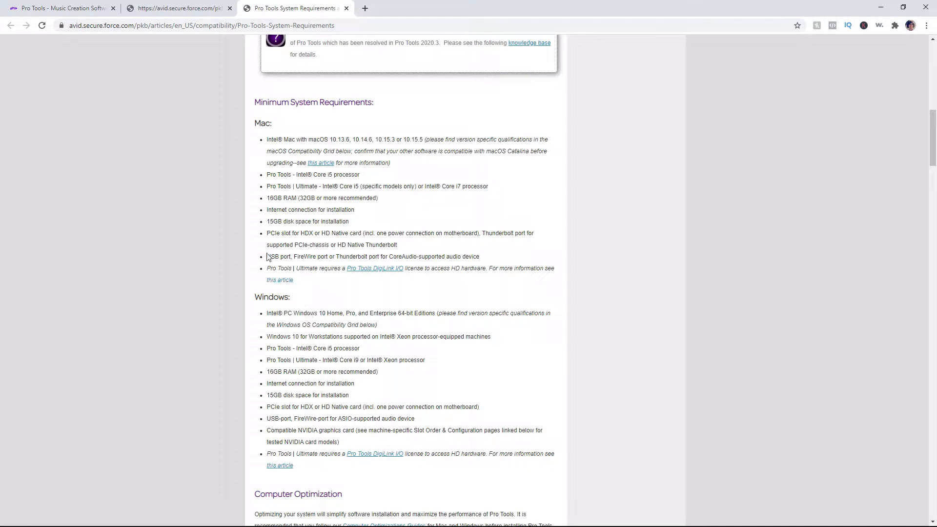
mouse_move(299, 428)
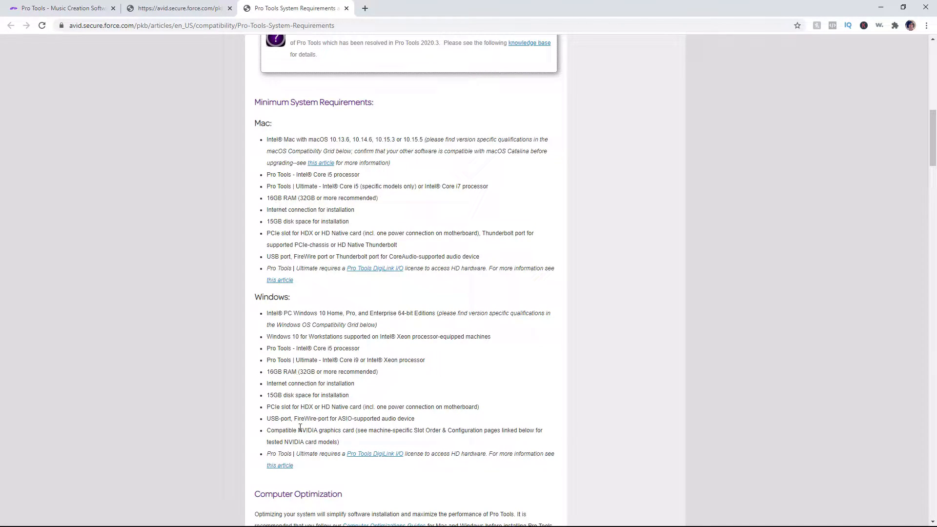
mouse_move(321, 374)
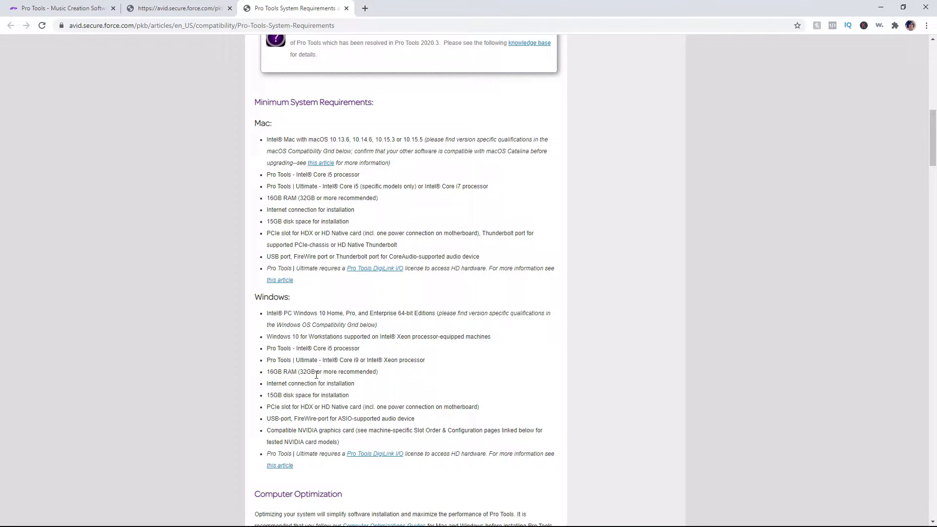
mouse_move(404, 345)
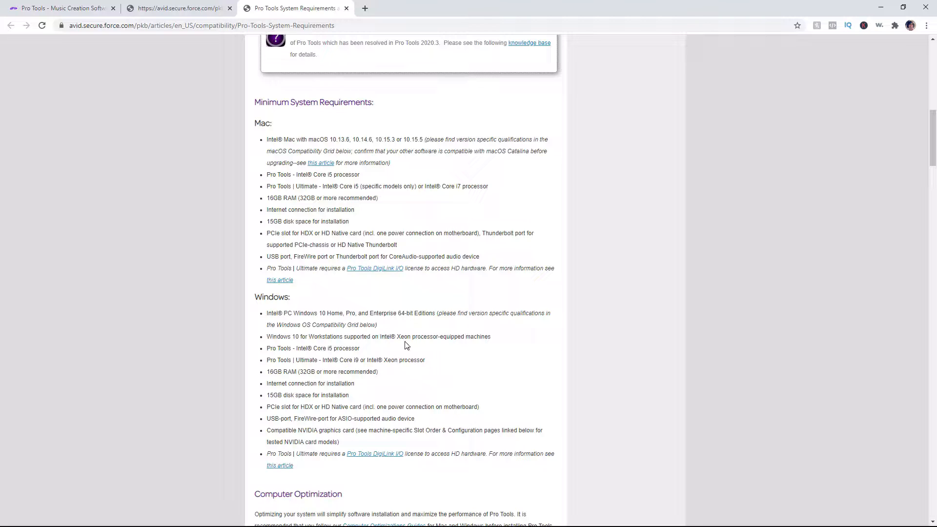
mouse_move(389, 398)
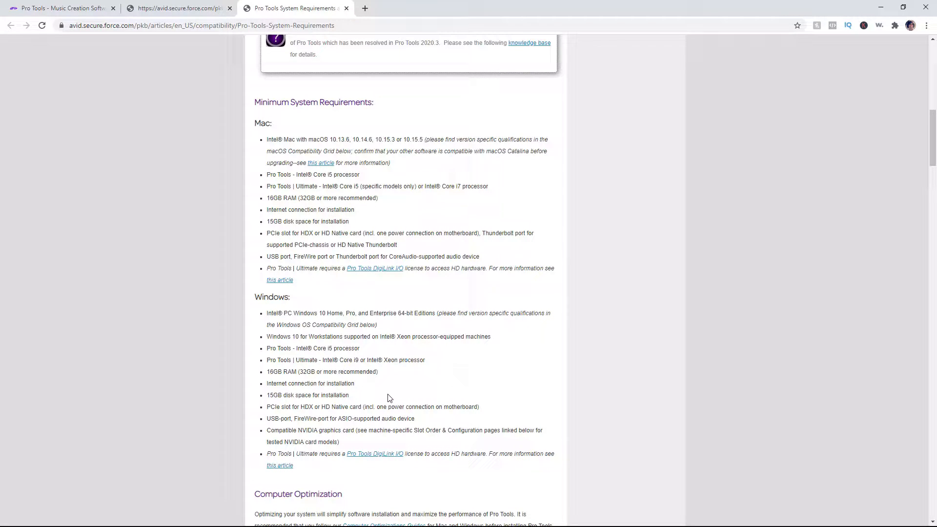
mouse_move(404, 361)
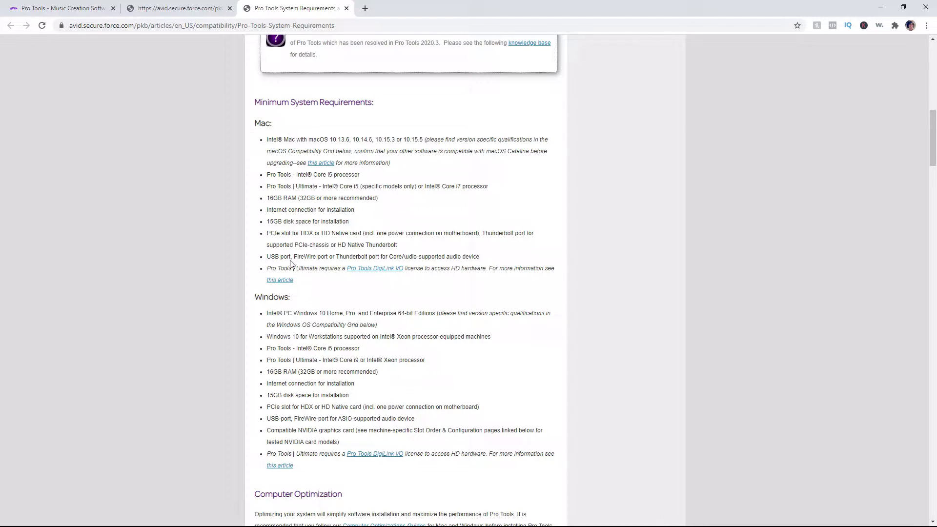
mouse_move(337, 441)
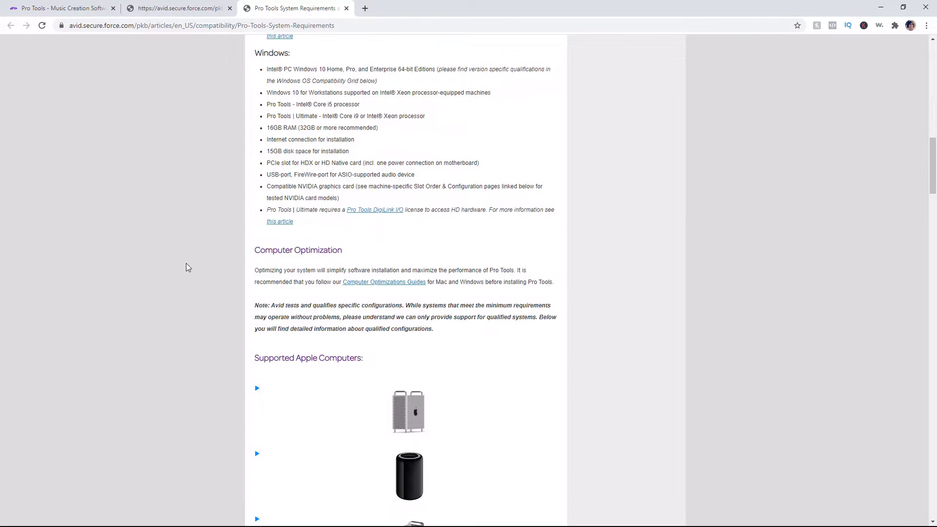
scroll(down, 3)
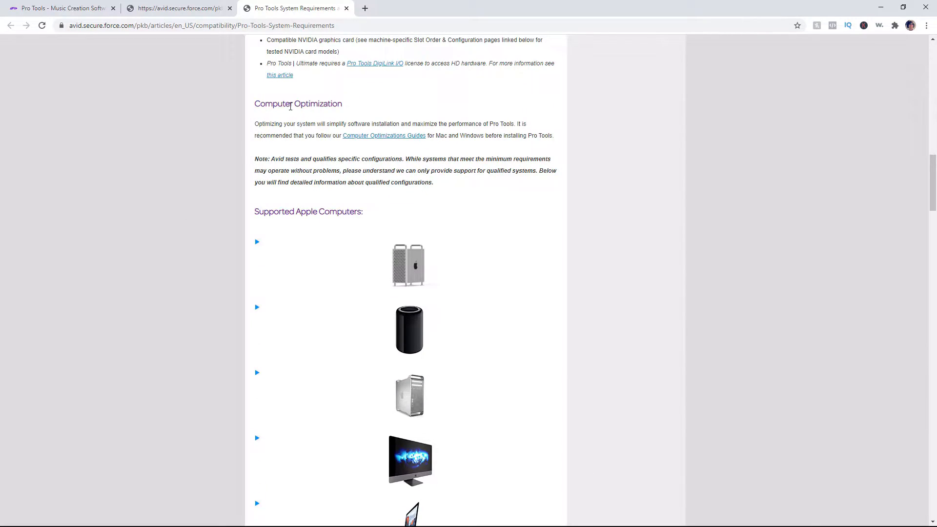
mouse_move(338, 167)
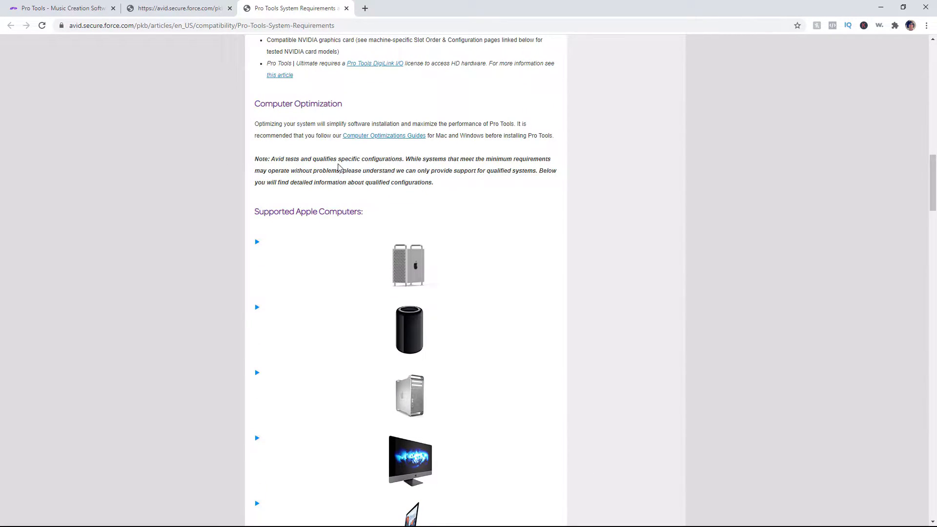
mouse_move(185, 175)
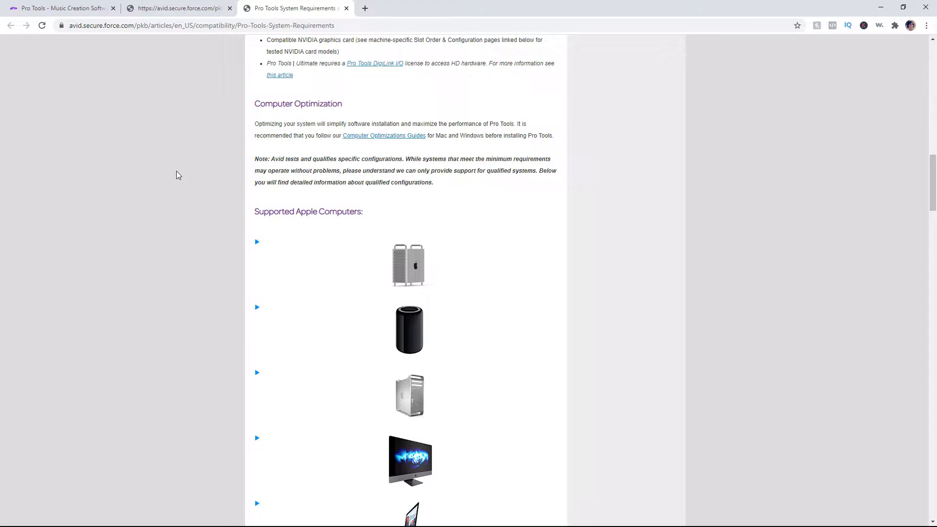
mouse_move(185, 168)
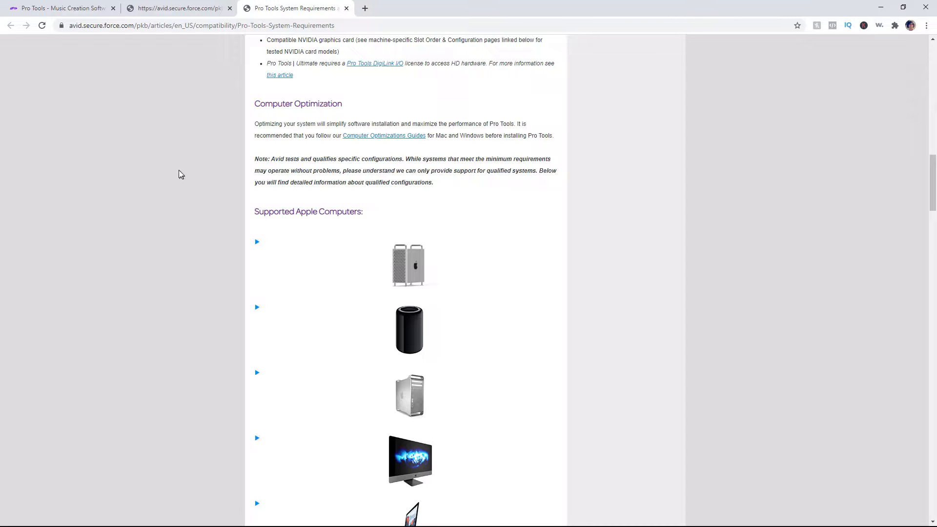
mouse_move(201, 160)
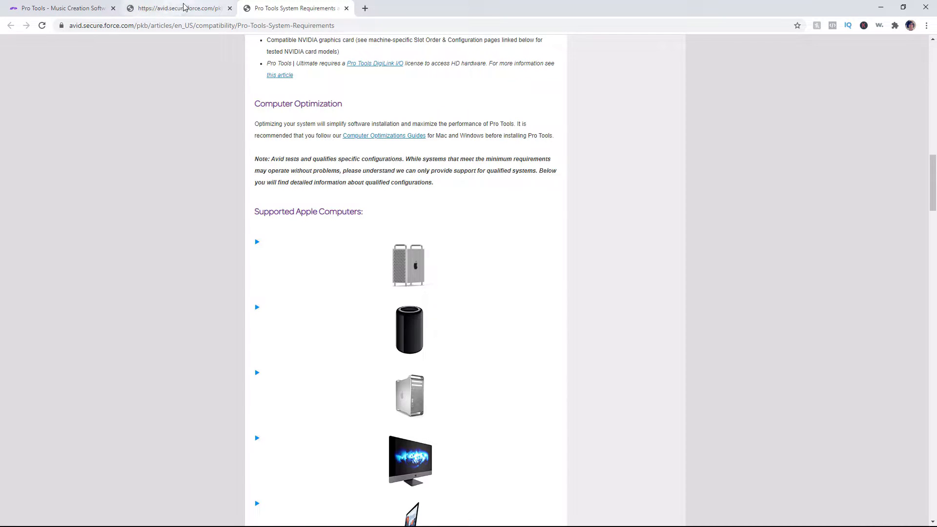
Step: From the avid.com tab open Buy for Pro Tools and choose standard Pro Tools starting at $29.99 USD
click(60, 7)
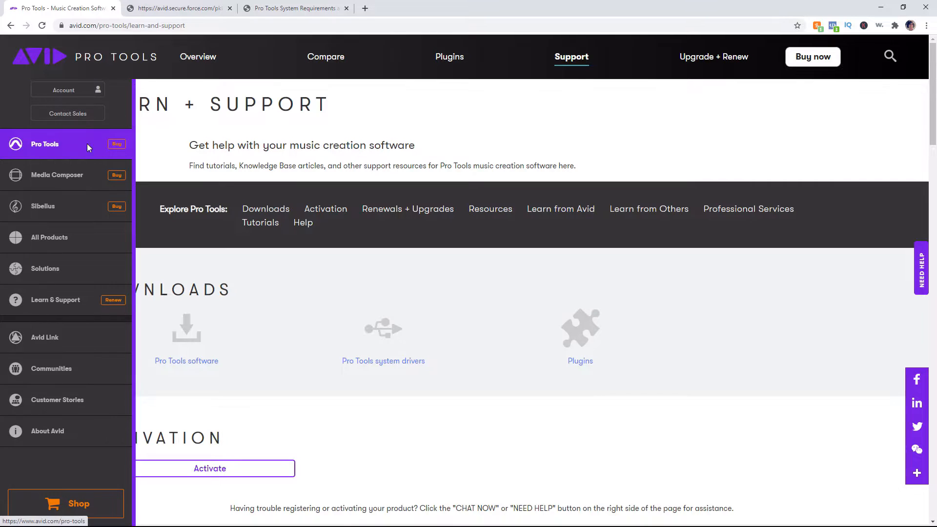
click(116, 144)
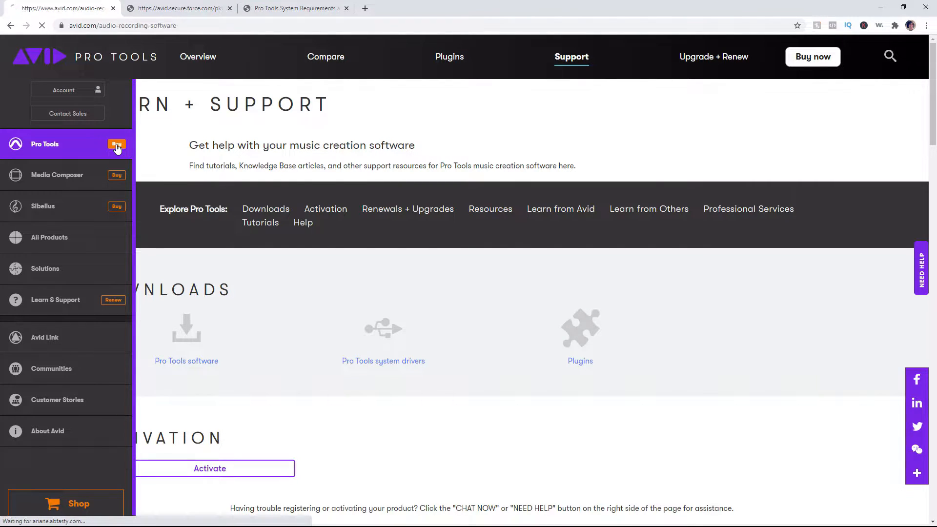
click(117, 145)
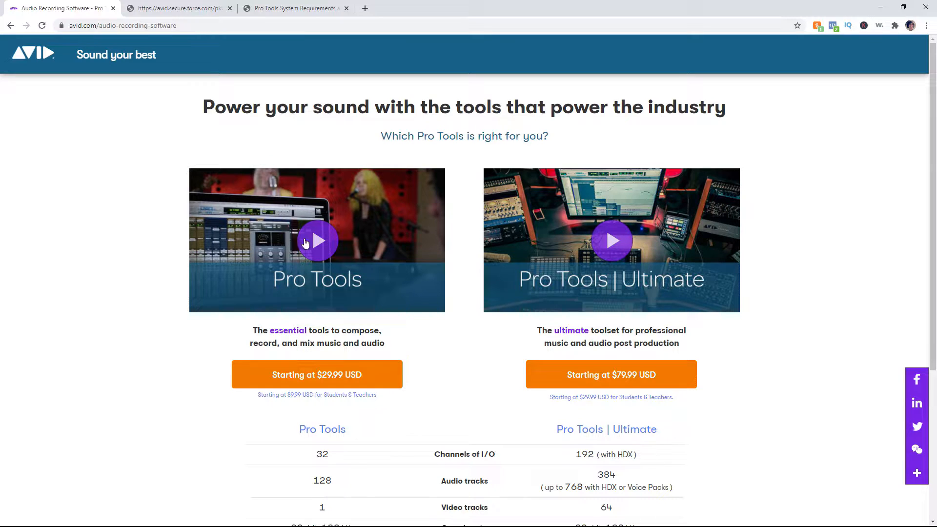
scroll(down, 3)
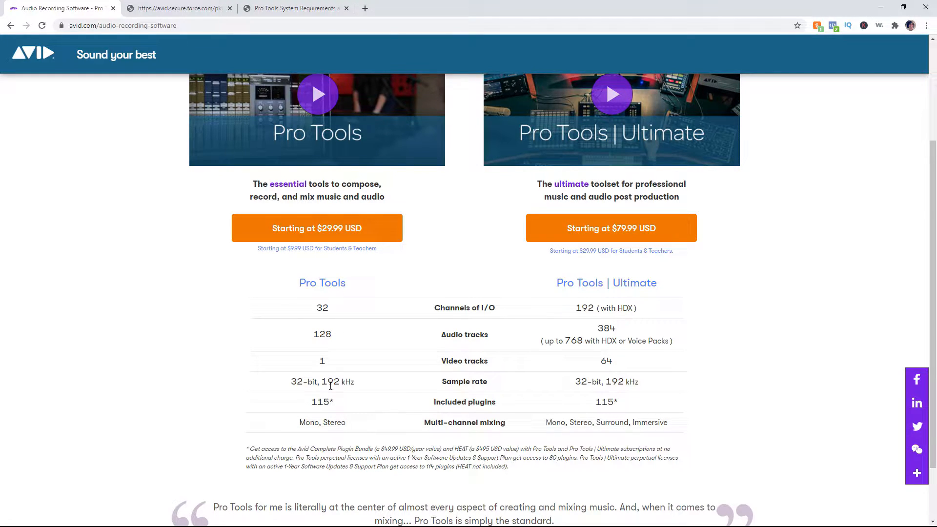
click(316, 228)
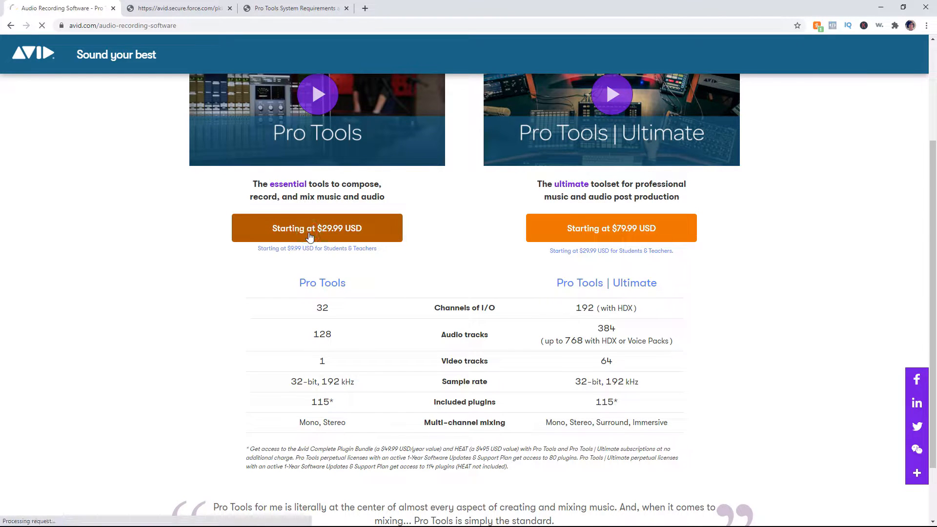
Step: Add the $29.99 Pro Tools 1-Year Subscription to the cart
click(316, 228)
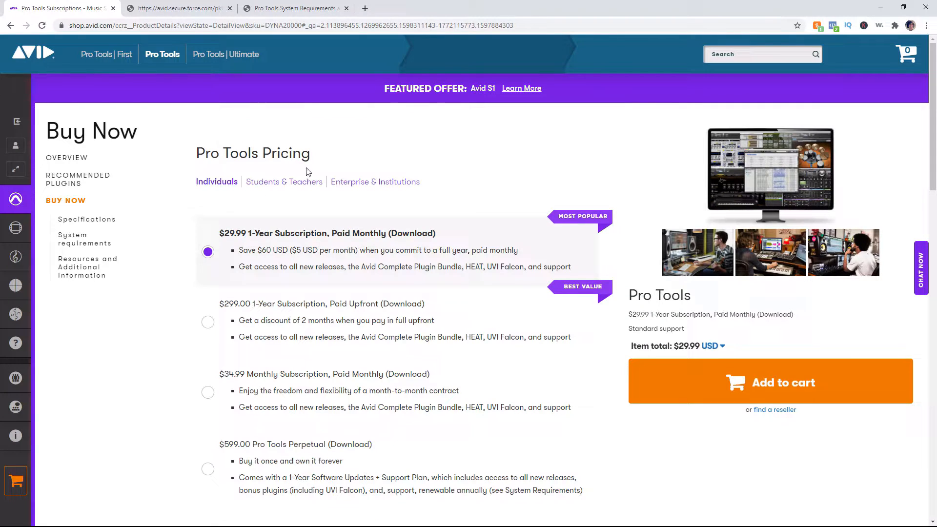
scroll(down, 3)
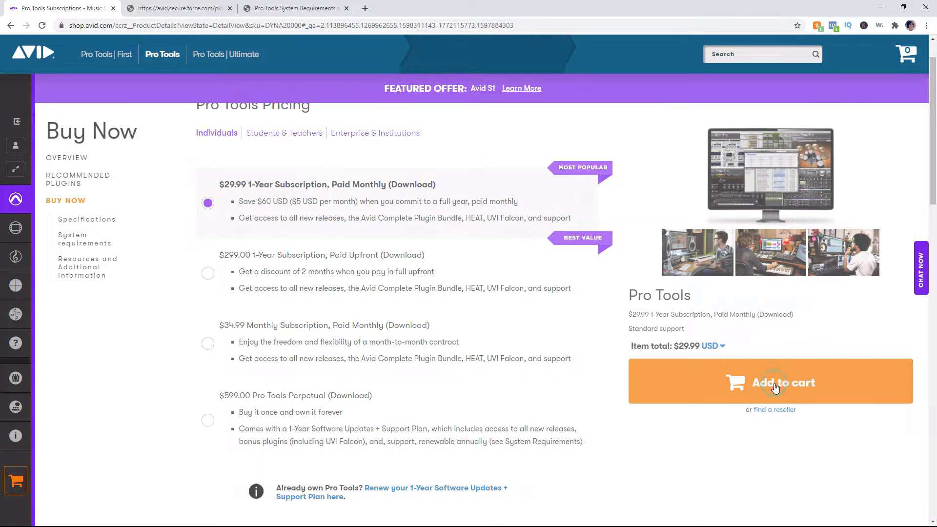
click(770, 383)
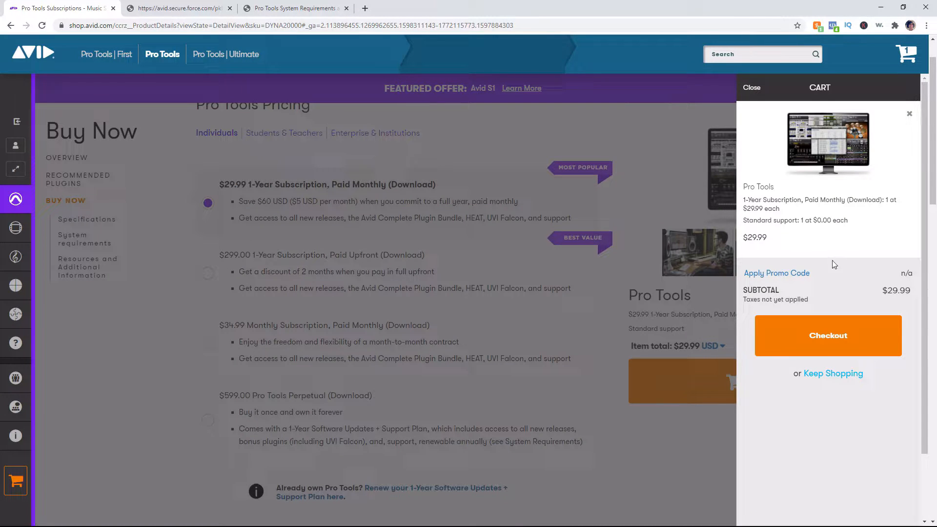
Step: Proceed to checkout, skipping the extra offers, to reach the payment form
click(827, 334)
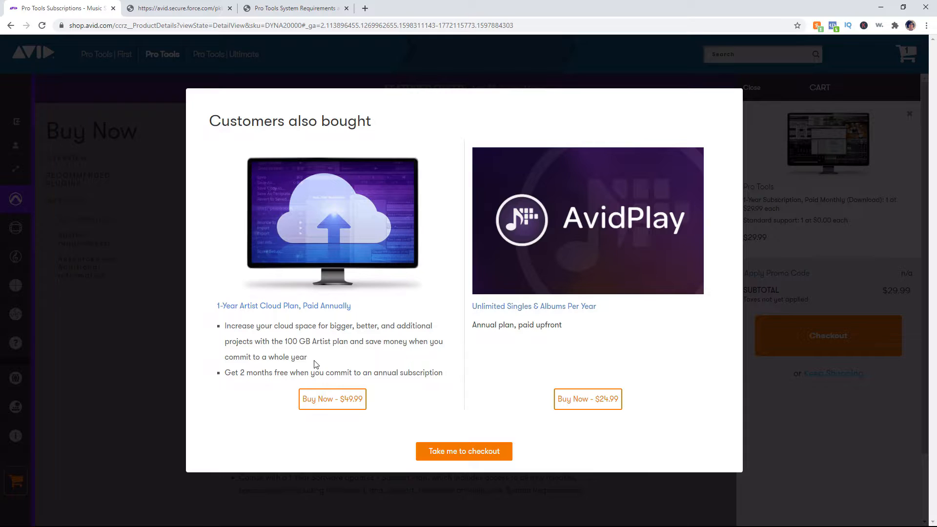
mouse_move(503, 336)
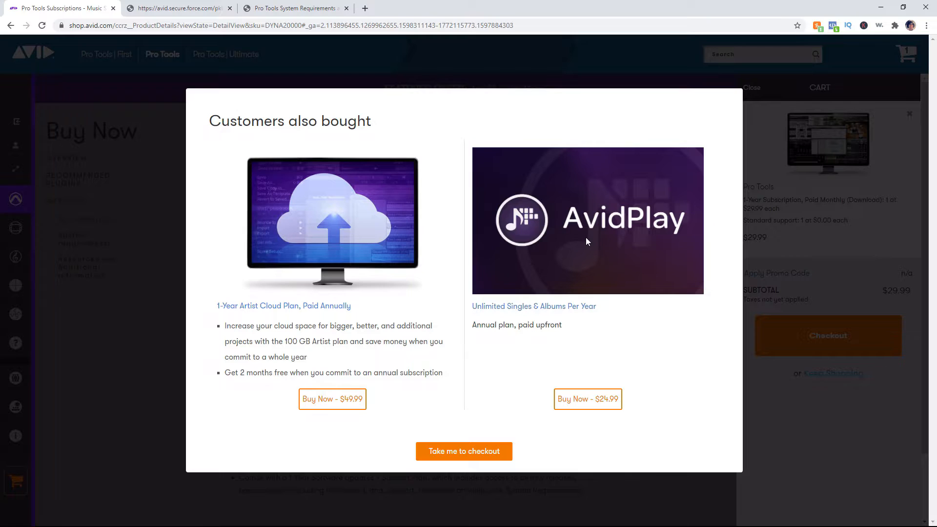
mouse_move(517, 250)
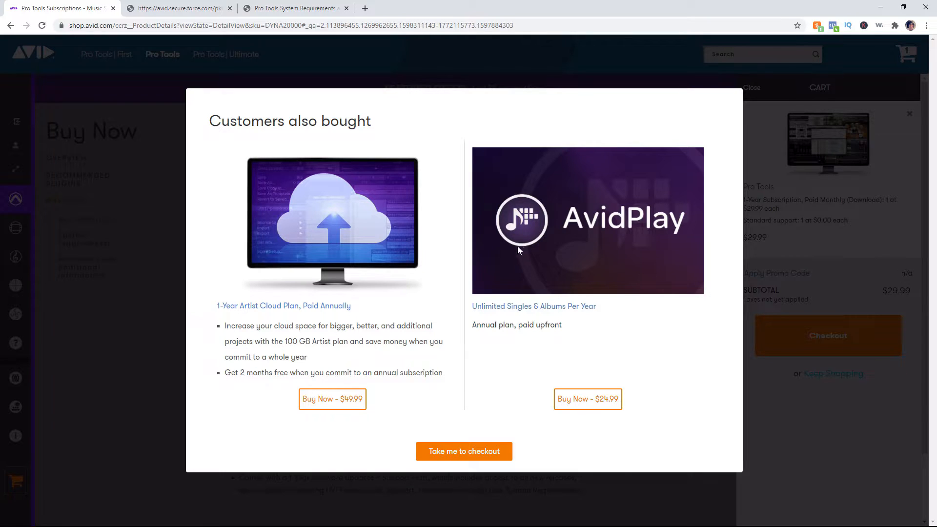
mouse_move(495, 477)
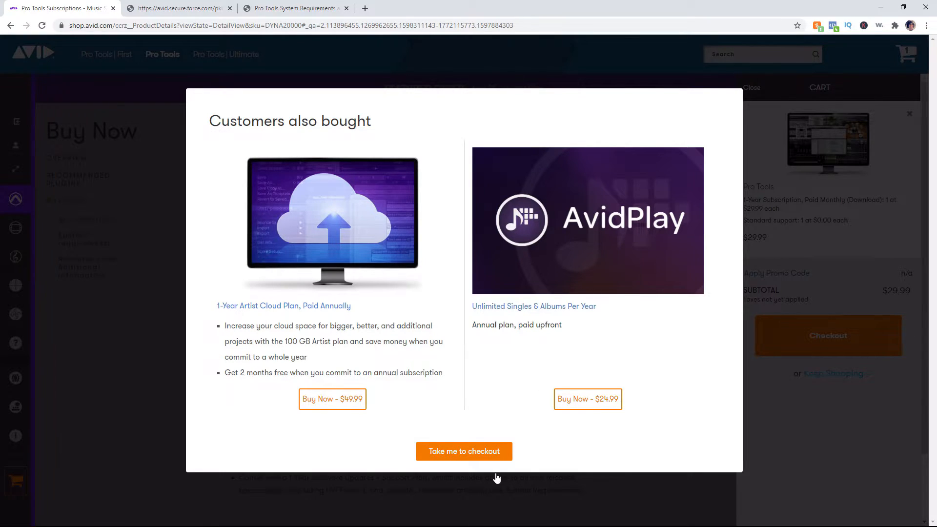
click(463, 451)
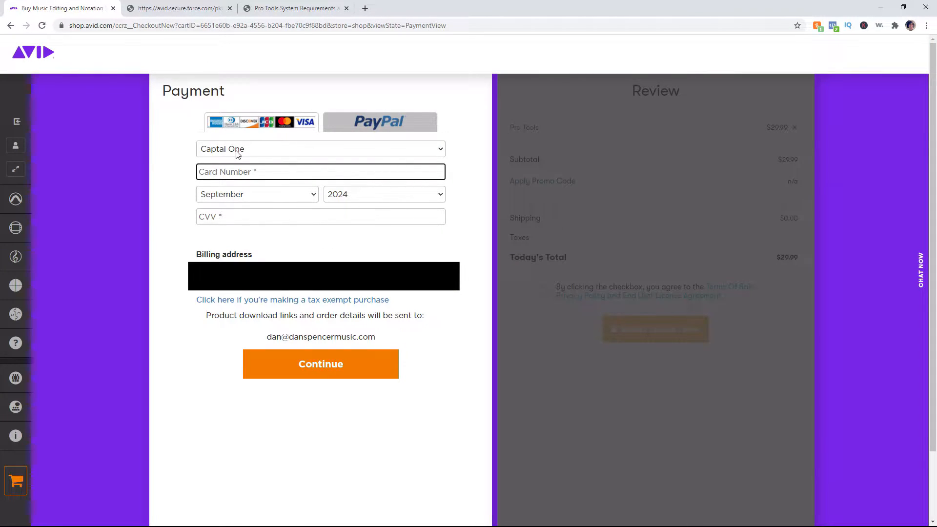
mouse_move(351, 377)
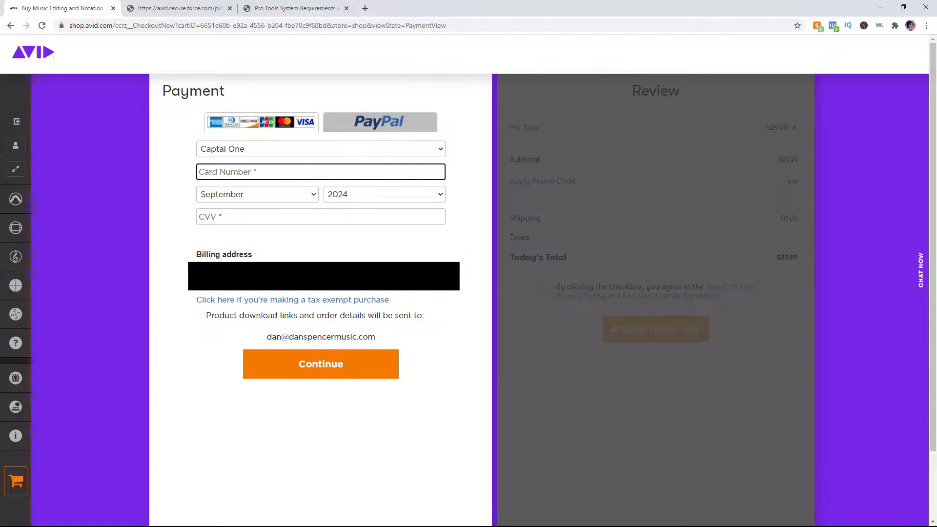
click(320, 172)
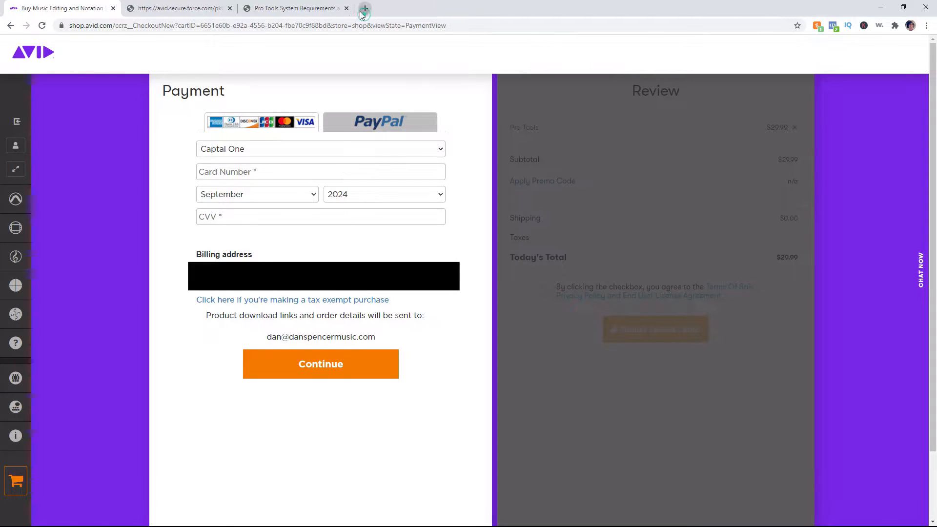
Step: Open ilok.com in a new browser tab
text(ilok.com/#!home)
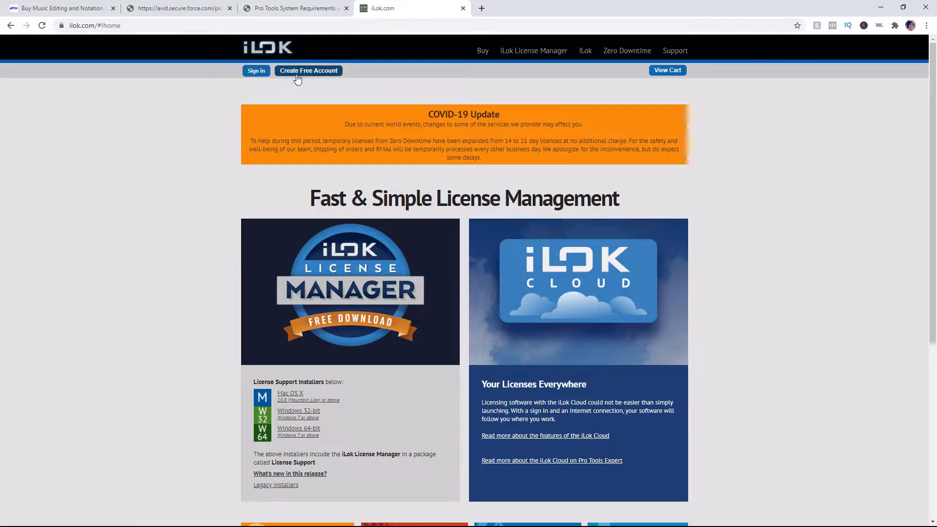
mouse_move(324, 90)
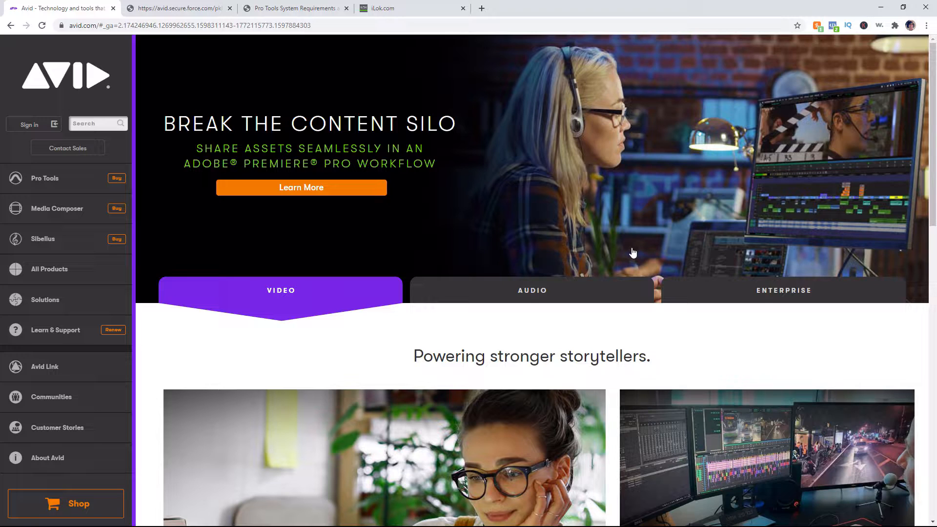
mouse_move(67, 148)
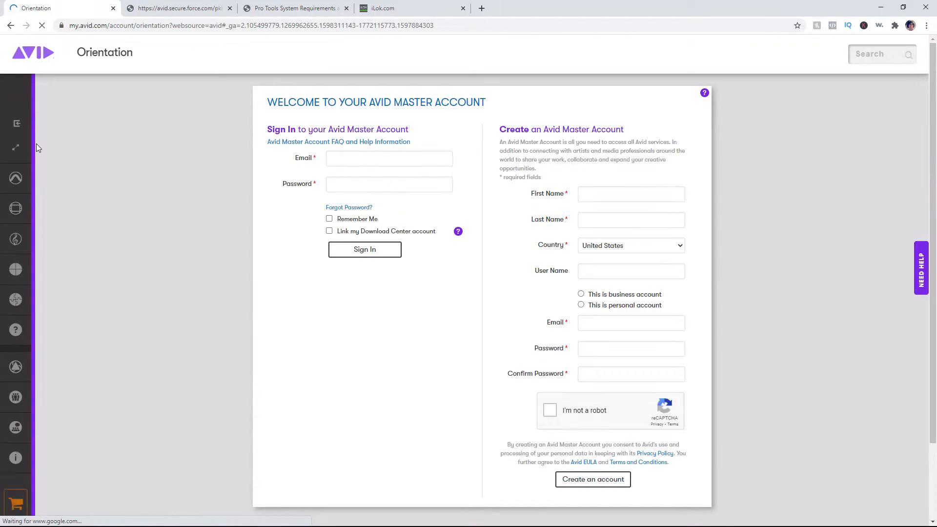
Step: Open Avid My Account and view the Linked iLok Account section
click(364, 249)
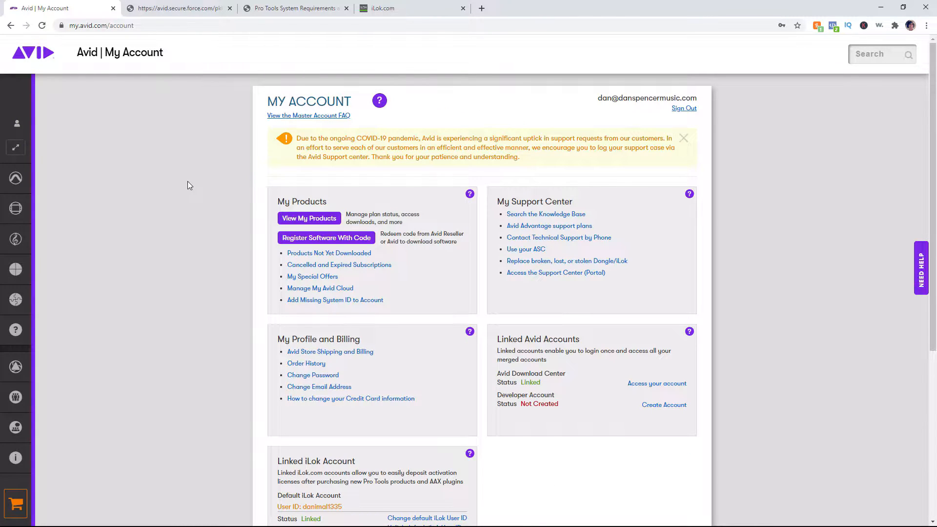
mouse_move(689, 357)
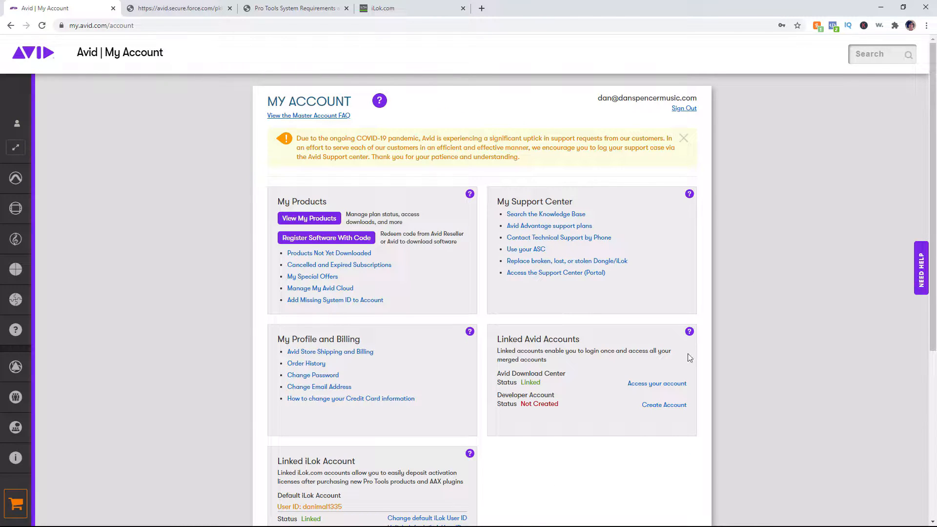
mouse_move(159, 334)
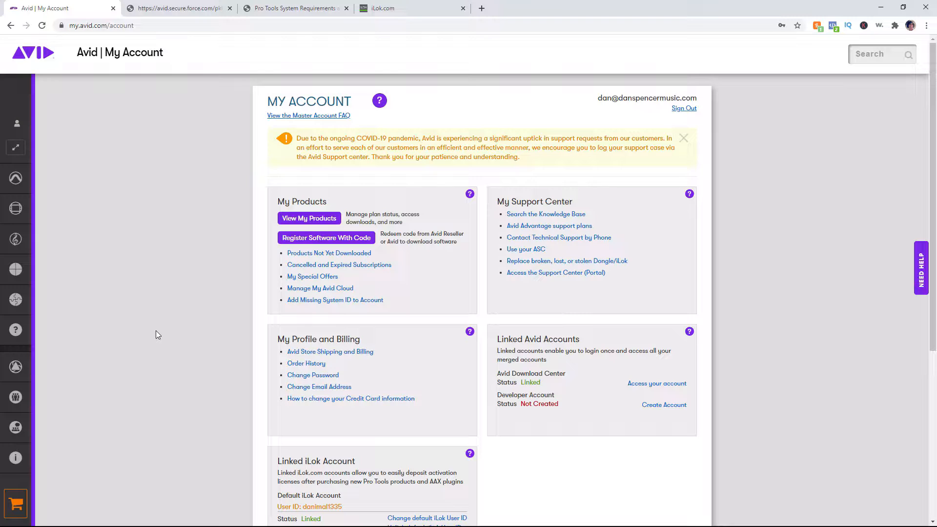
mouse_move(155, 263)
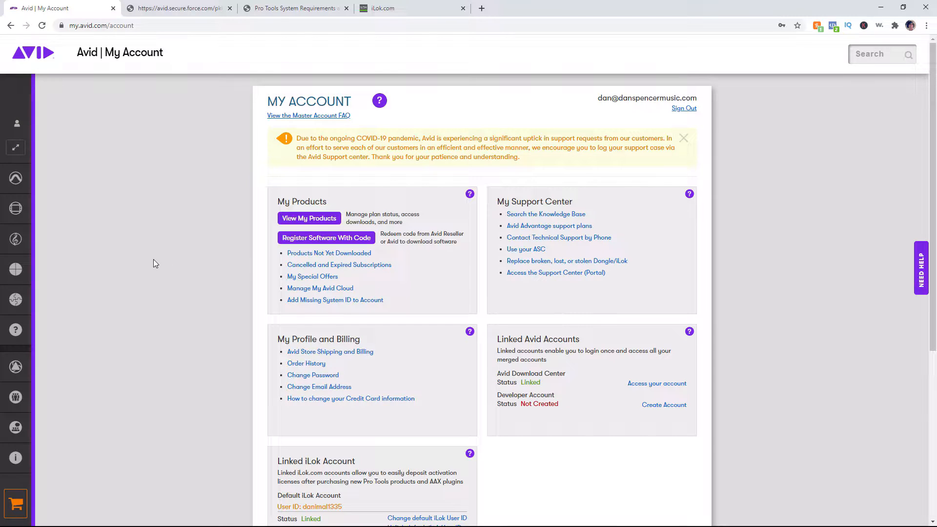
scroll(down, 3)
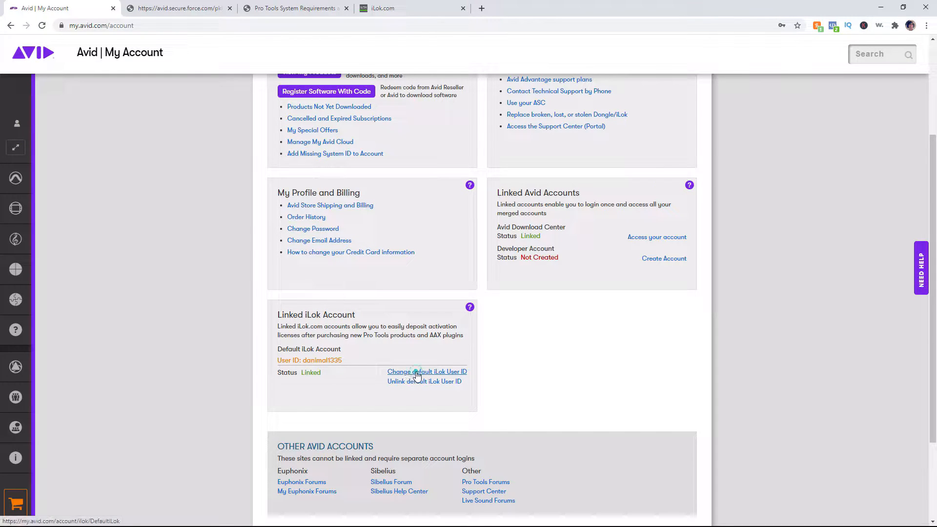
click(427, 371)
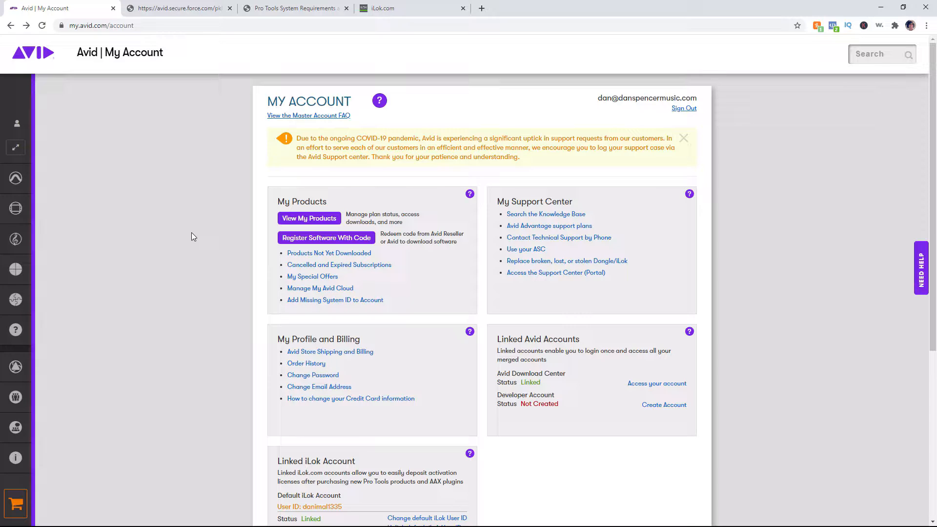
mouse_move(233, 213)
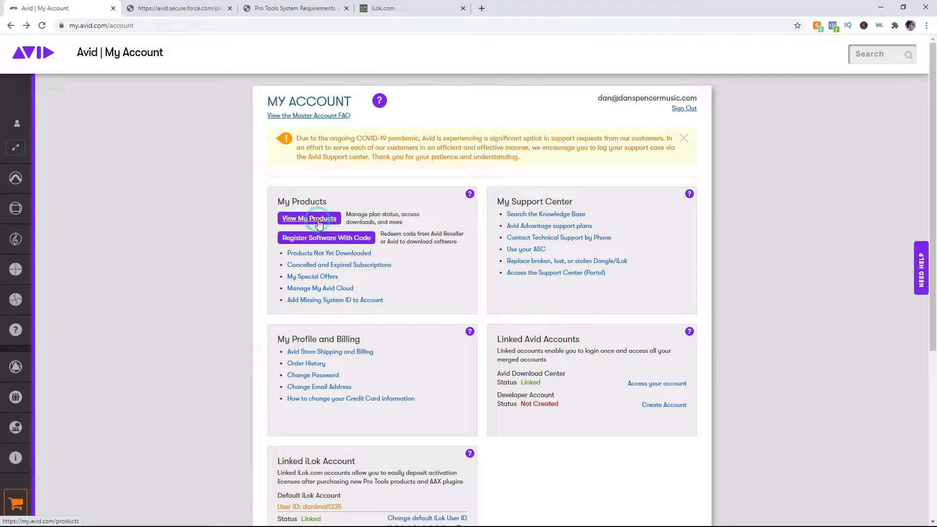
Step: Reveal Avid Link's download links, start the Windows installer download, then cancel the Save As
click(309, 217)
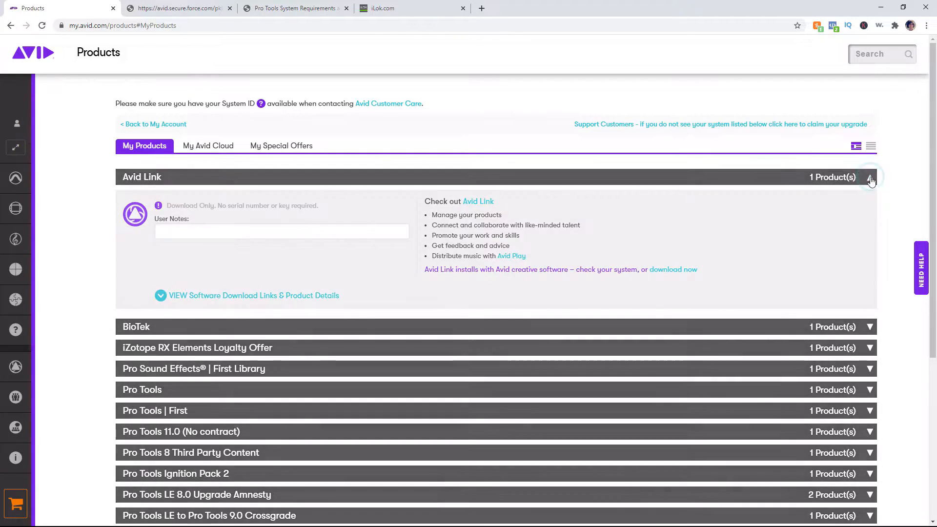
scroll(down, 3)
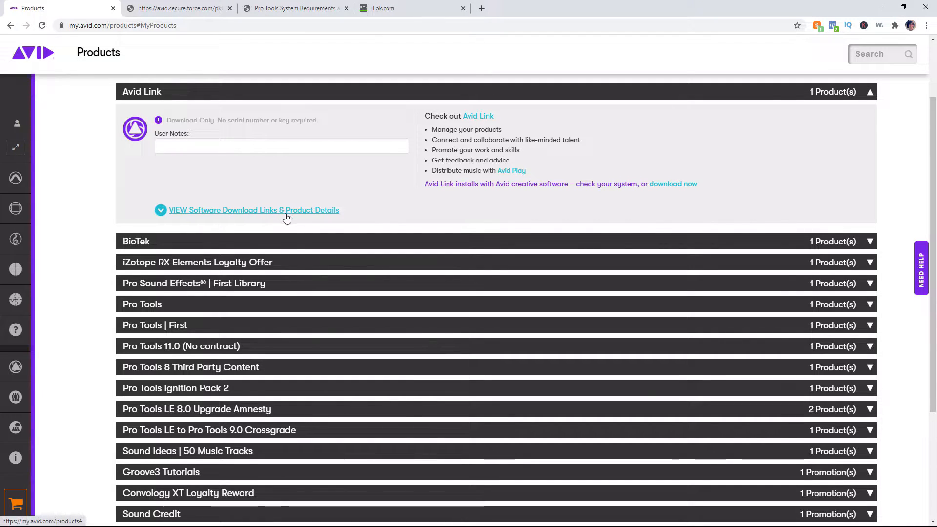
click(254, 210)
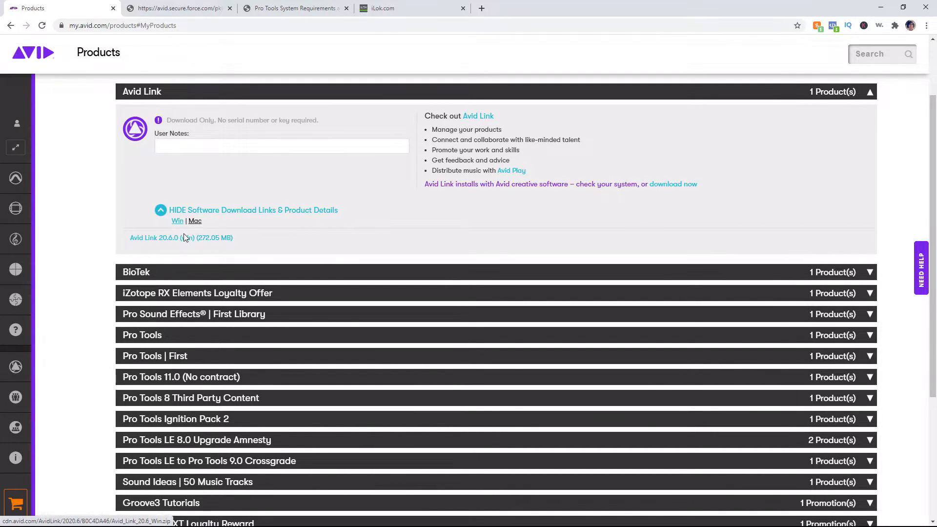
click(154, 237)
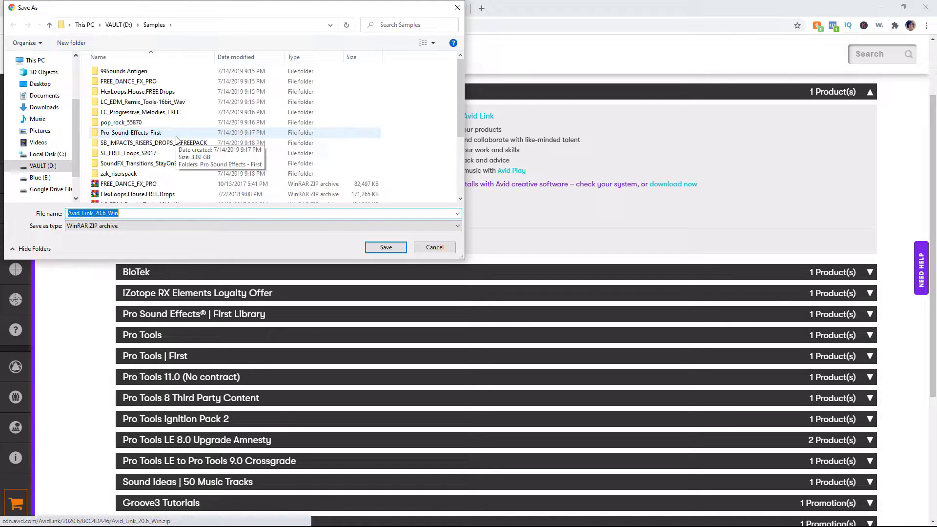
mouse_move(434, 247)
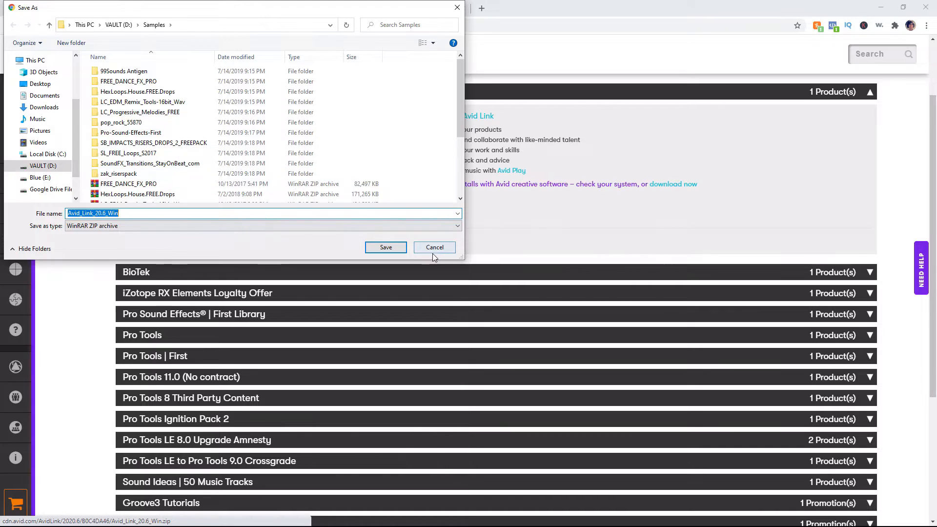
click(434, 247)
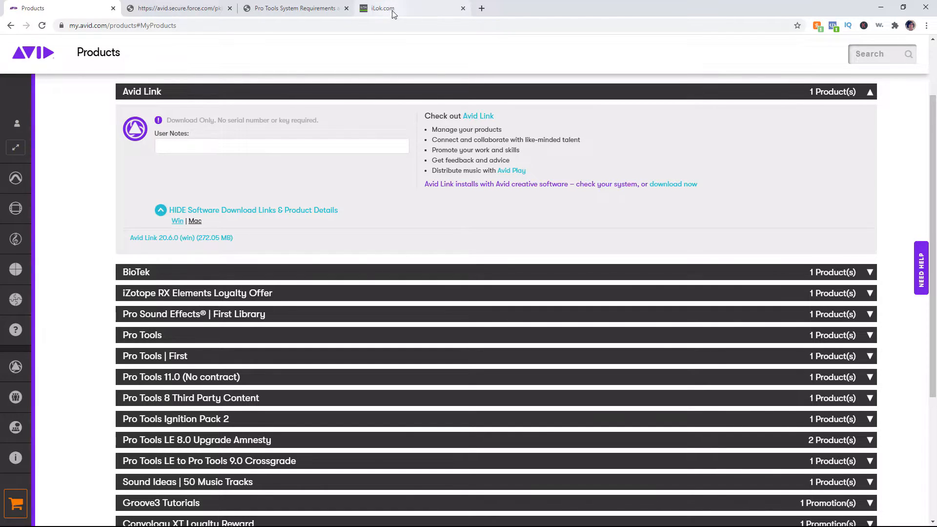
Step: Switch to the iLok.com tab showing the License Manager downloads
click(394, 8)
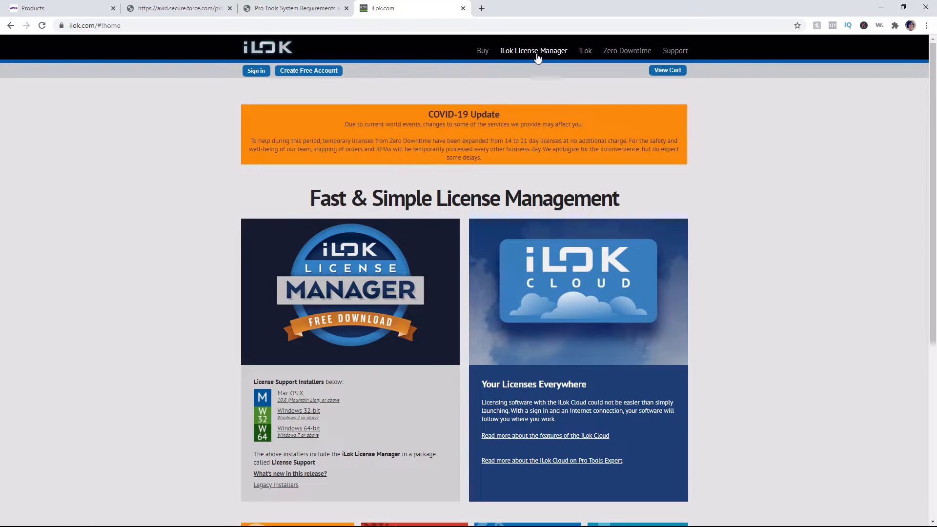
mouse_move(533, 49)
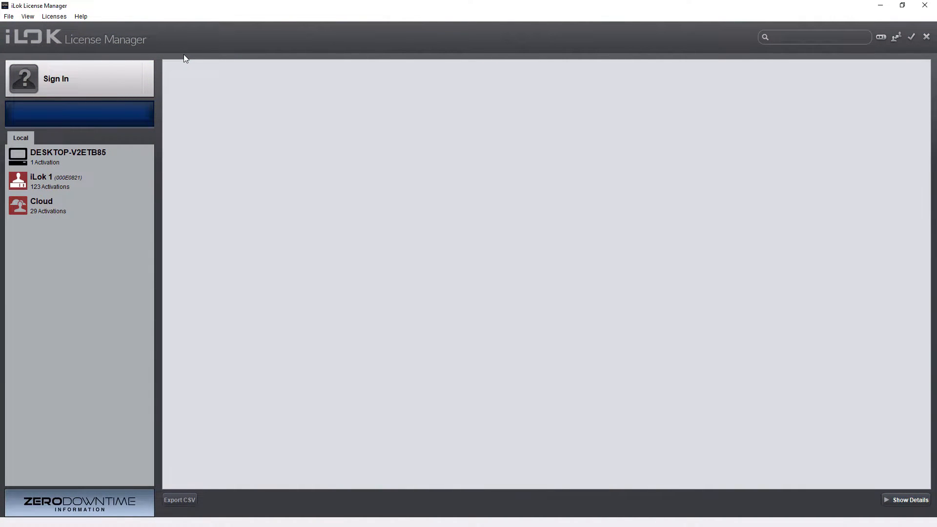
mouse_move(540, 258)
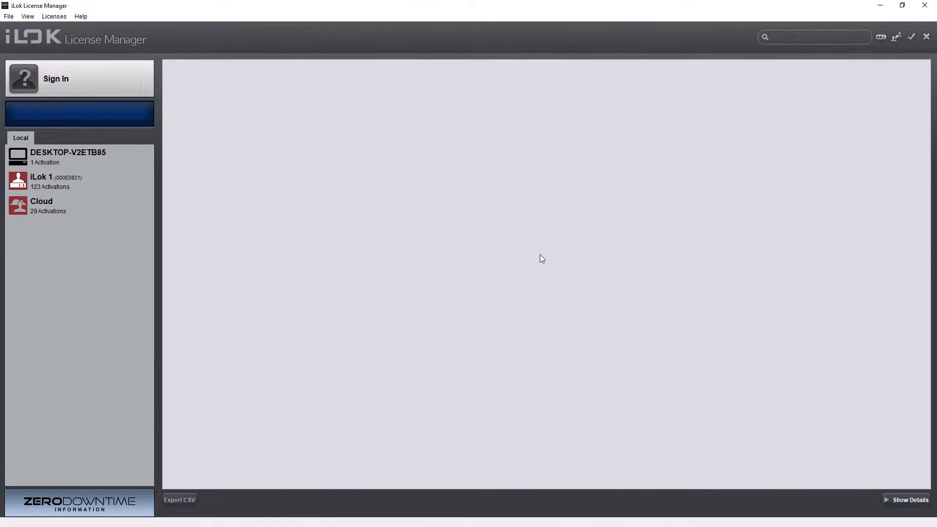
mouse_move(82, 50)
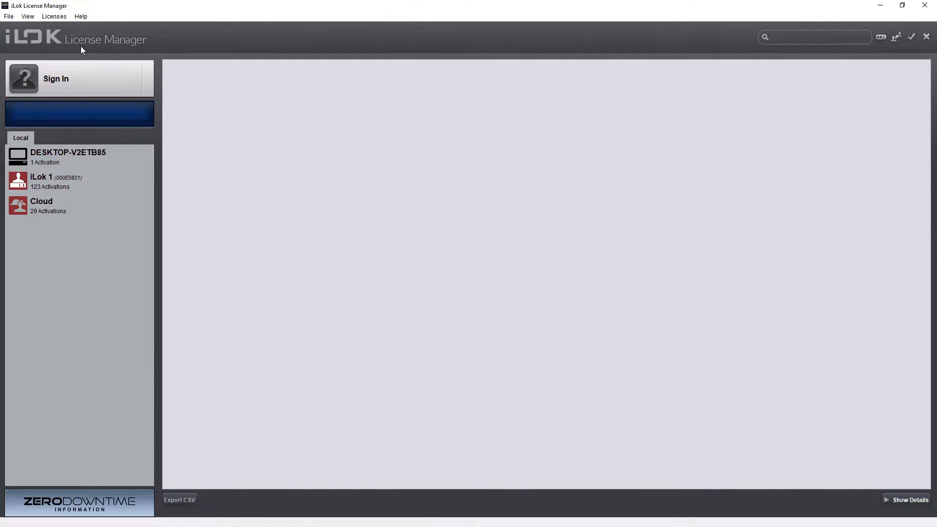
Step: Sign in to the iLok account in iLok License Manager with User ID and password
click(56, 78)
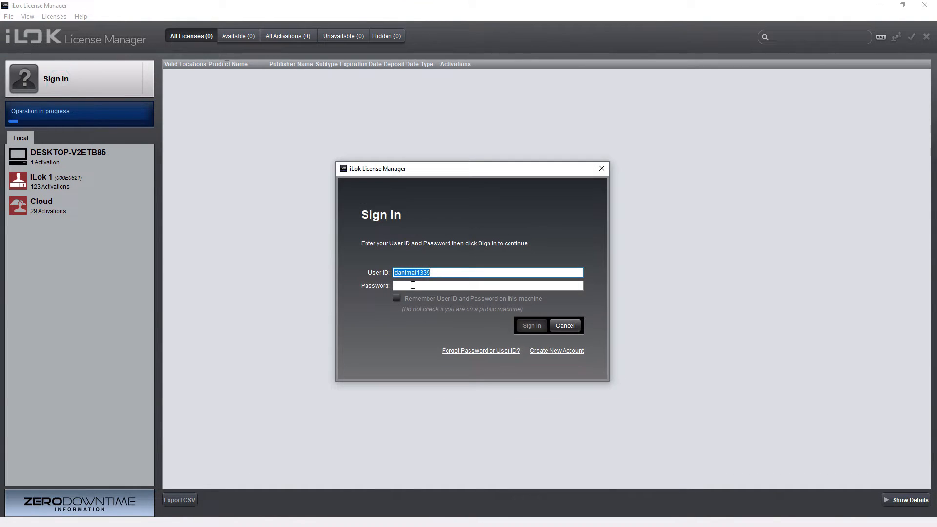
click(530, 326)
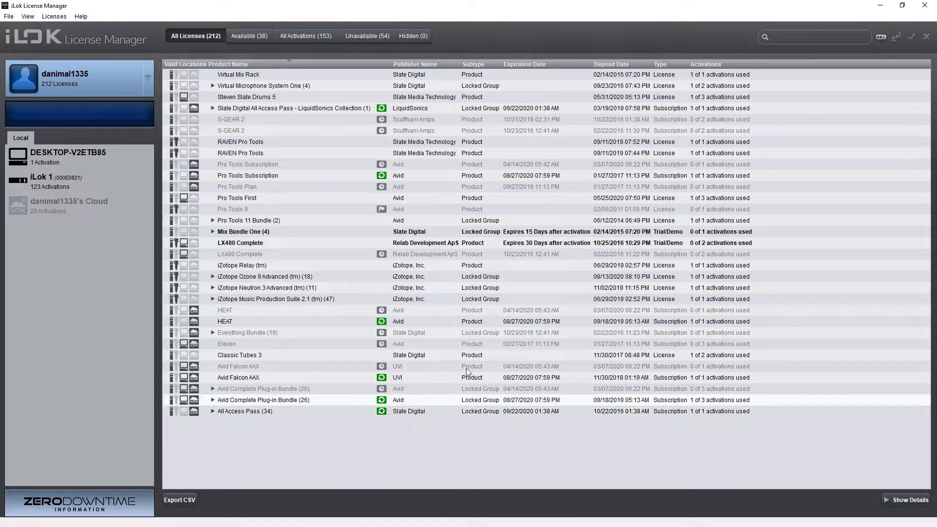
Step: Open an iLok Cloud session via File > Open Your Cloud Session and acknowledge the notice
click(9, 16)
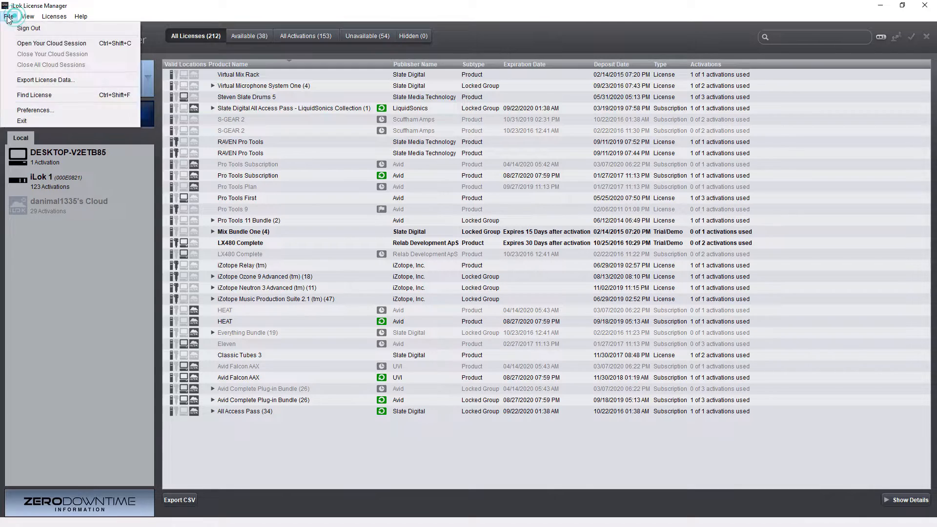
mouse_move(52, 43)
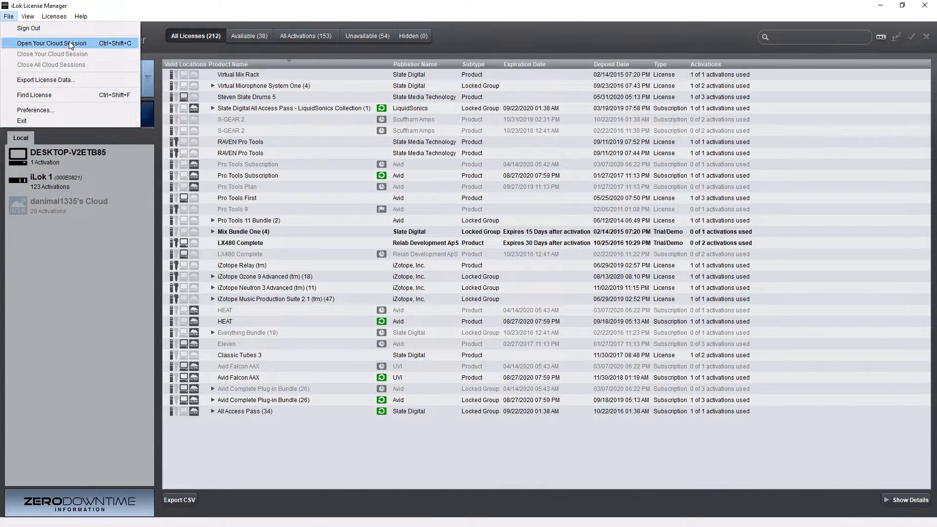
click(51, 42)
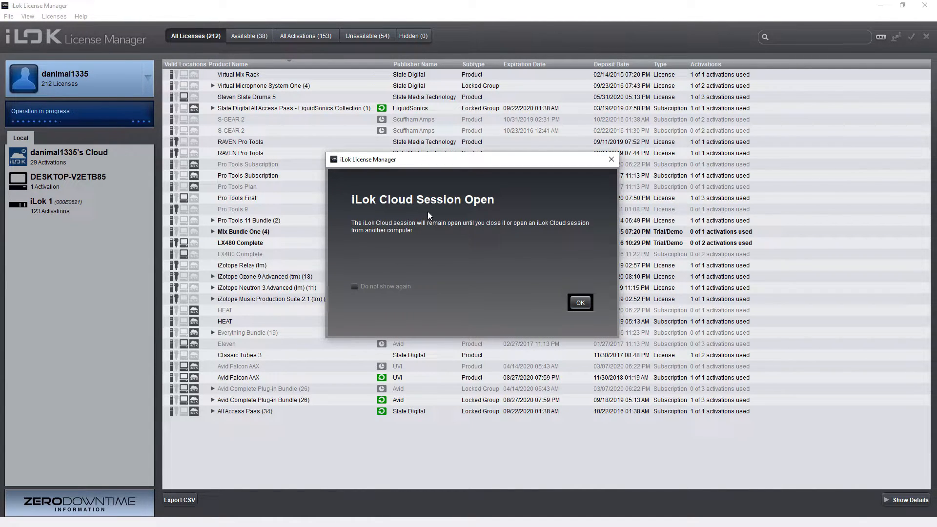
click(578, 303)
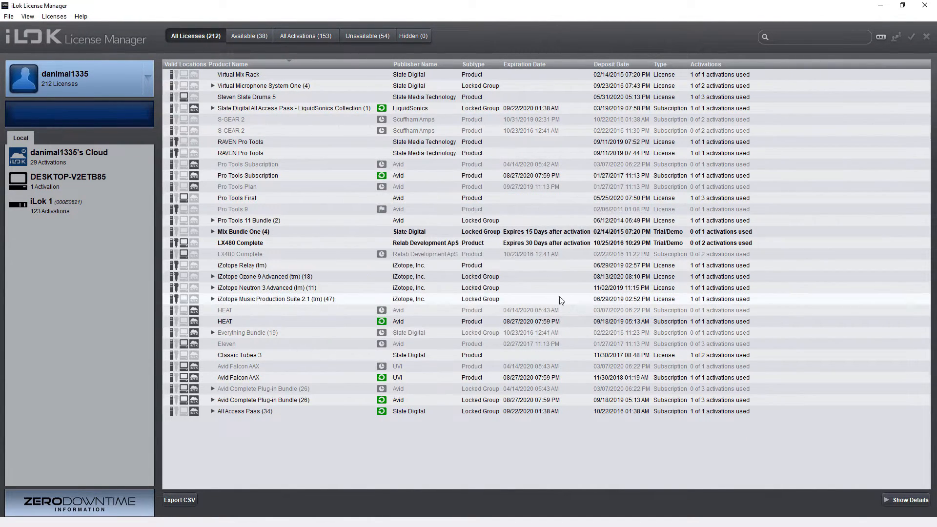
Step: Select the Cloud location to list its four licenses including Pro Tools Subscription
click(68, 156)
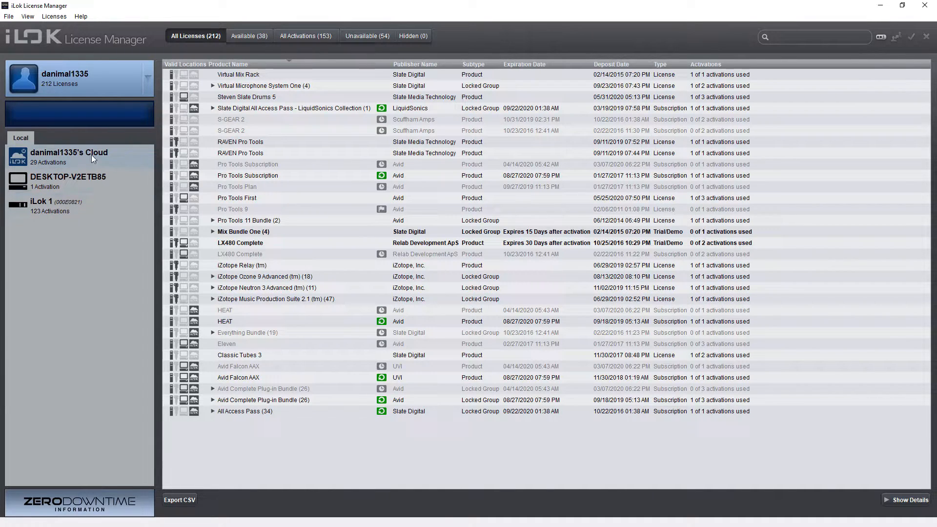
click(68, 156)
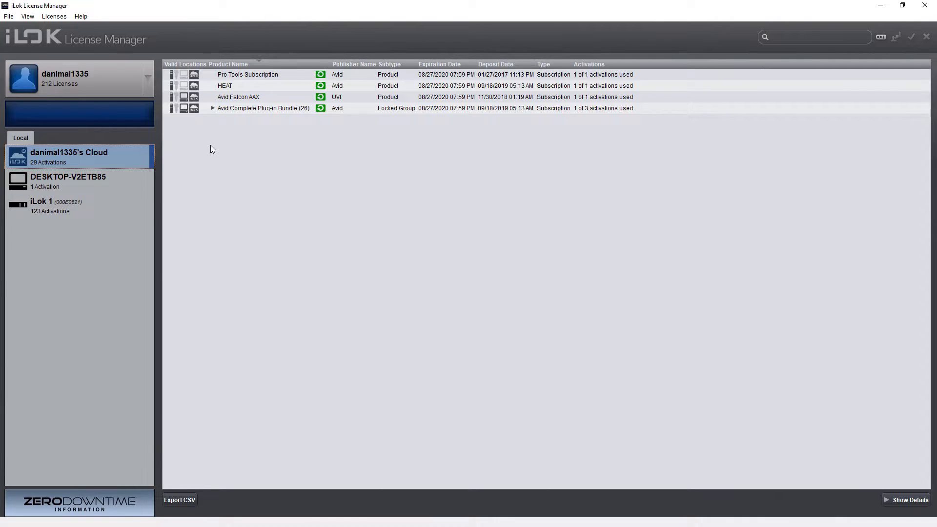
click(239, 97)
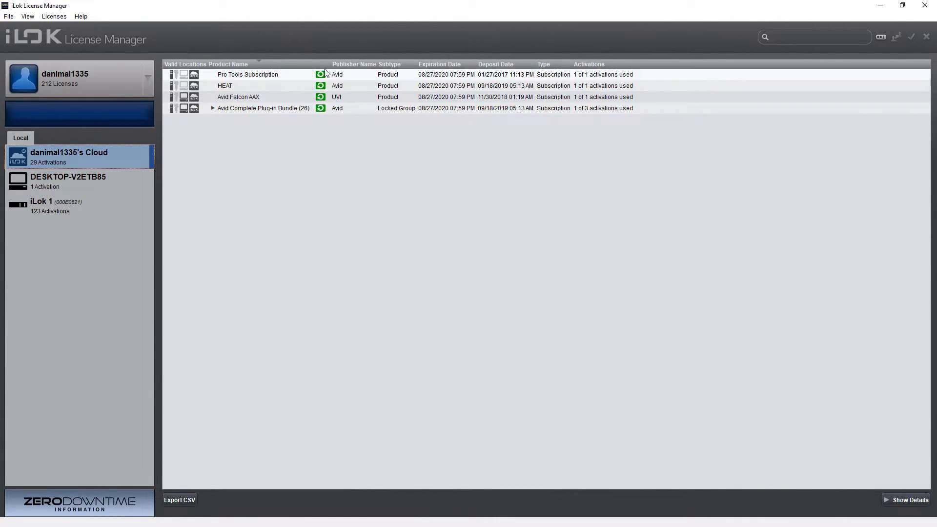
mouse_move(321, 108)
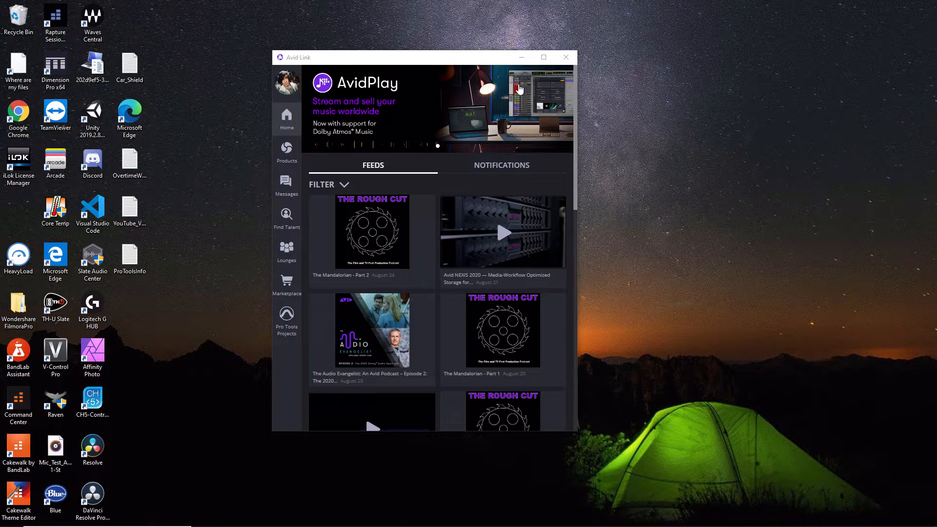
mouse_move(711, 299)
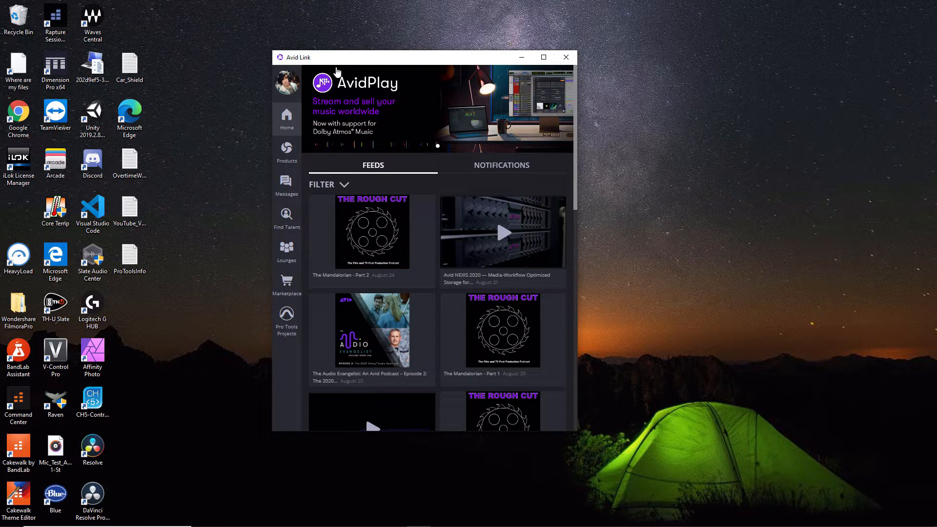
mouse_move(854, 510)
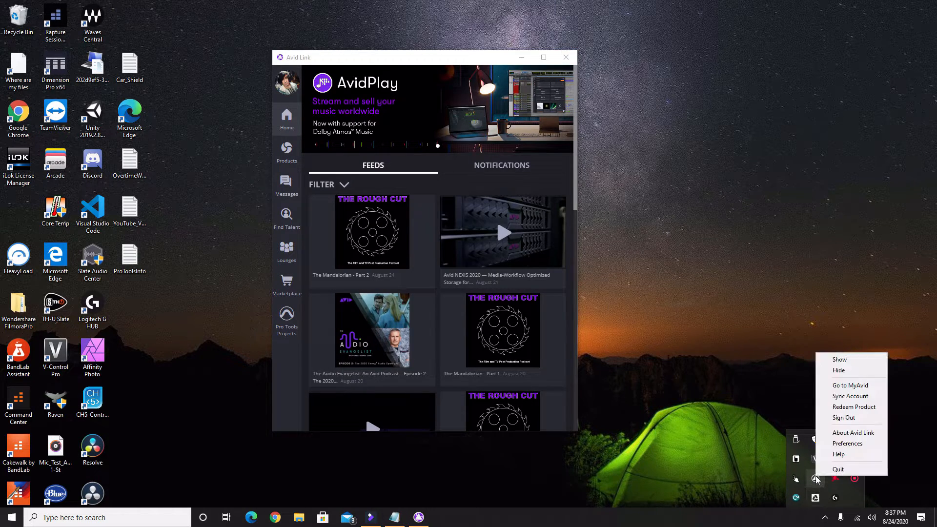
Step: Bring the Avid Link window into view on its Home feeds page
click(723, 283)
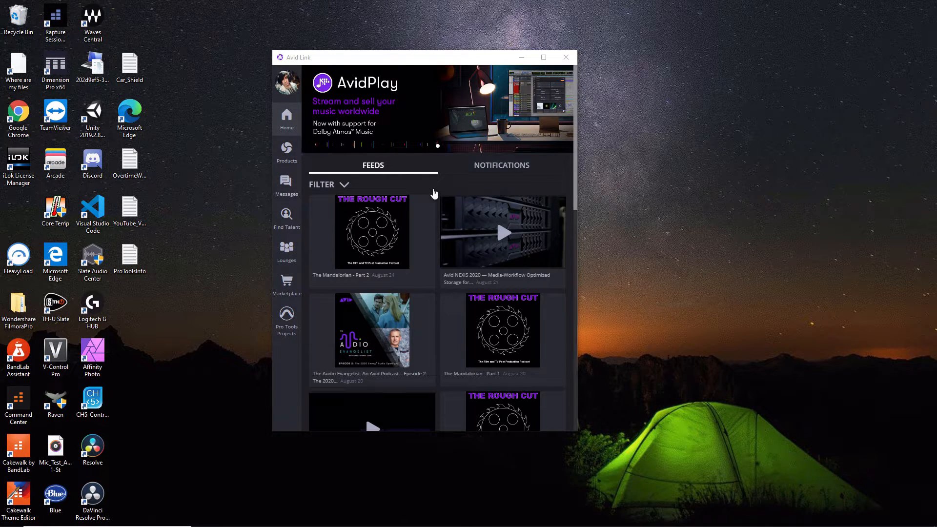
mouse_move(384, 90)
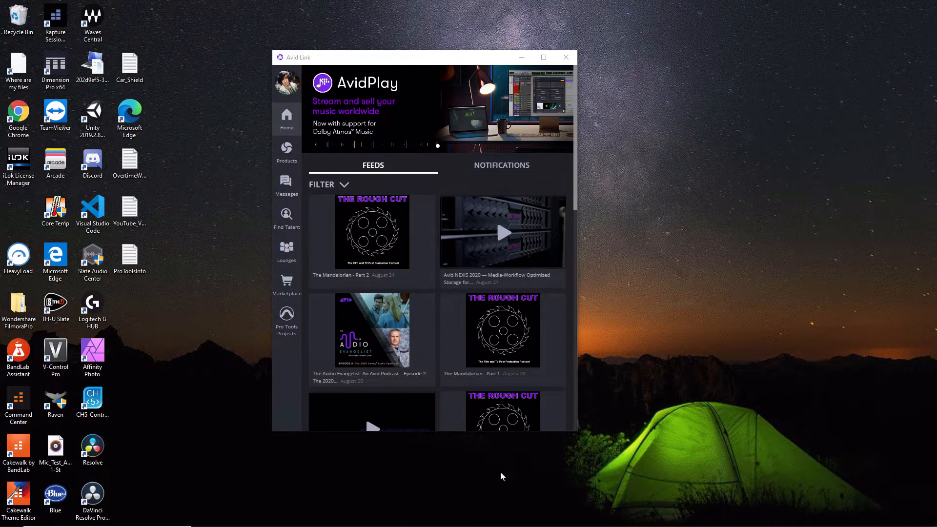
mouse_move(385, 264)
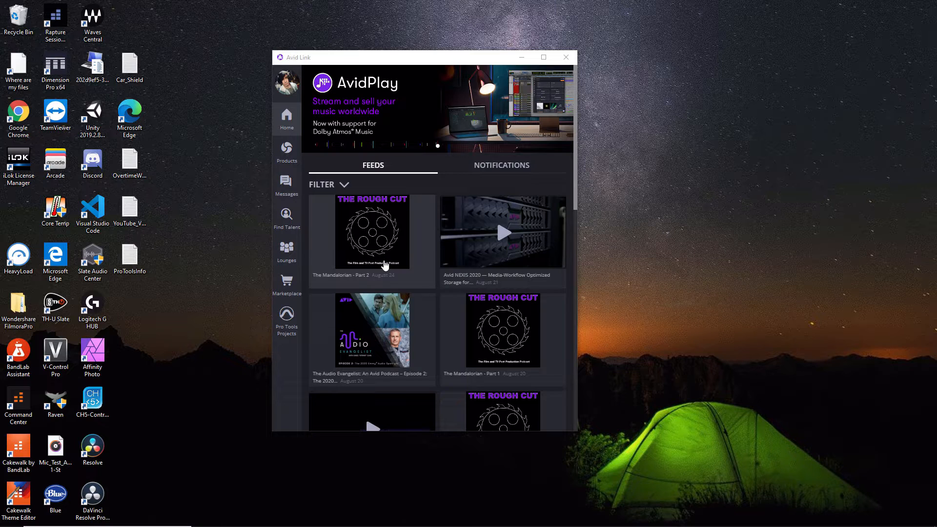
mouse_move(398, 266)
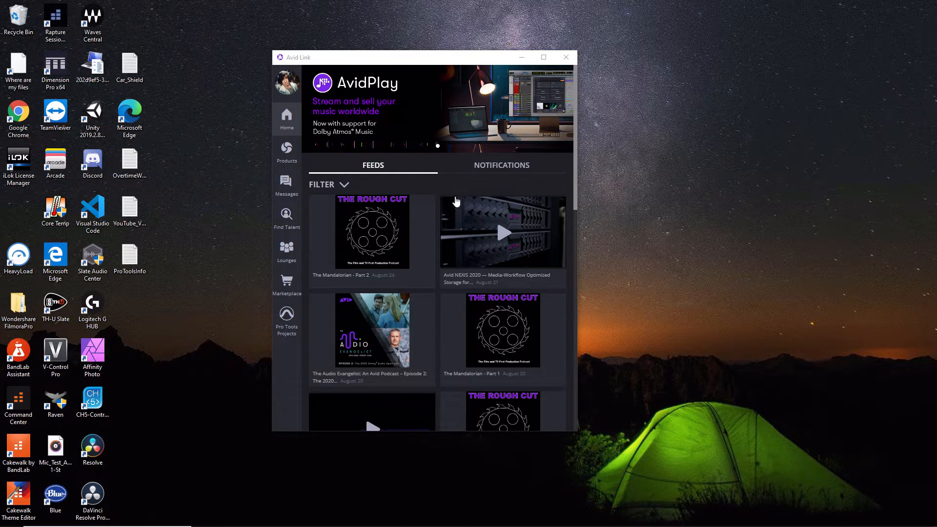
mouse_move(287, 151)
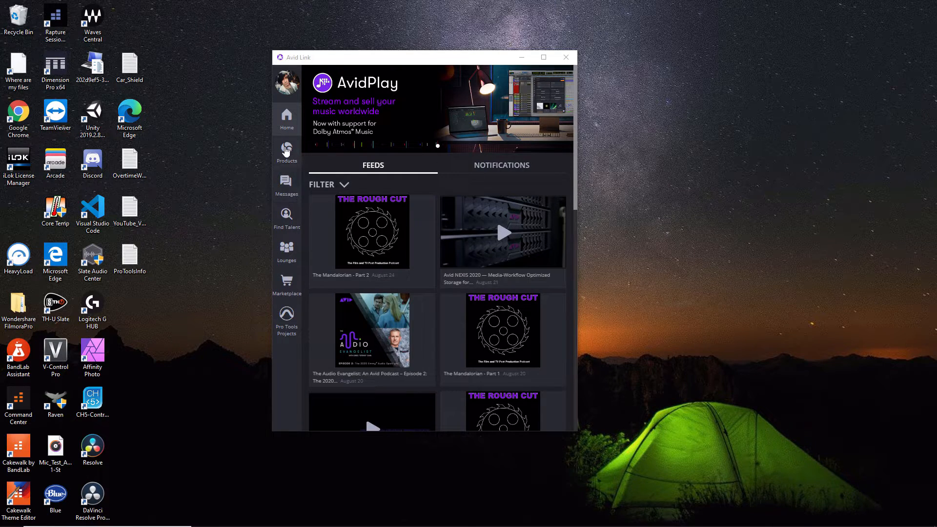
click(287, 152)
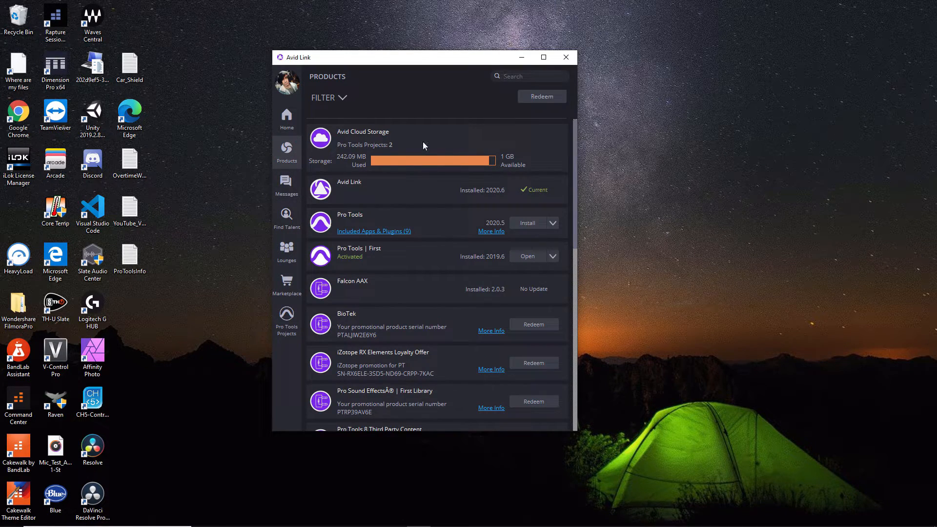
scroll(down, 3)
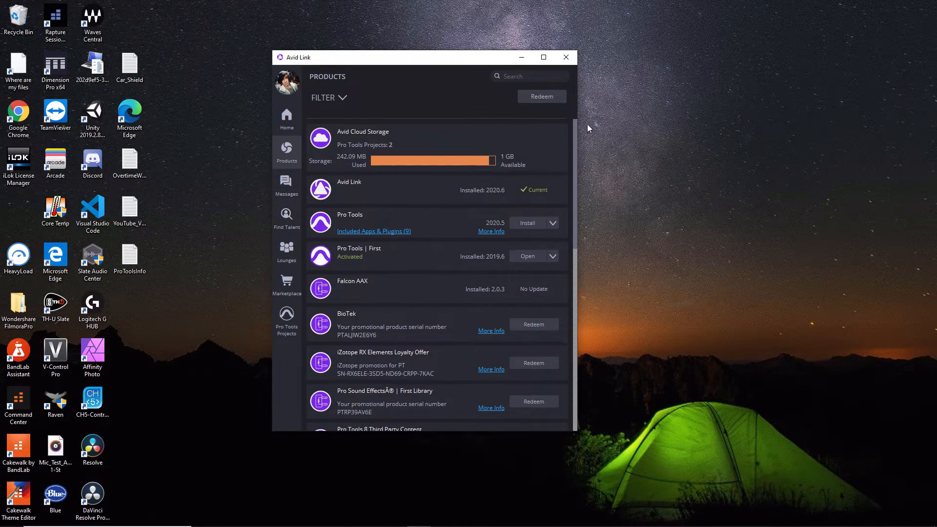
mouse_move(583, 134)
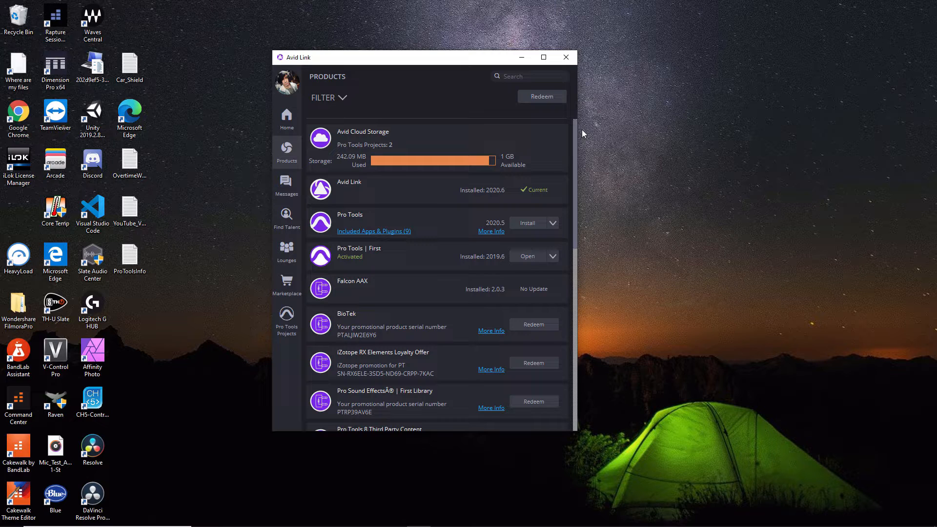
scroll(down, 3)
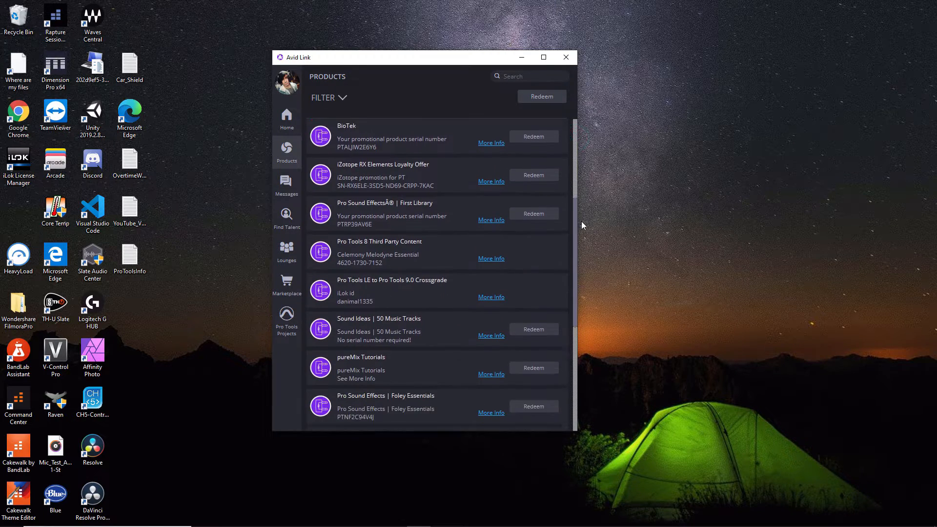
scroll(down, 3)
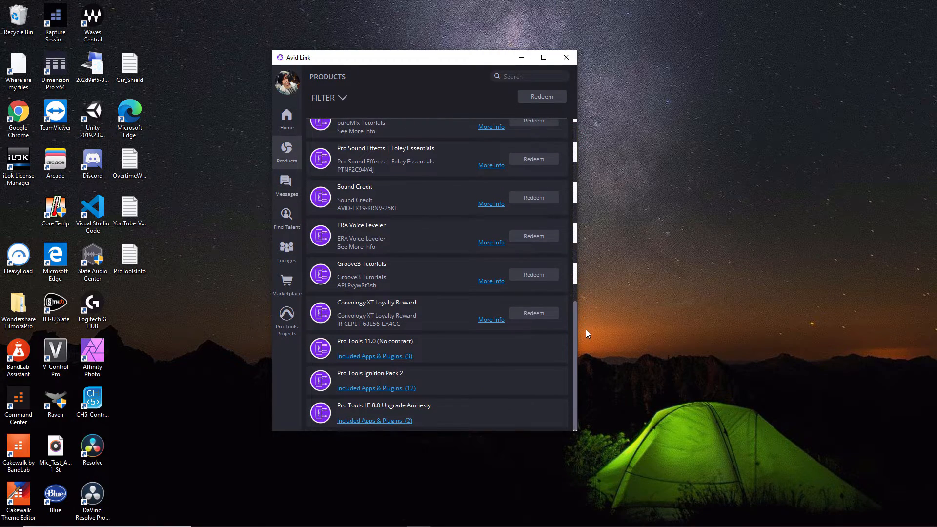
mouse_move(504, 374)
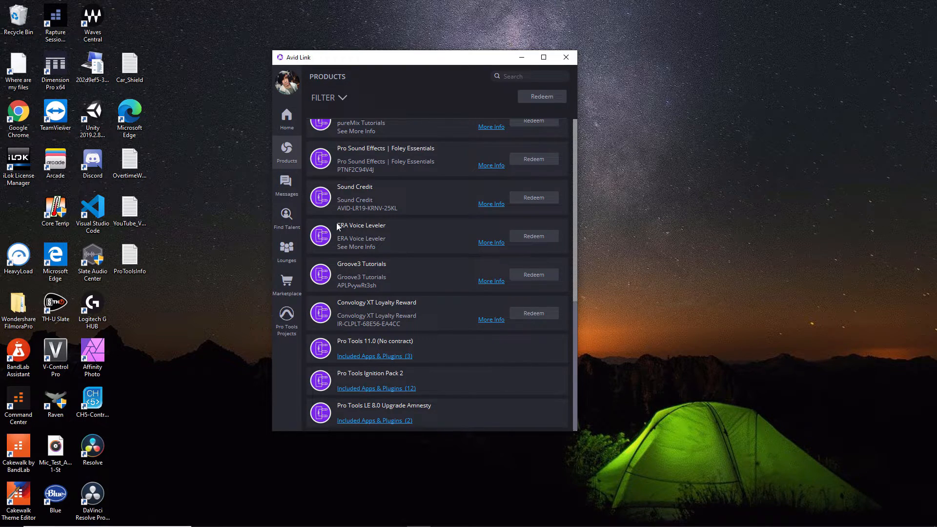
mouse_move(364, 309)
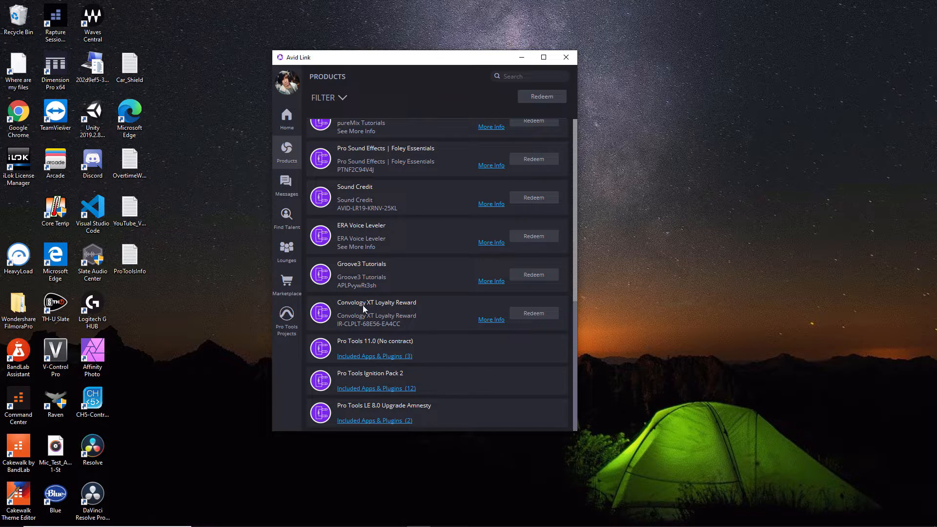
mouse_move(373, 323)
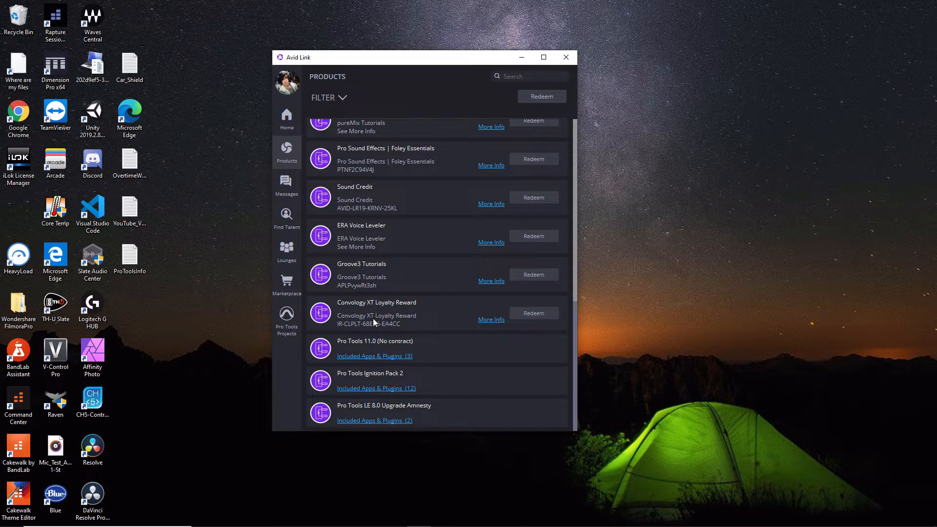
mouse_move(568, 334)
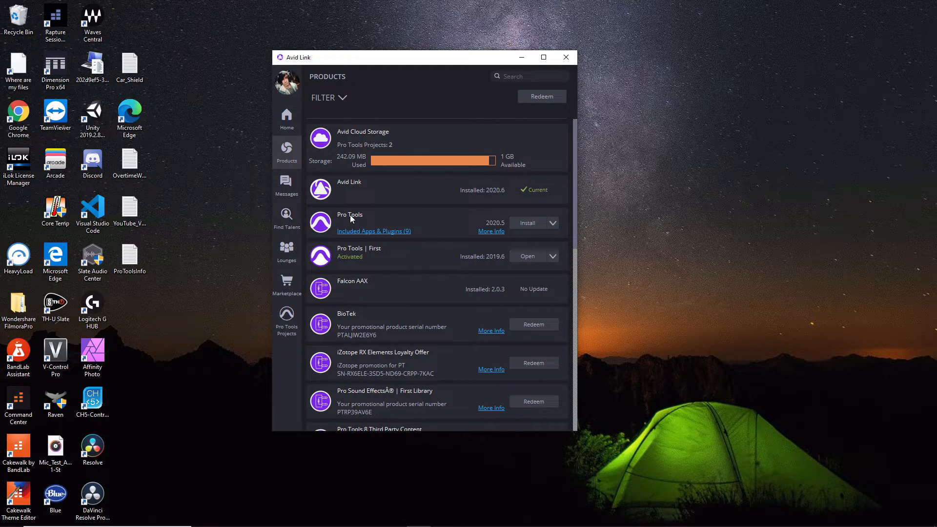
mouse_move(359, 254)
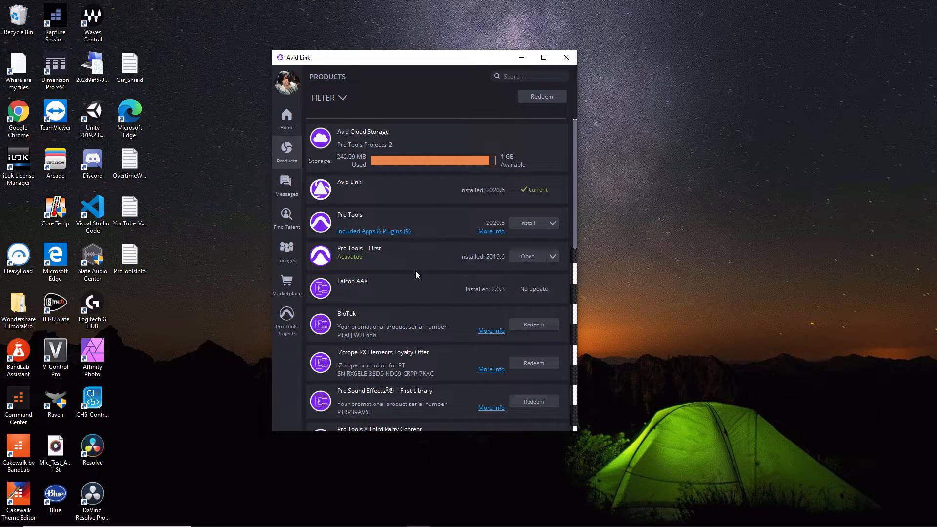
mouse_move(513, 266)
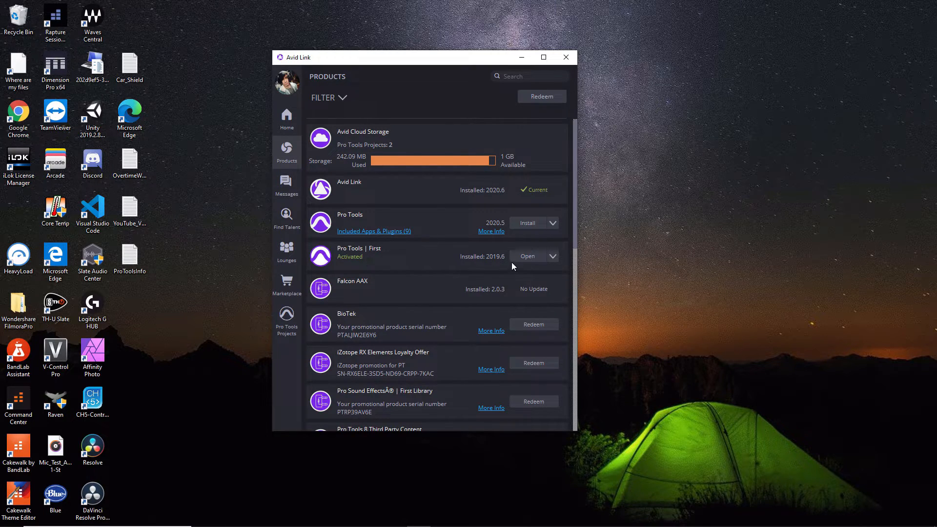
mouse_move(528, 267)
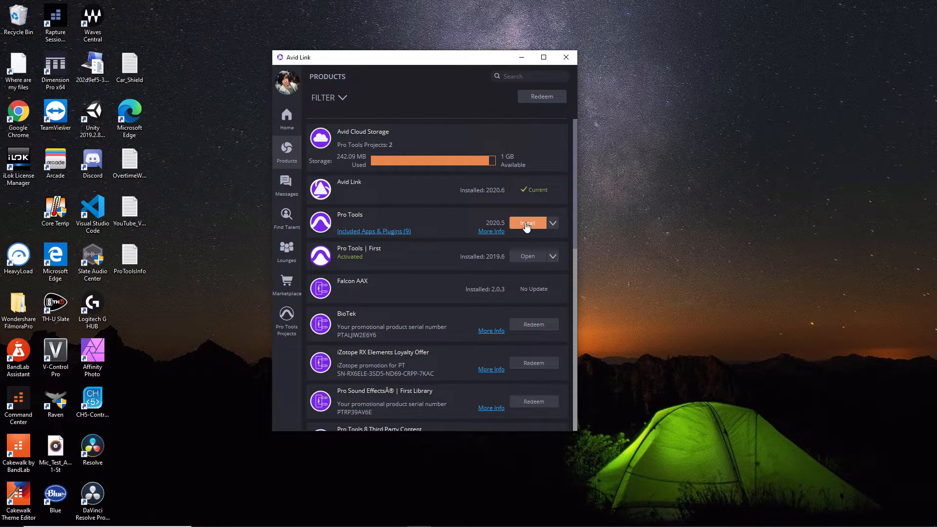
Step: Start installing Pro Tools 2020.5 from the Avid Link Products list
click(528, 222)
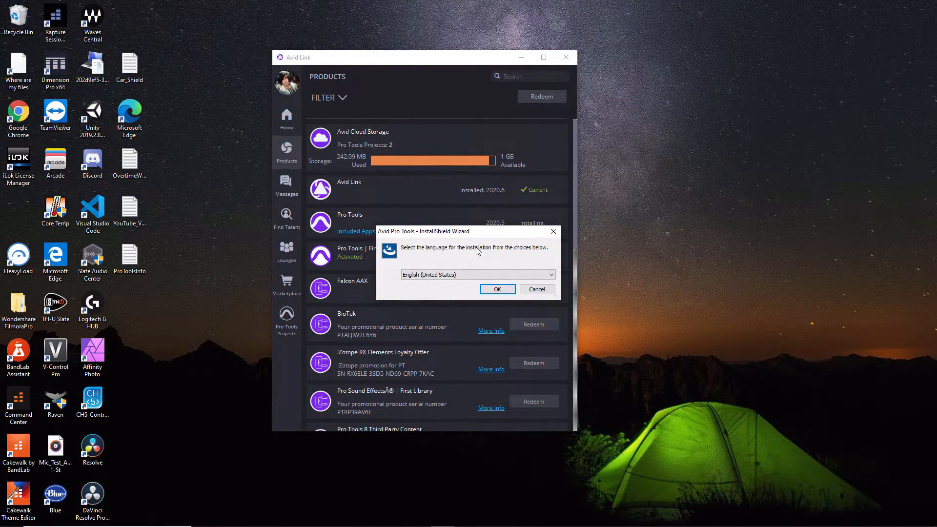
Step: Confirm English (United States), install the required support components and pass the welcome screen
click(477, 275)
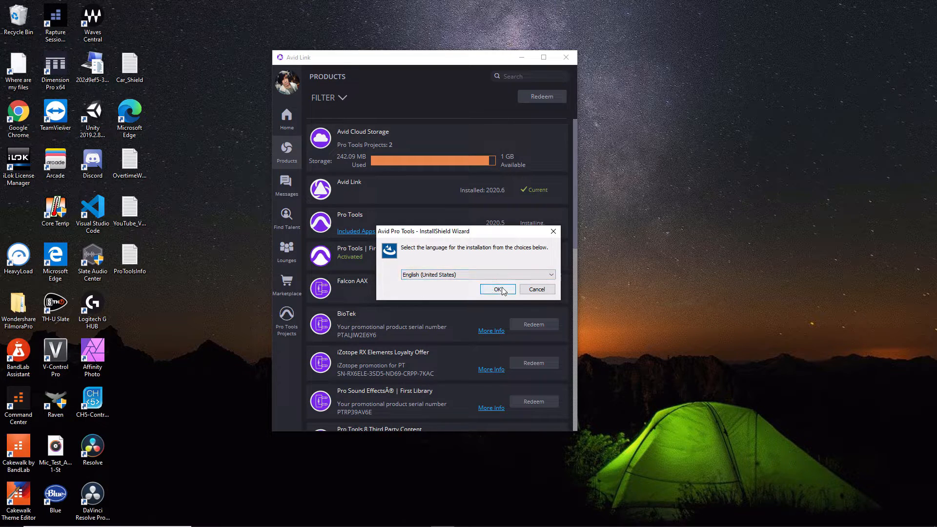
click(497, 289)
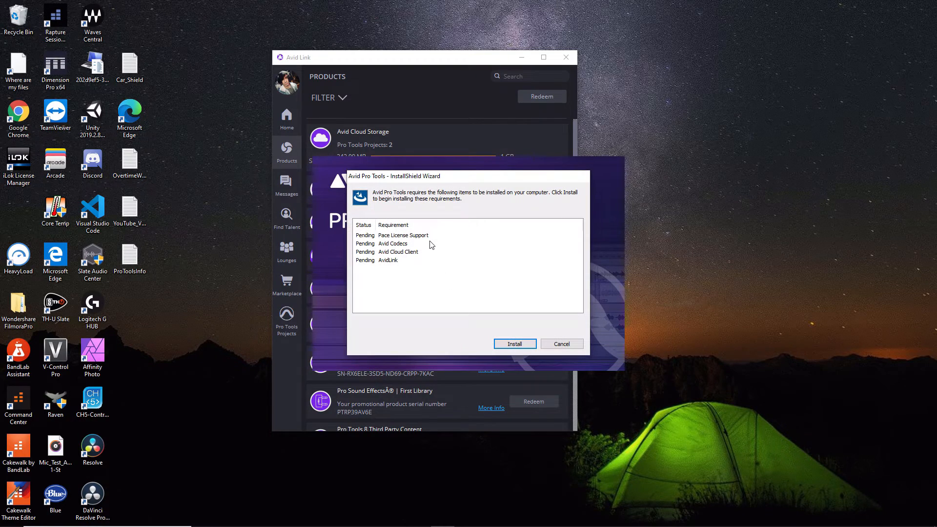
click(514, 344)
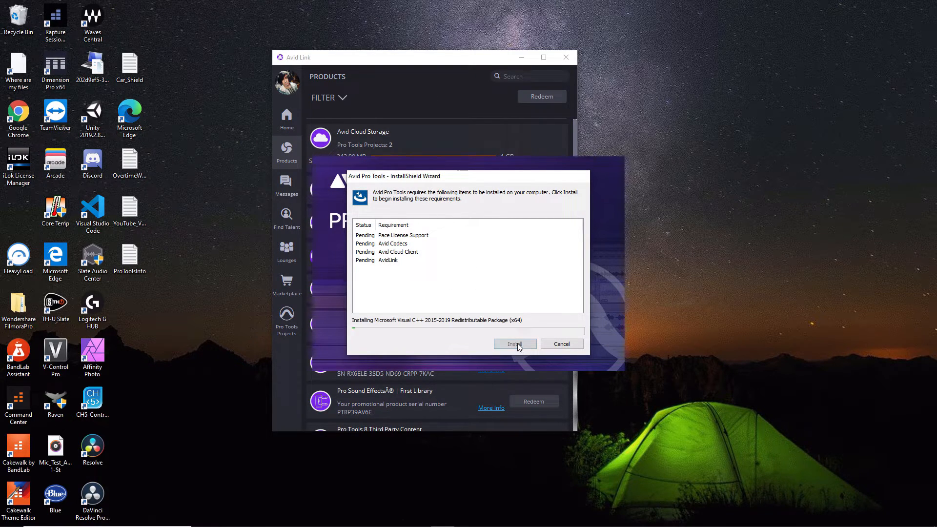
click(514, 345)
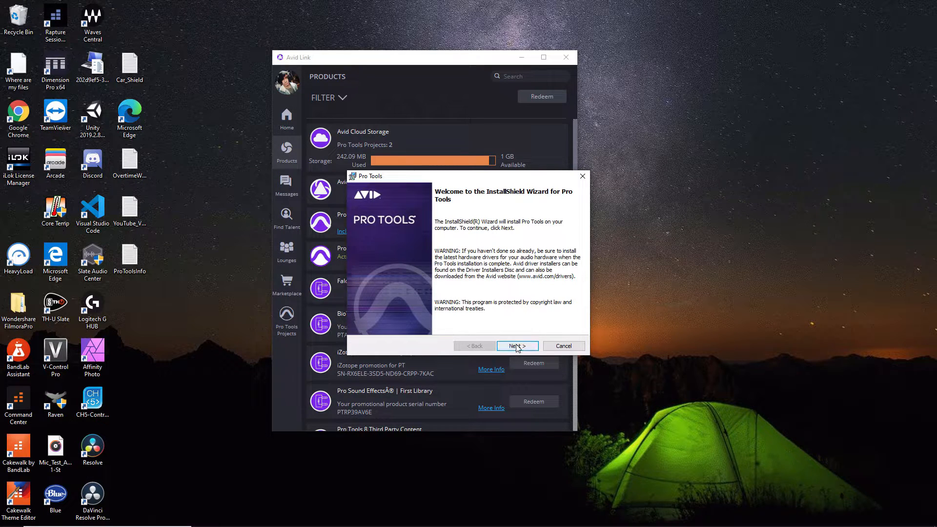
click(515, 345)
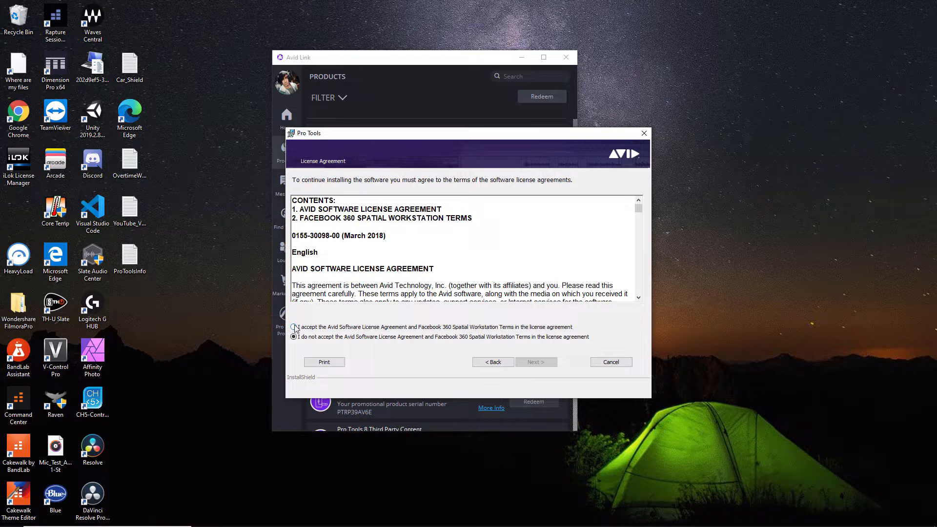
Step: Accept the licence, keep usage data sharing off and run the Pro Tools installation
click(294, 327)
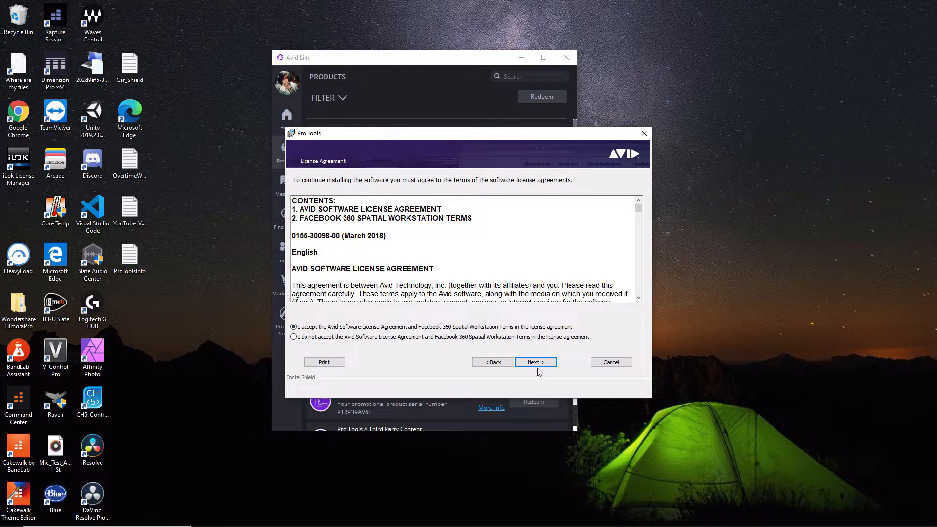
click(536, 361)
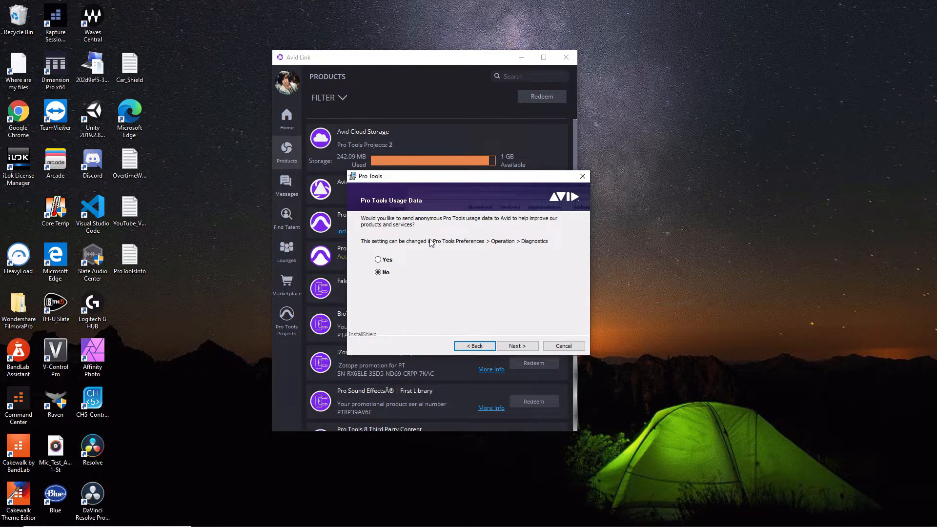
mouse_move(467, 232)
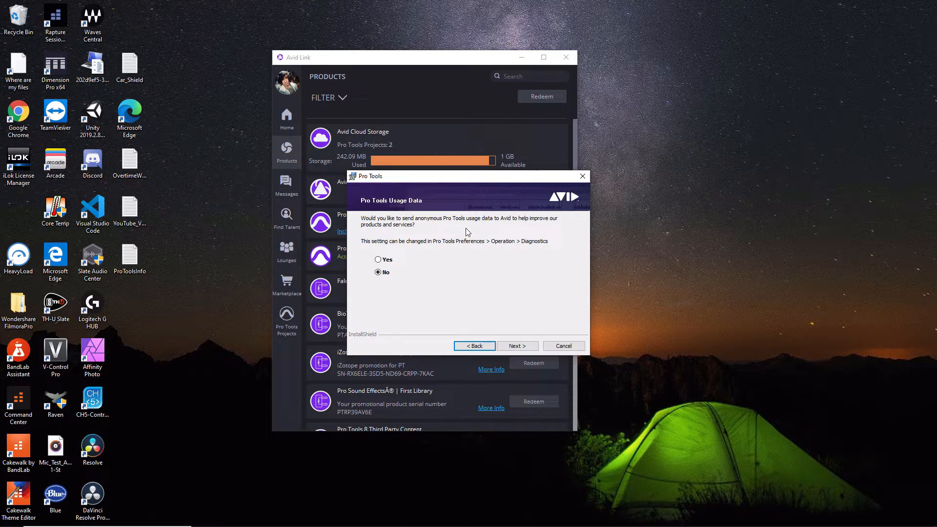
mouse_move(535, 244)
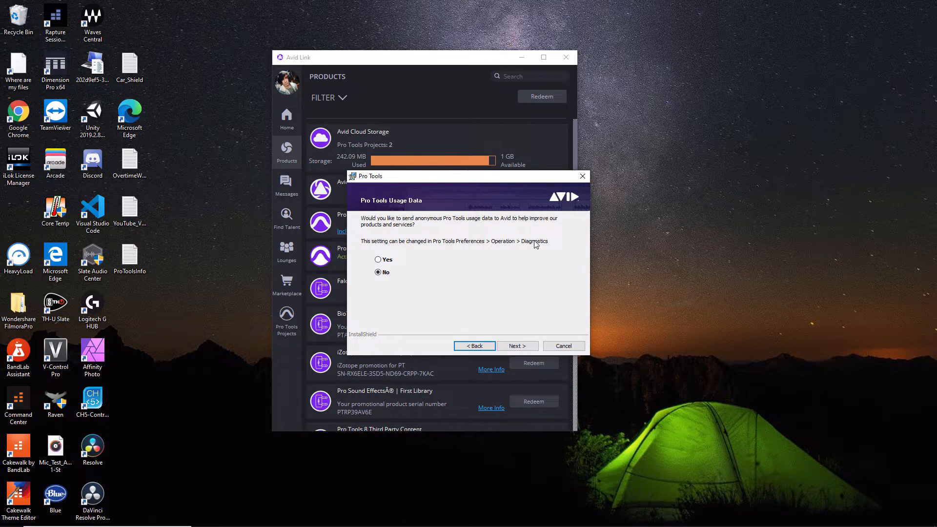
mouse_move(414, 288)
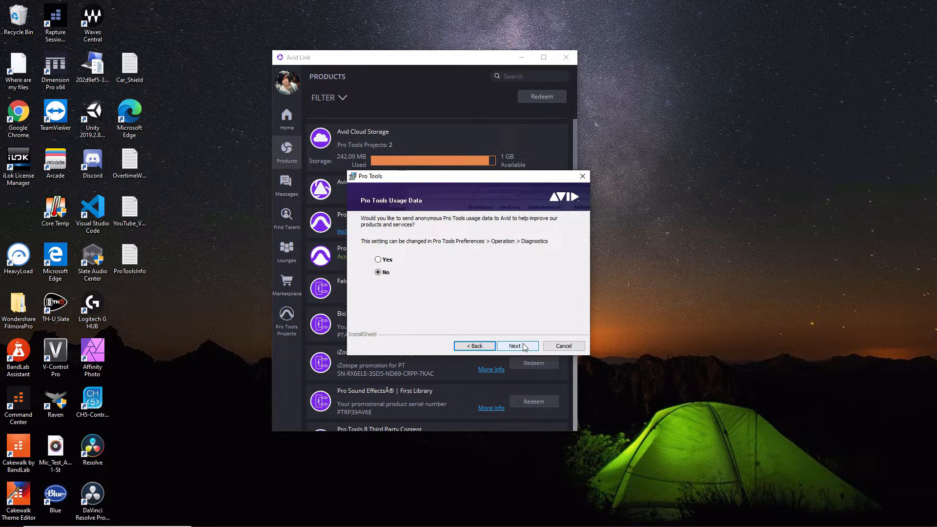
click(517, 346)
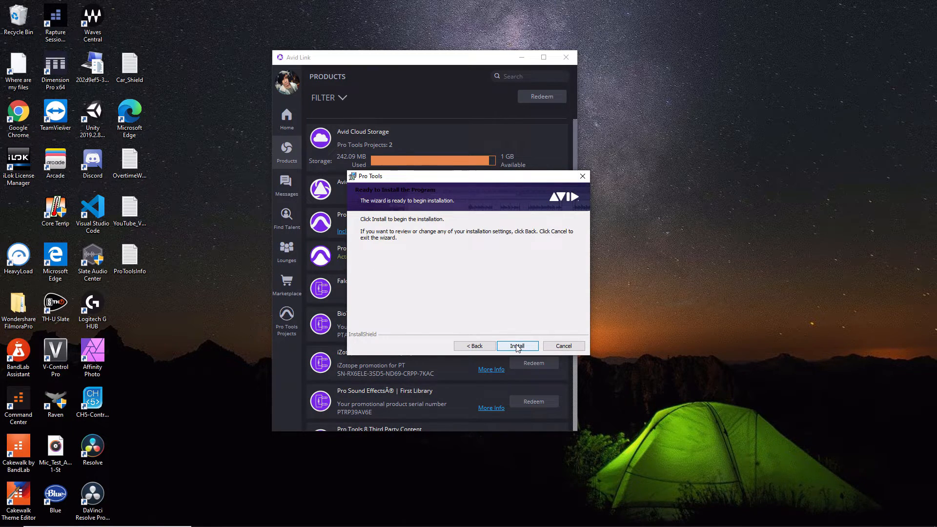
click(516, 346)
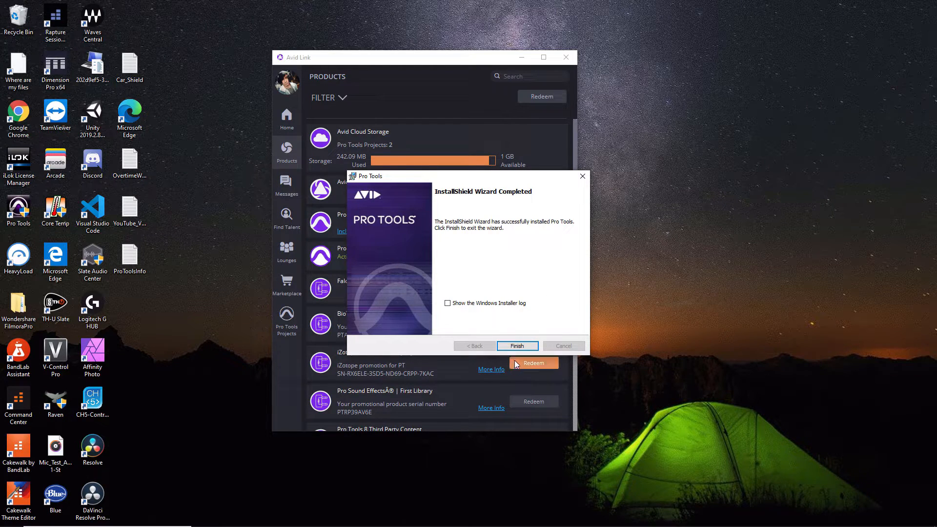
Step: Finish the installer and agree to restart the system now
click(516, 345)
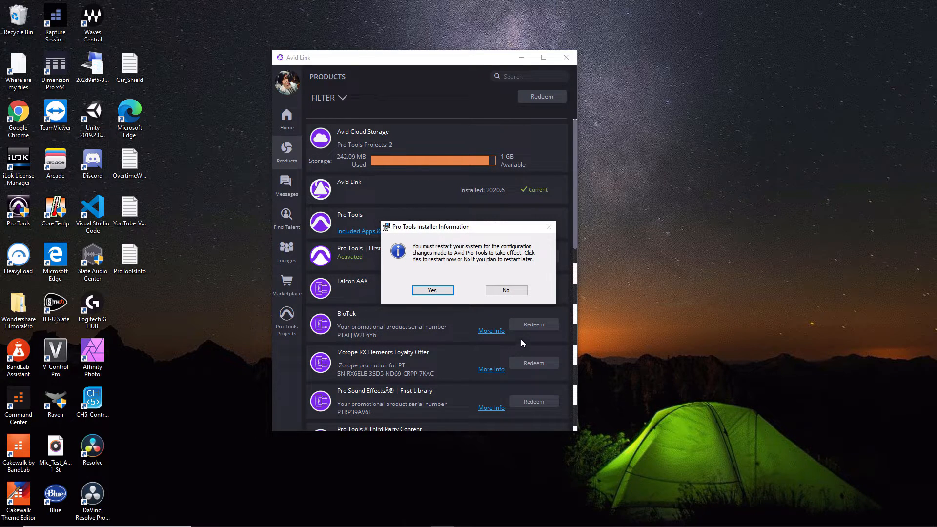
mouse_move(467, 286)
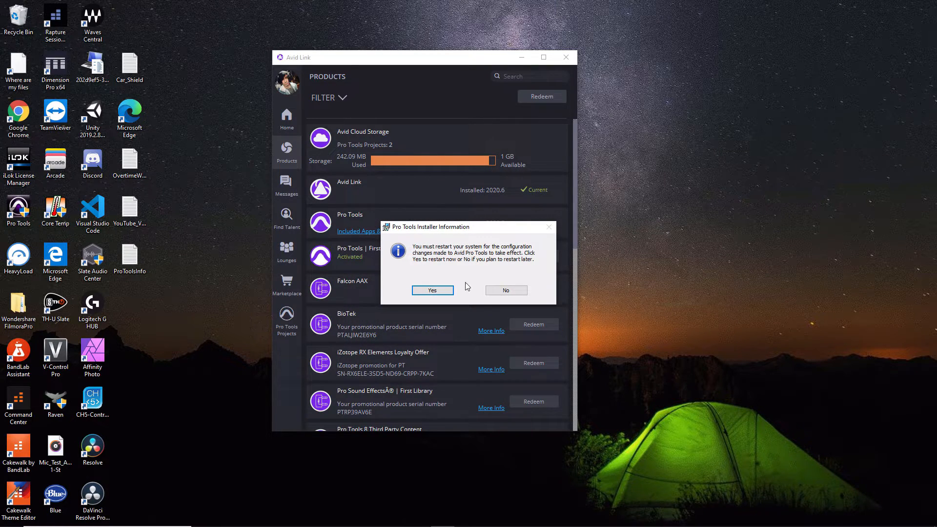
mouse_move(479, 263)
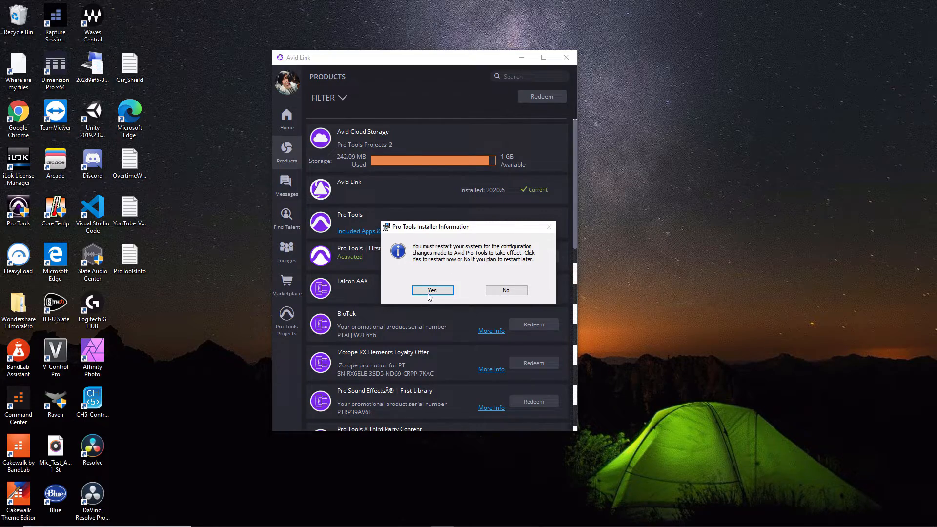
click(504, 290)
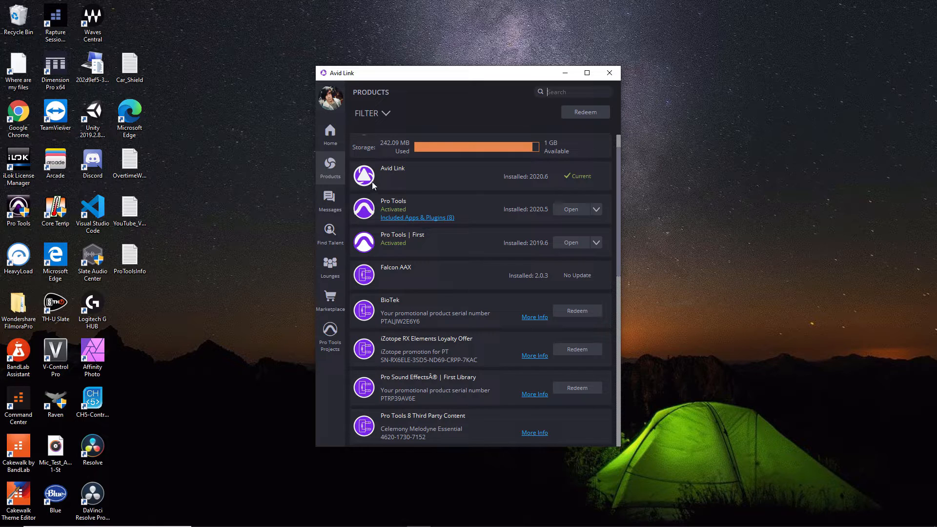
mouse_move(515, 216)
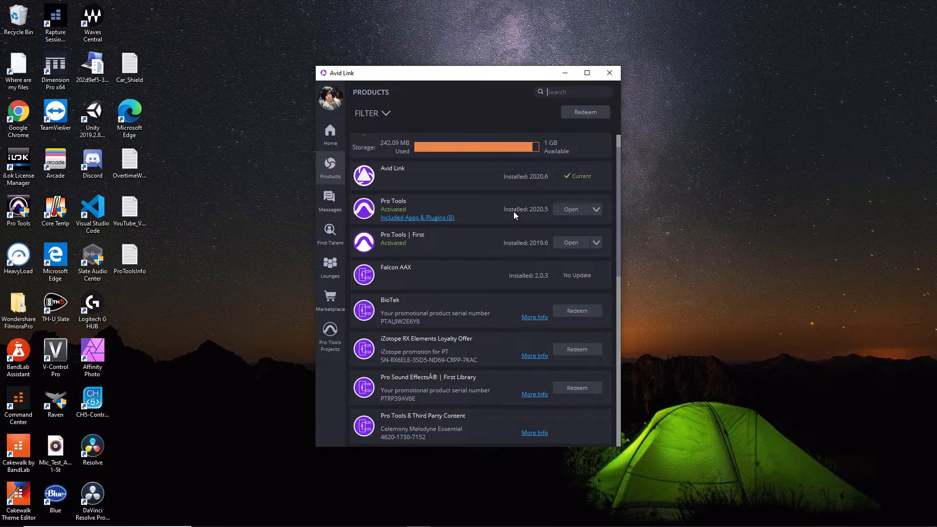
mouse_move(544, 213)
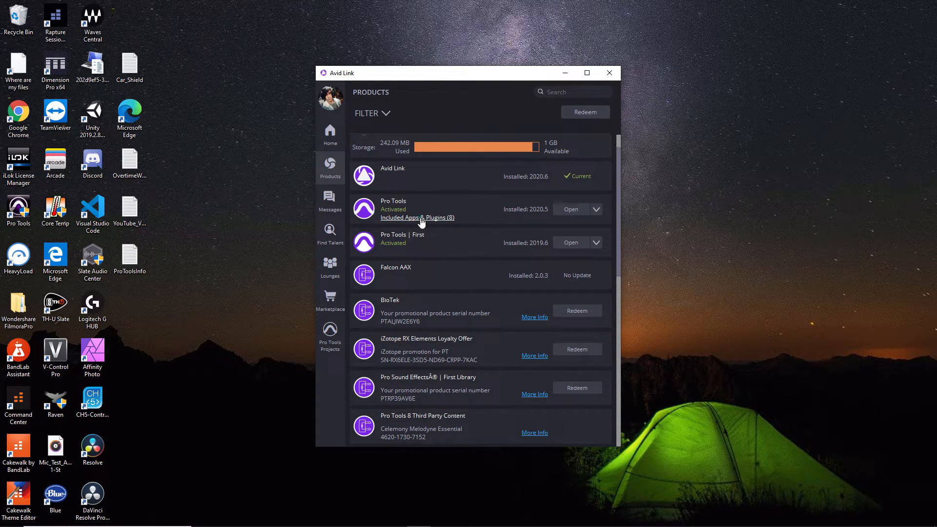
click(417, 217)
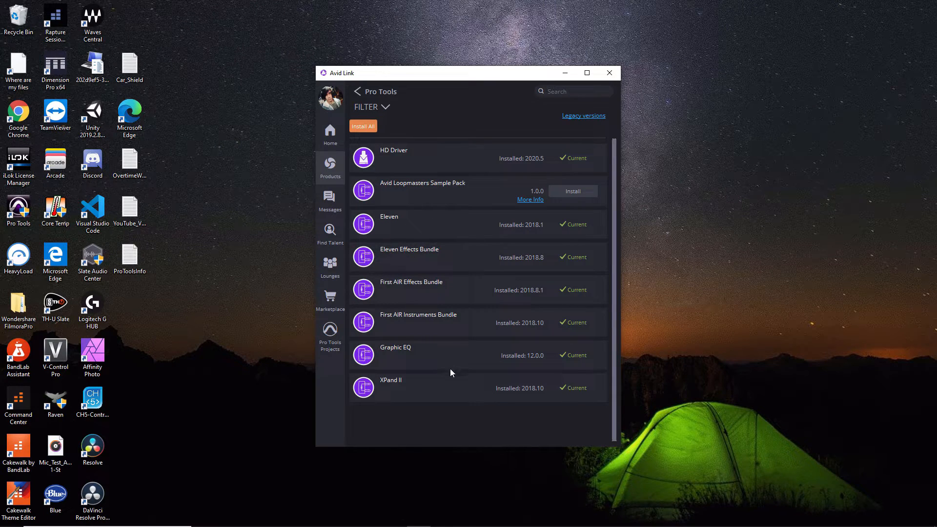
mouse_move(410, 160)
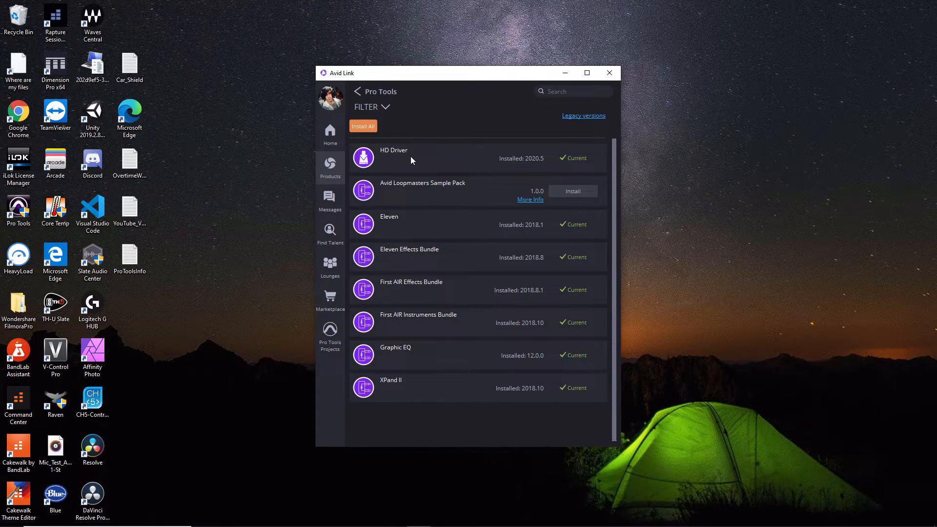
click(330, 167)
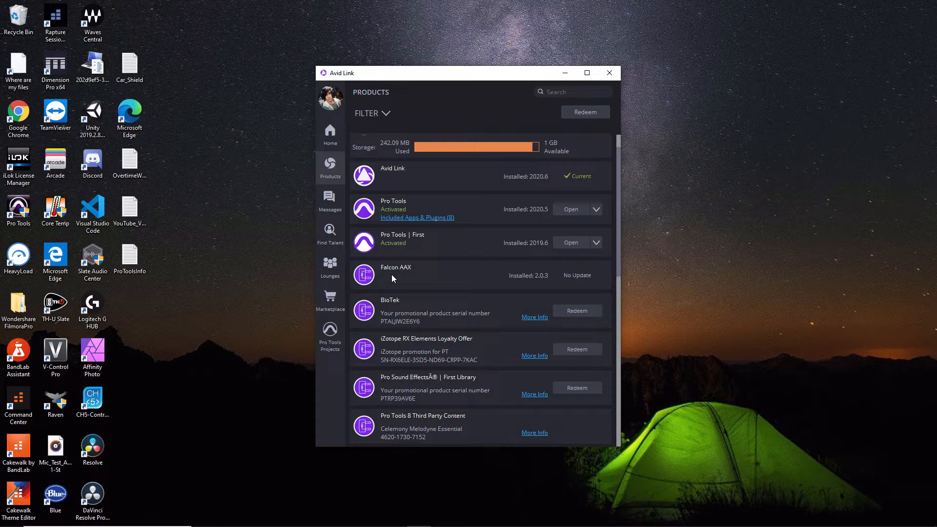
mouse_move(544, 377)
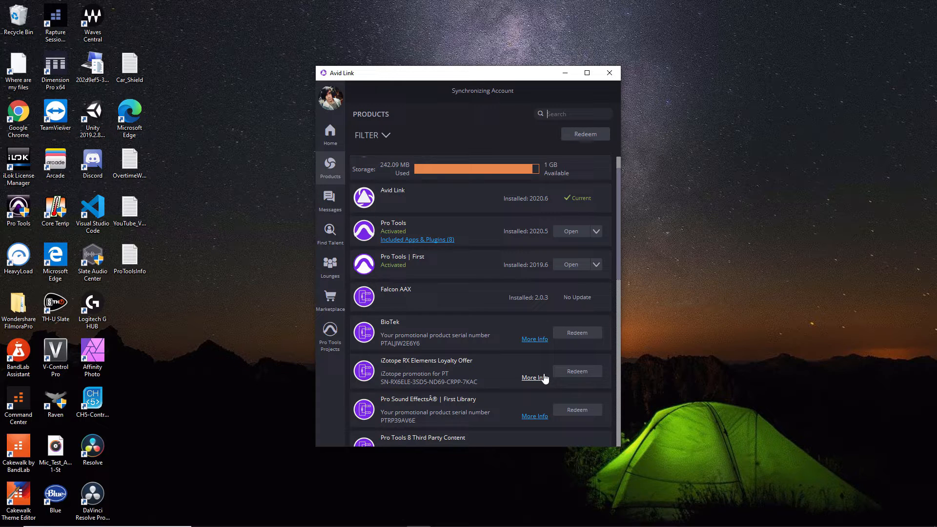
Step: Check the Pro Tools shortcut's Compatibility settings run it as administrator, then close Properties
click(55, 447)
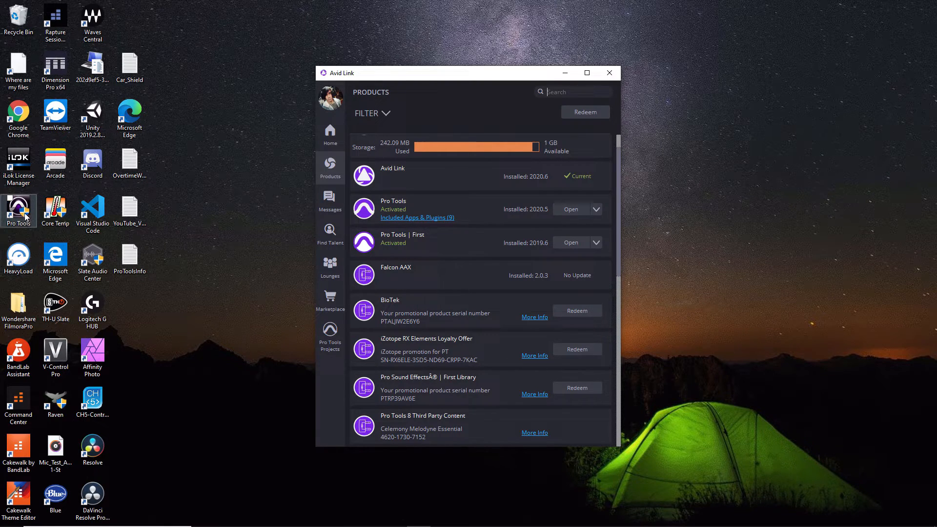
right_click(18, 211)
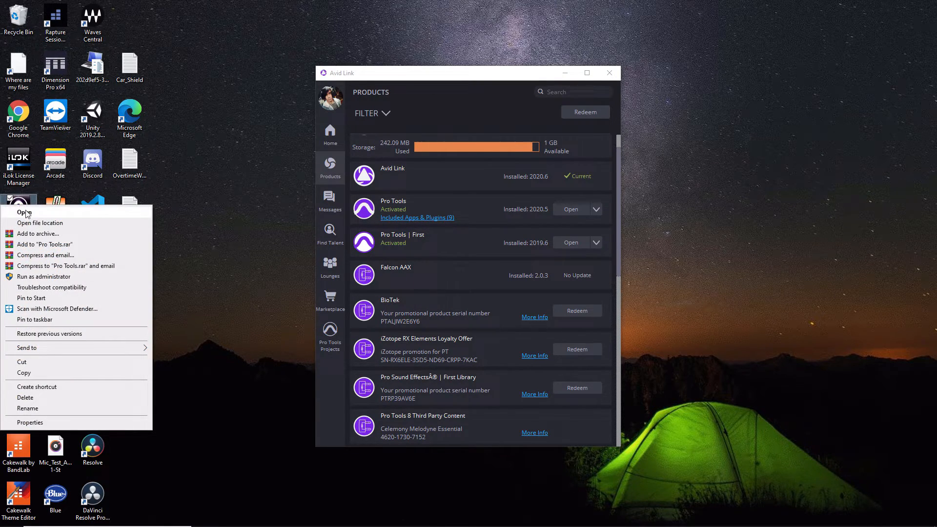
click(31, 422)
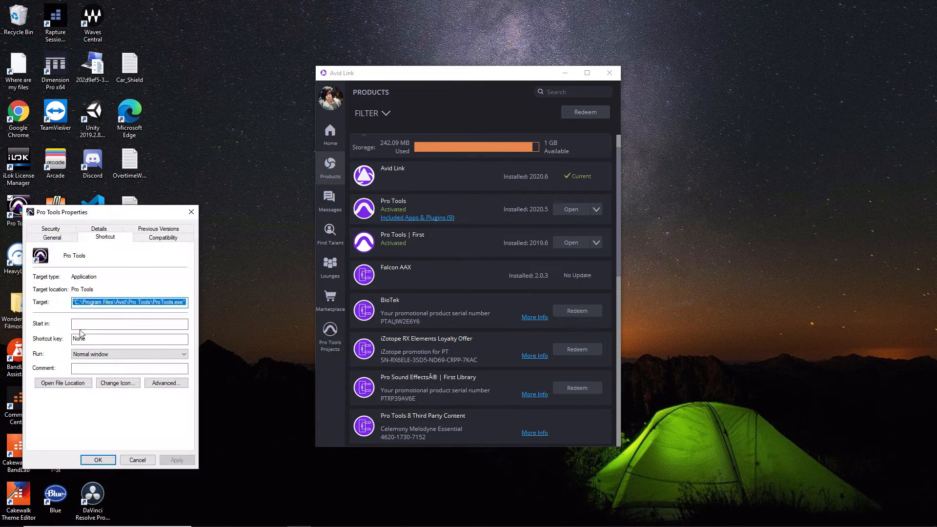
click(163, 237)
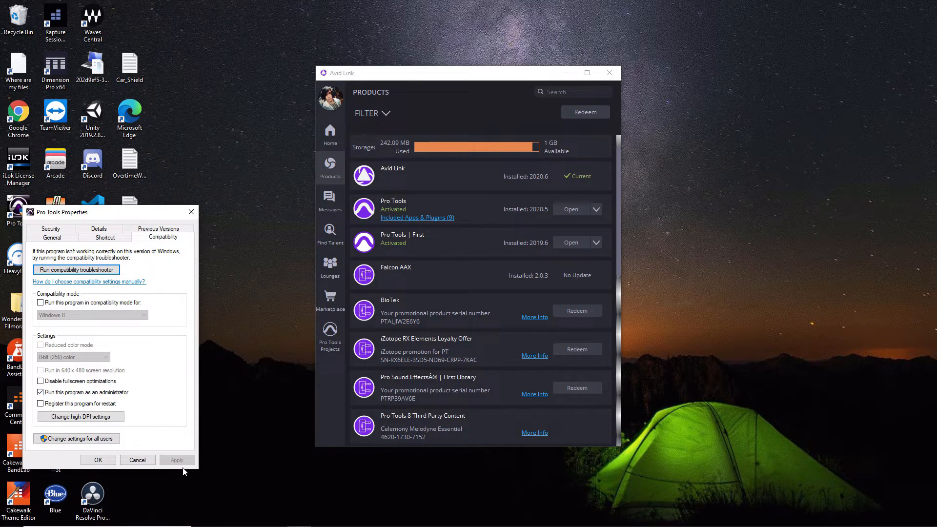
click(137, 460)
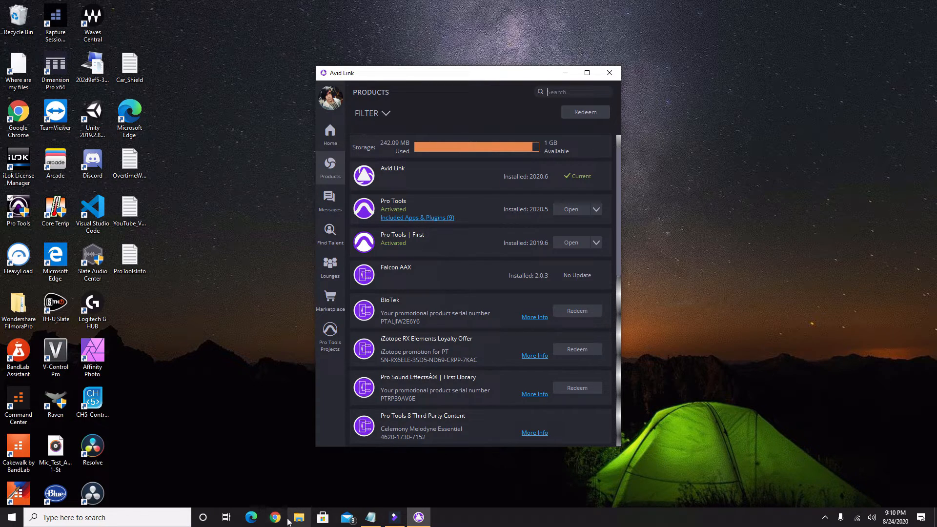
Step: Search for asio4all in Chrome and reach the asio4all.org download links
click(274, 517)
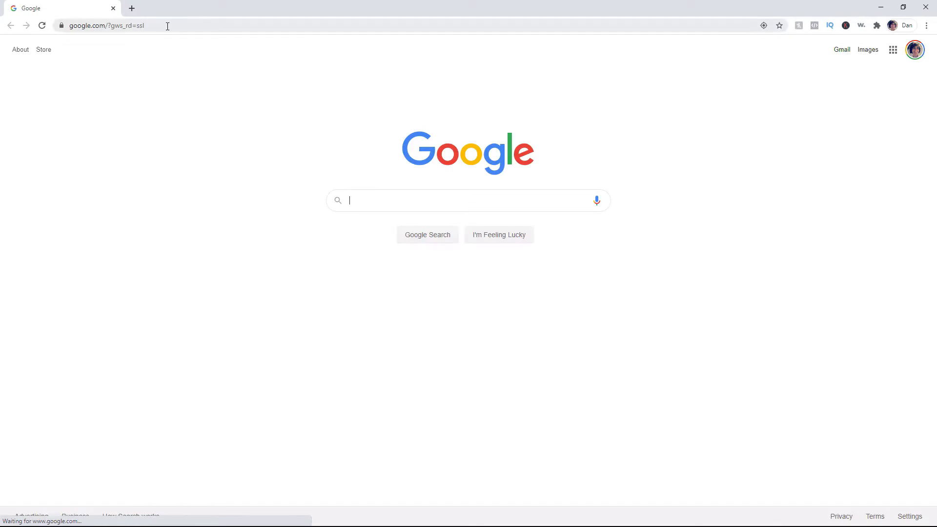
text(asio4all)
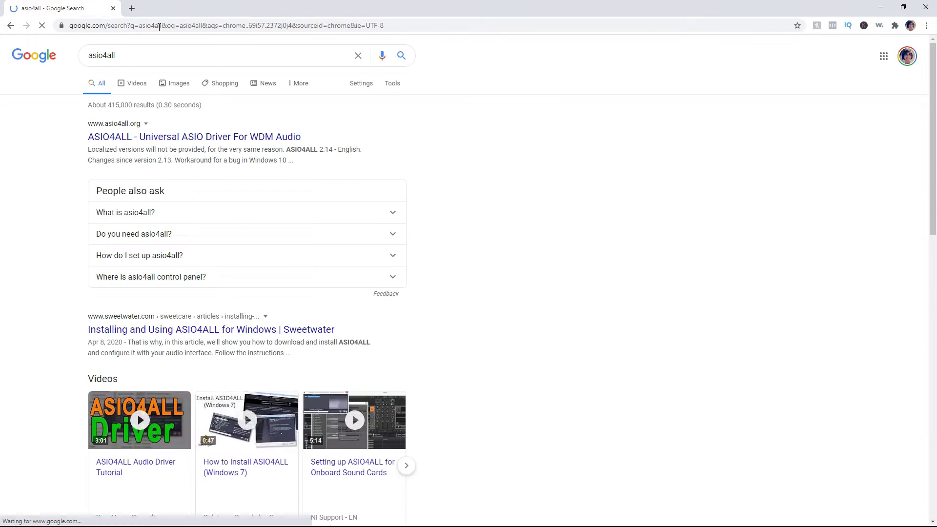
click(194, 137)
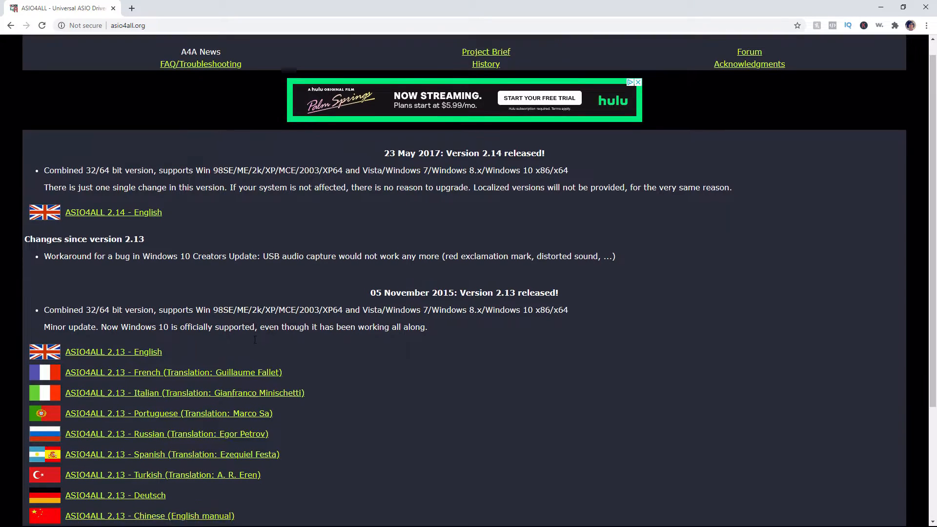
scroll(down, 3)
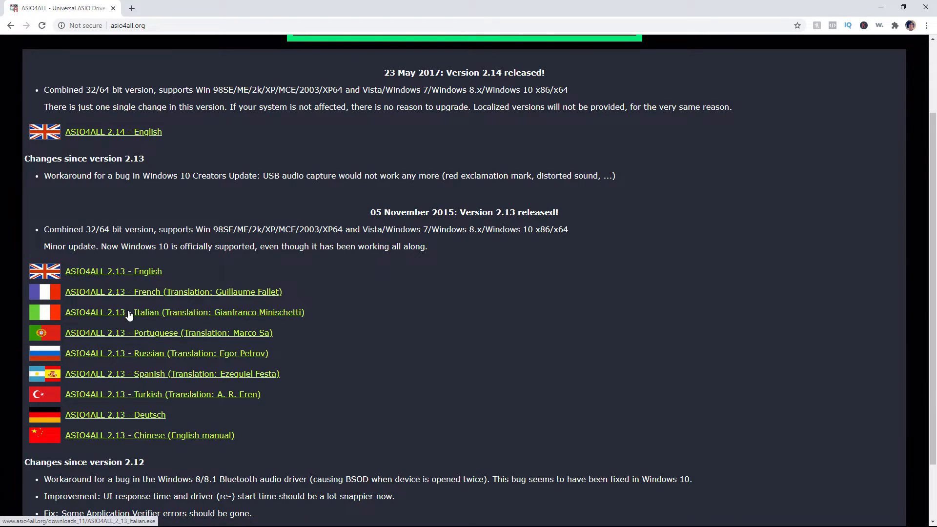
mouse_move(135, 266)
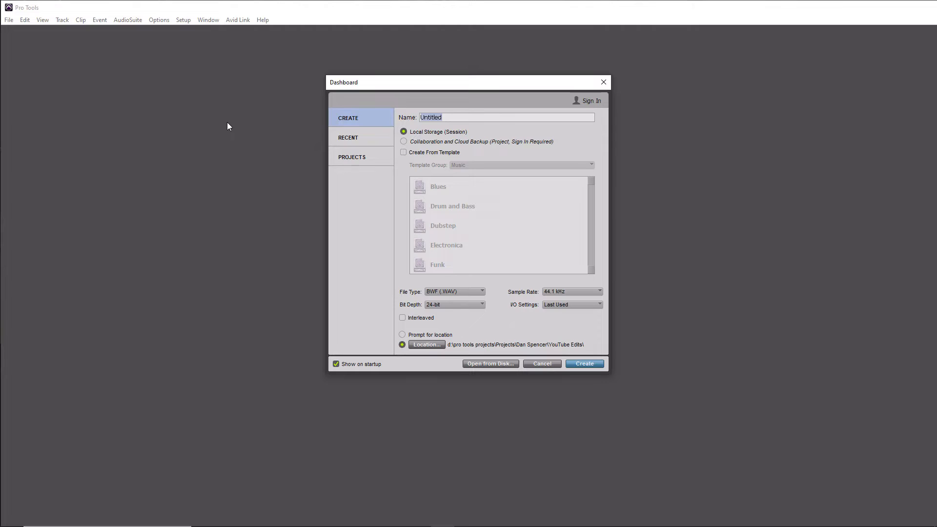
mouse_move(337, 88)
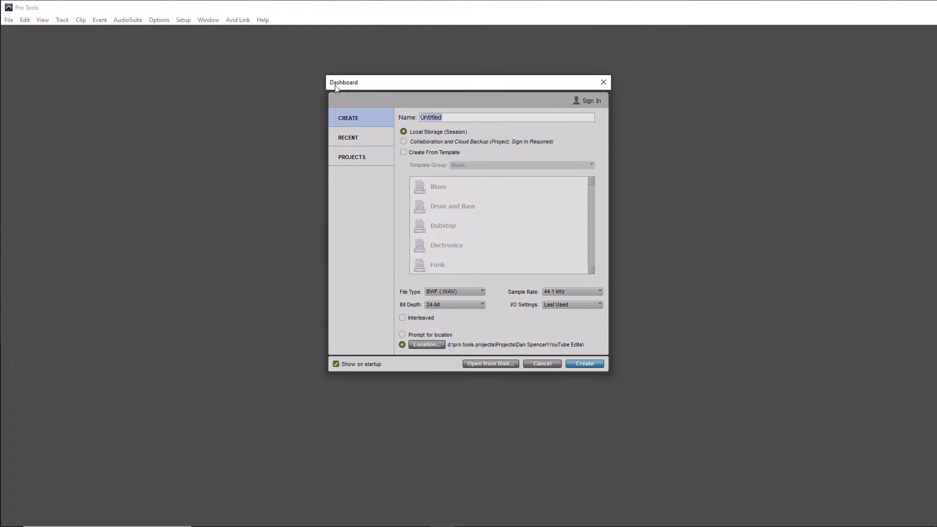
mouse_move(555, 202)
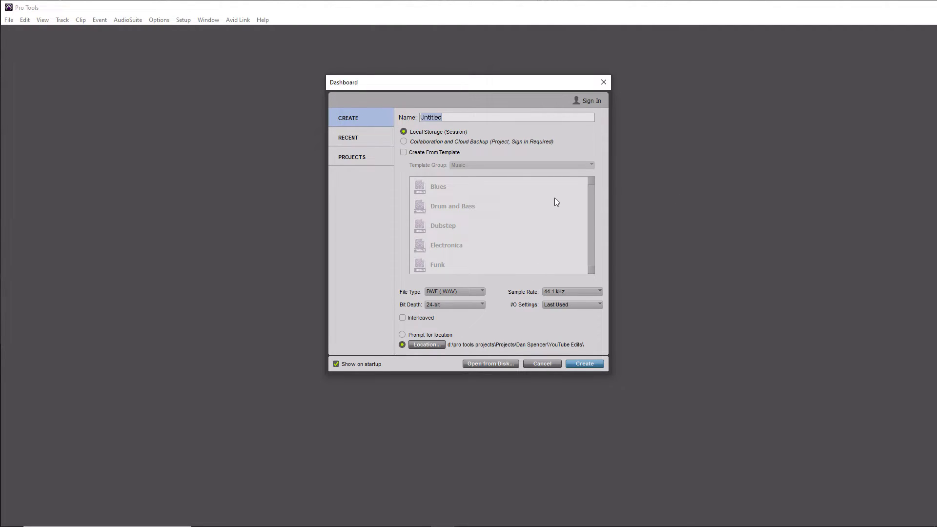
Step: Cancel the startup Dashboard without creating a session
click(183, 19)
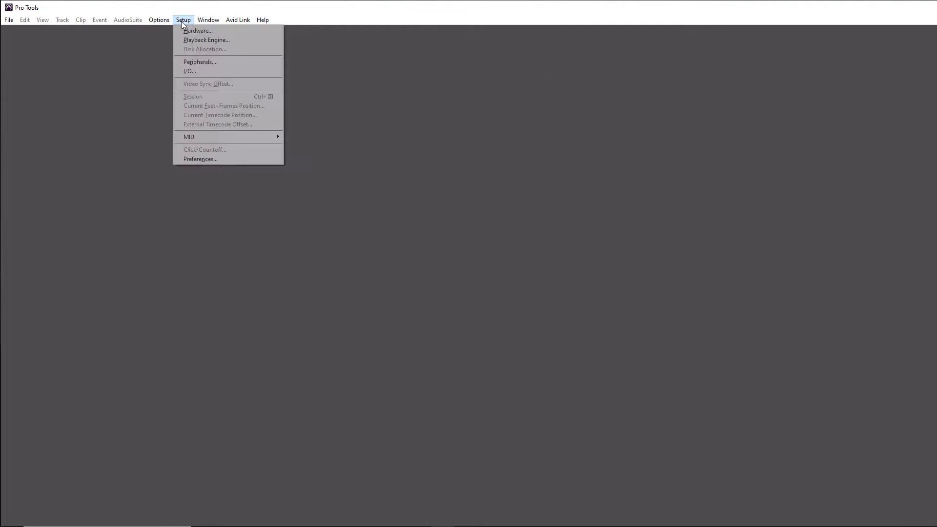
mouse_move(206, 39)
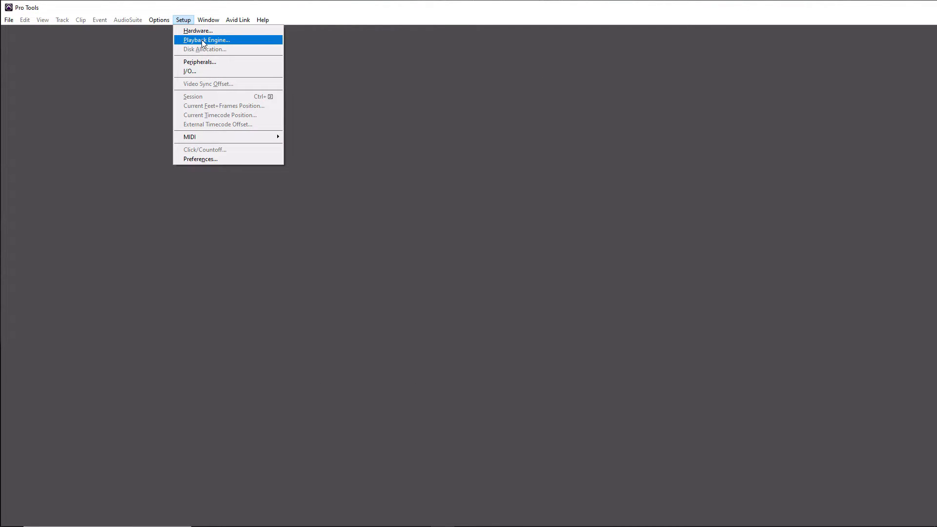
Step: View the Playback Engine settings showing Focusrite USB ASIO with a 1024-sample buffer
click(205, 40)
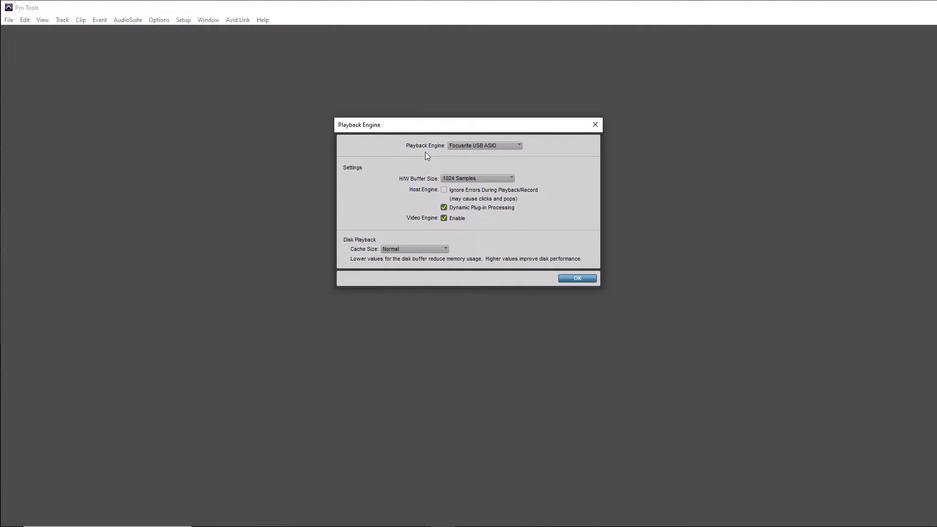
mouse_move(456, 157)
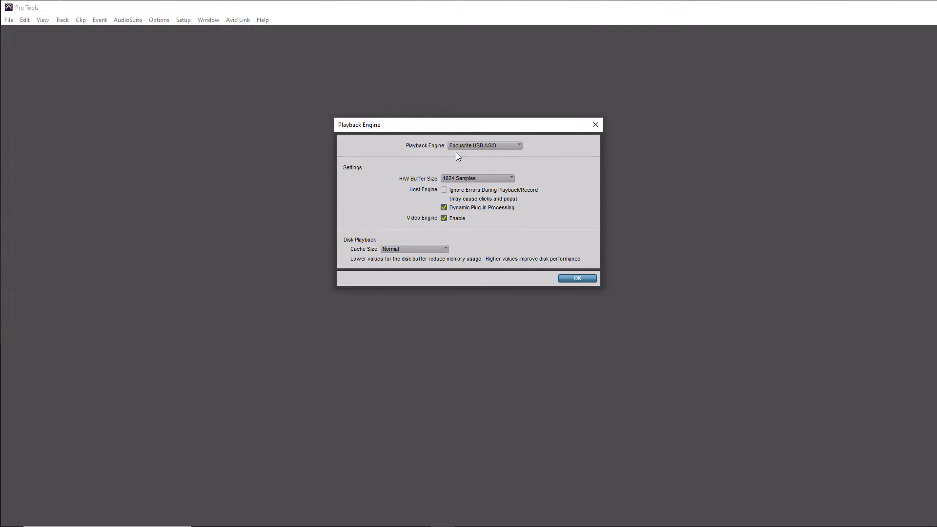
mouse_move(509, 145)
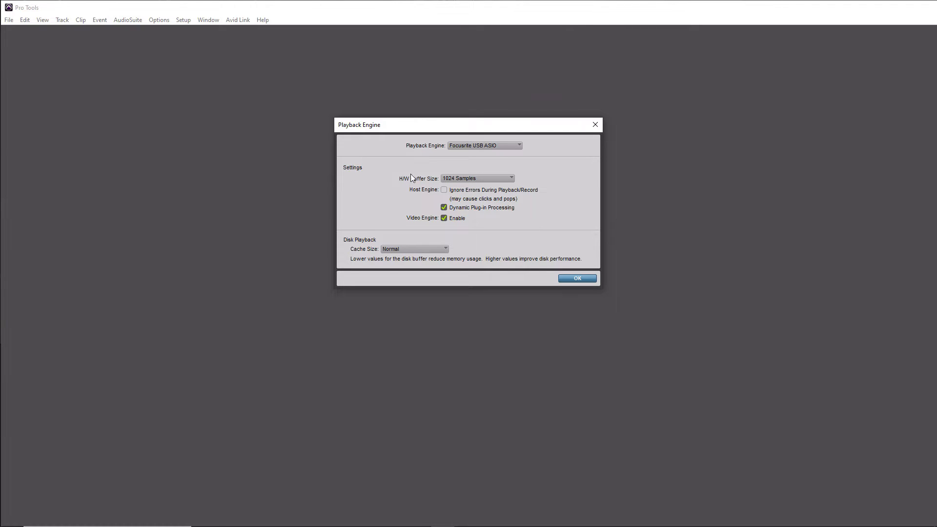
mouse_move(426, 188)
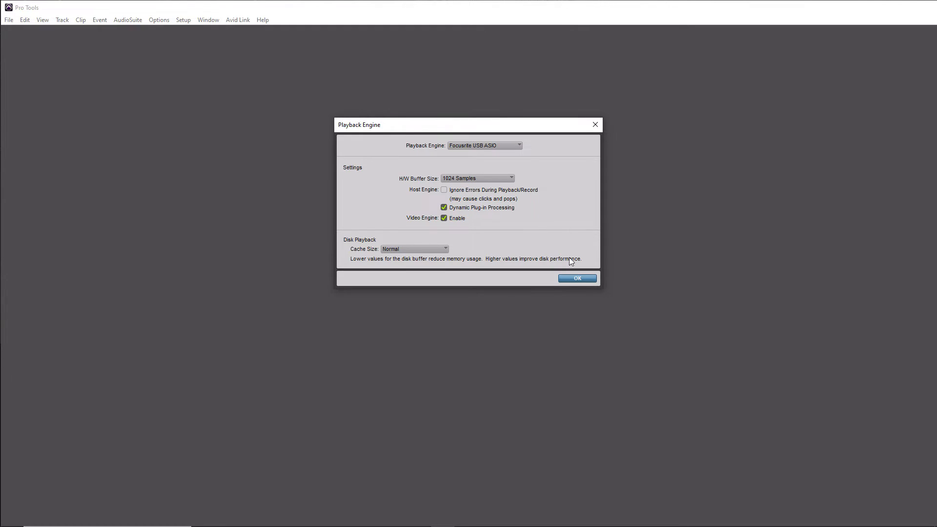
Step: Confirm Focusrite USB ASIO as playback engine and close the Hardware Setup window
click(576, 279)
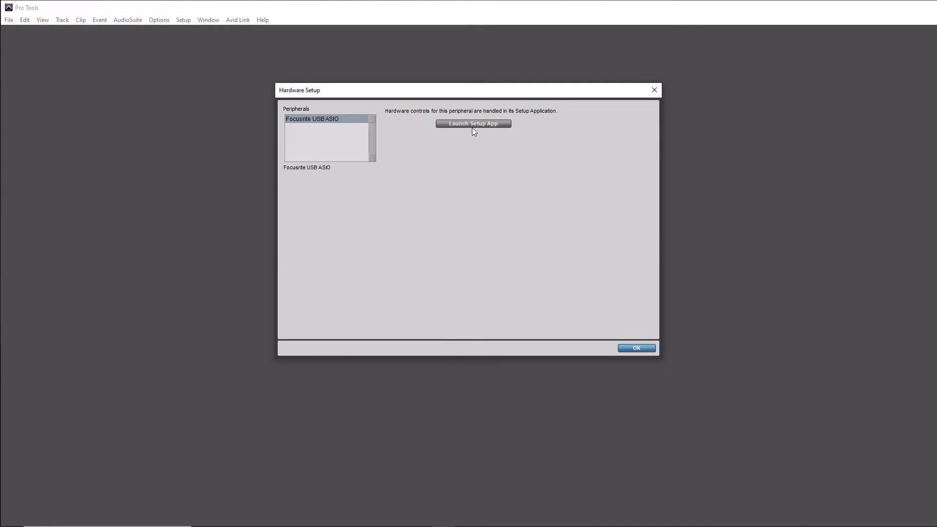
mouse_move(562, 156)
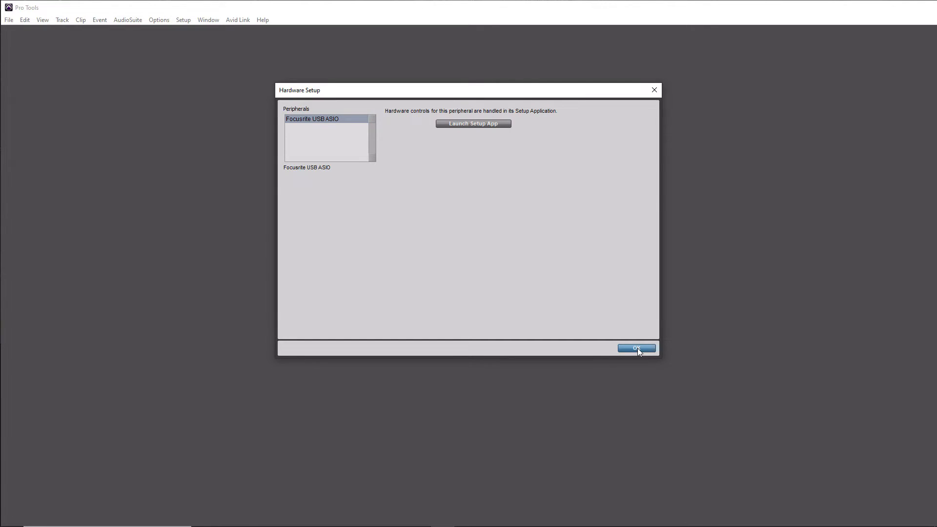
click(9, 19)
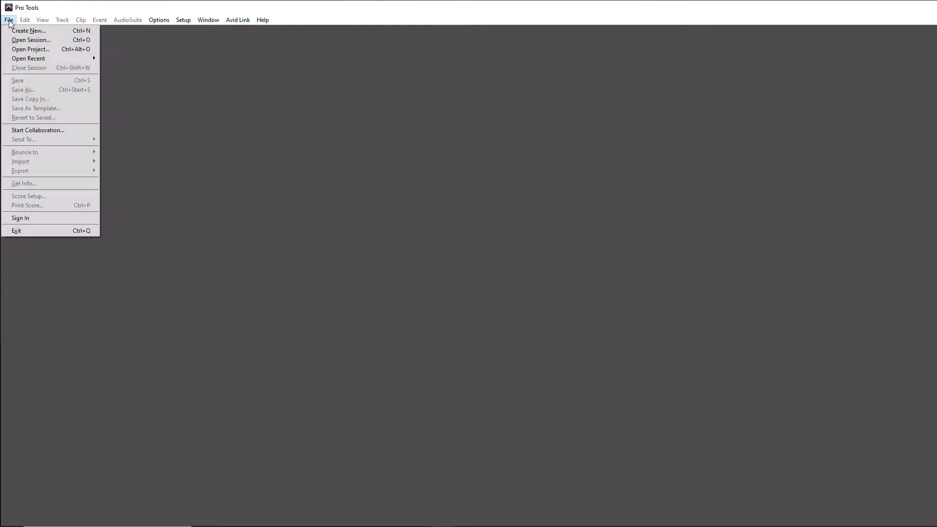
click(28, 30)
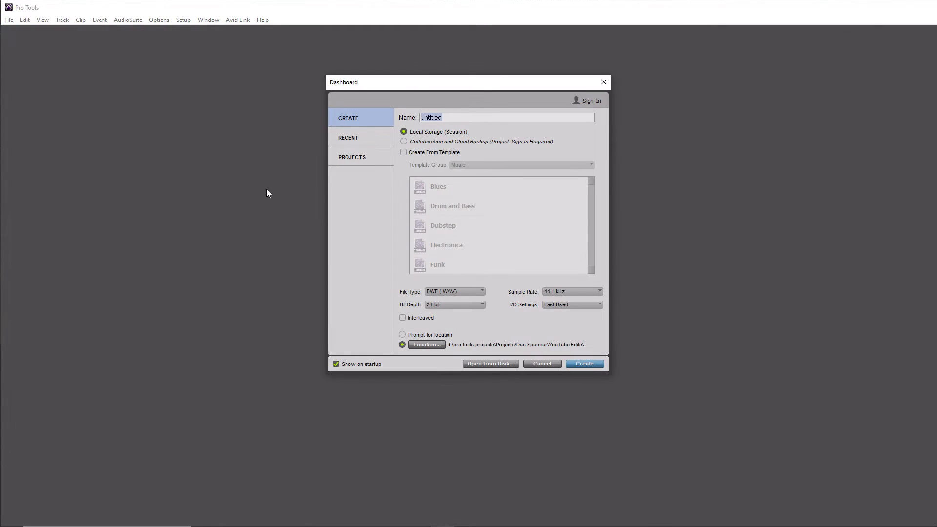
mouse_move(574, 377)
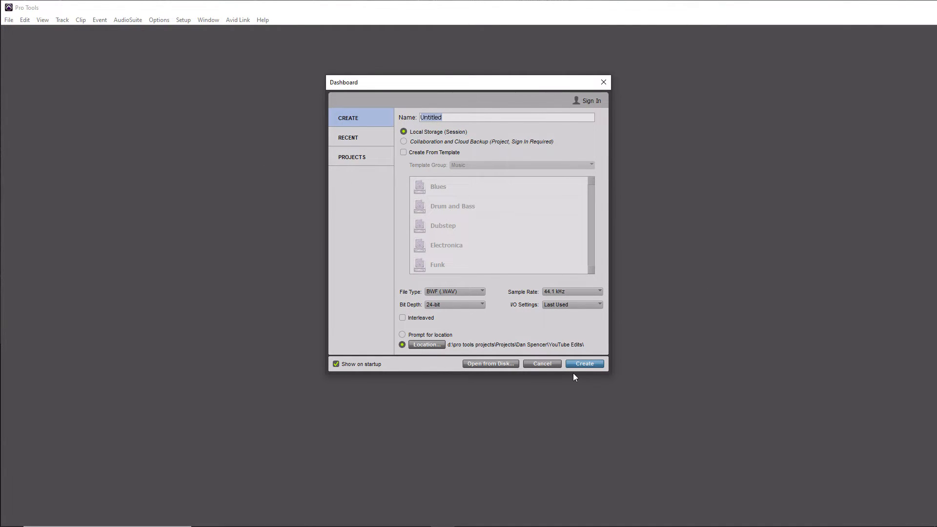
mouse_move(613, 289)
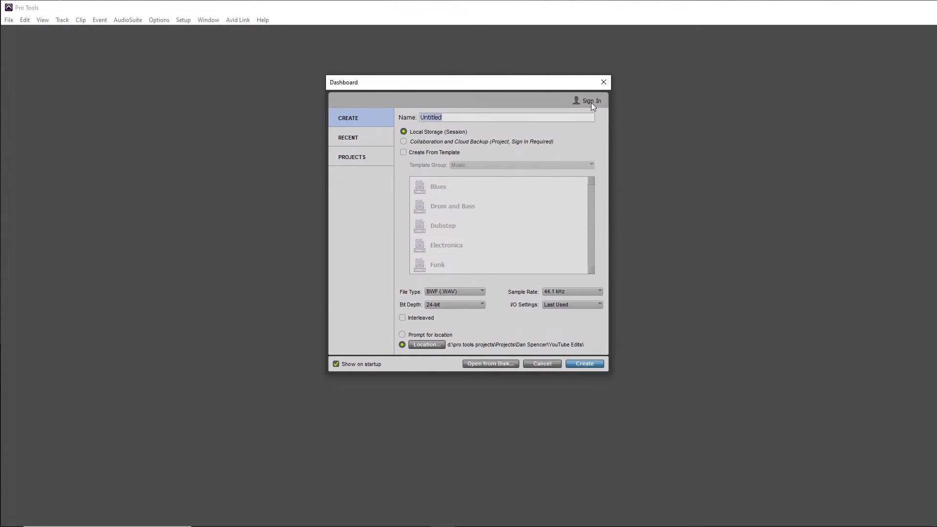
mouse_move(599, 107)
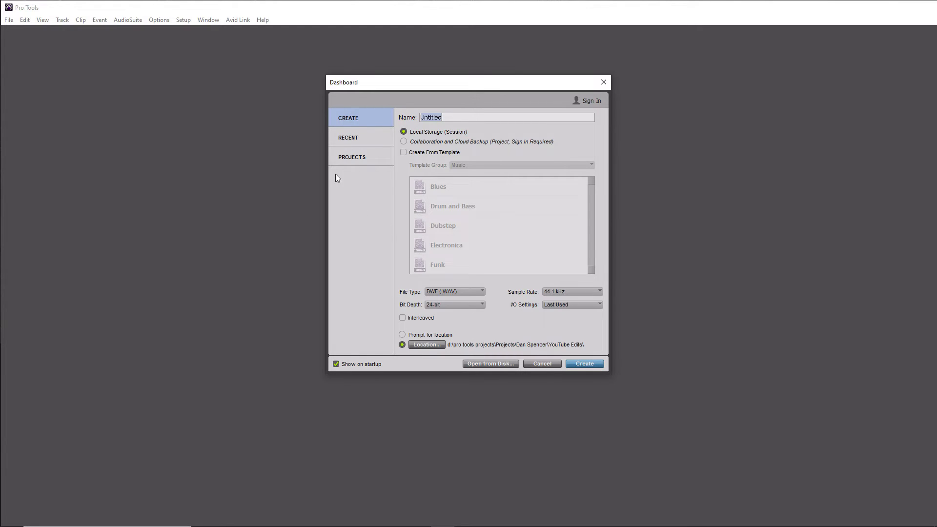
mouse_move(494, 254)
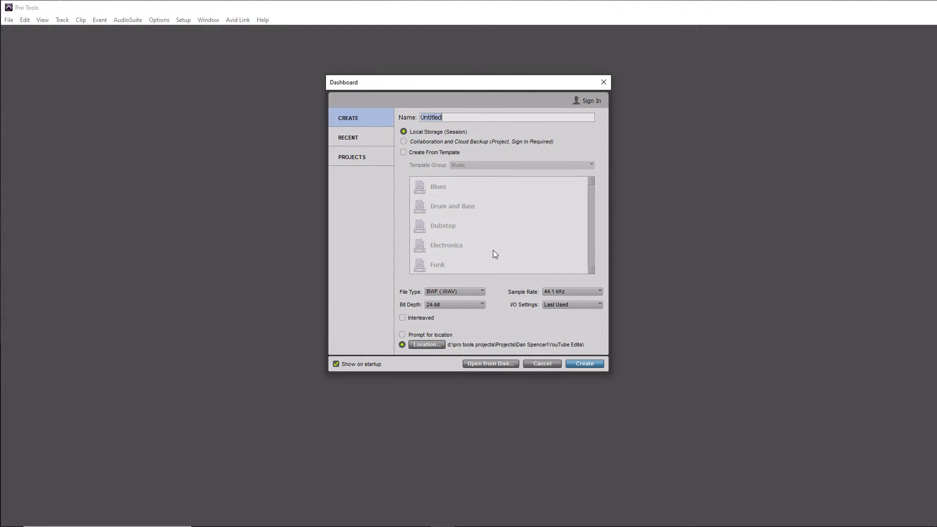
click(348, 138)
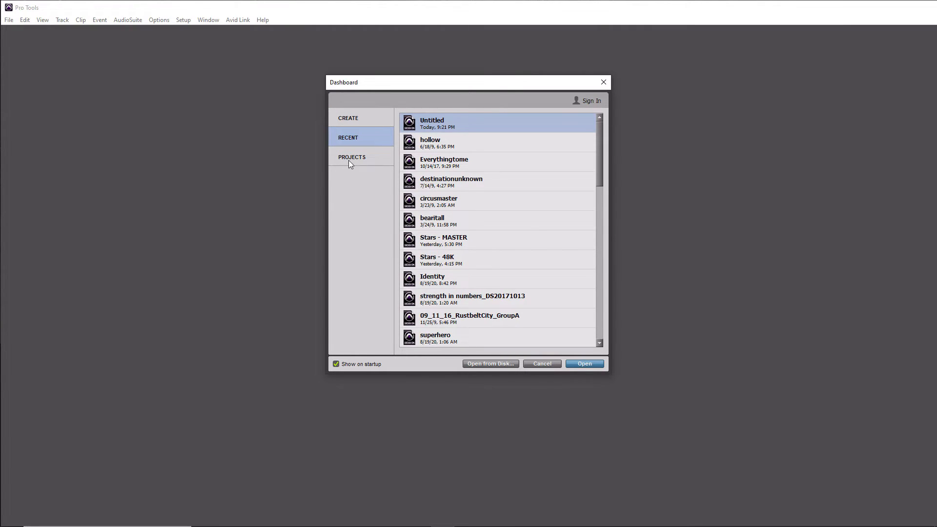
click(351, 156)
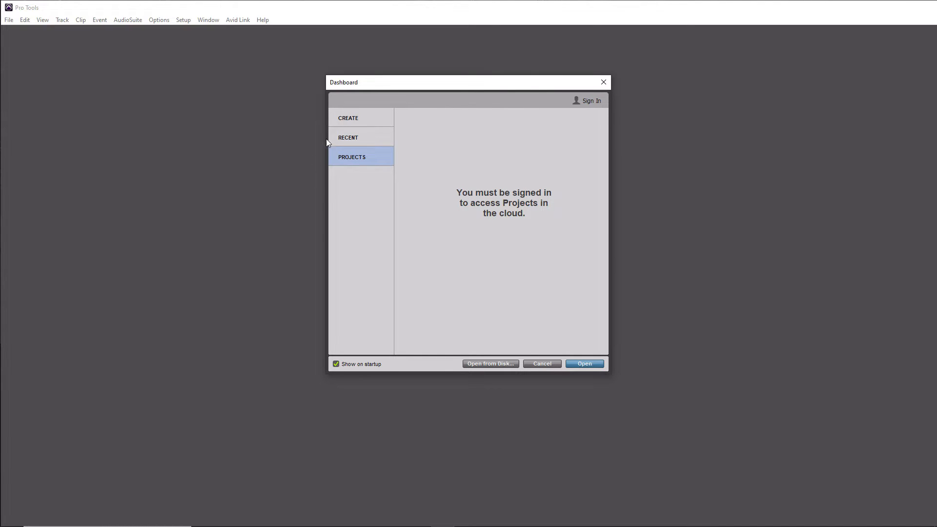
click(348, 118)
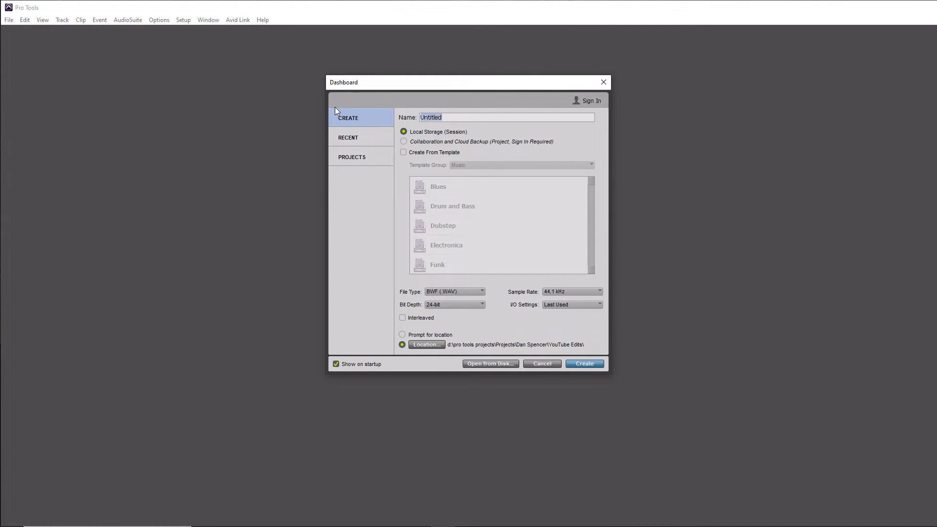
Step: Name the session Test, check its save location and leave Create From Template unticked
text(Test)
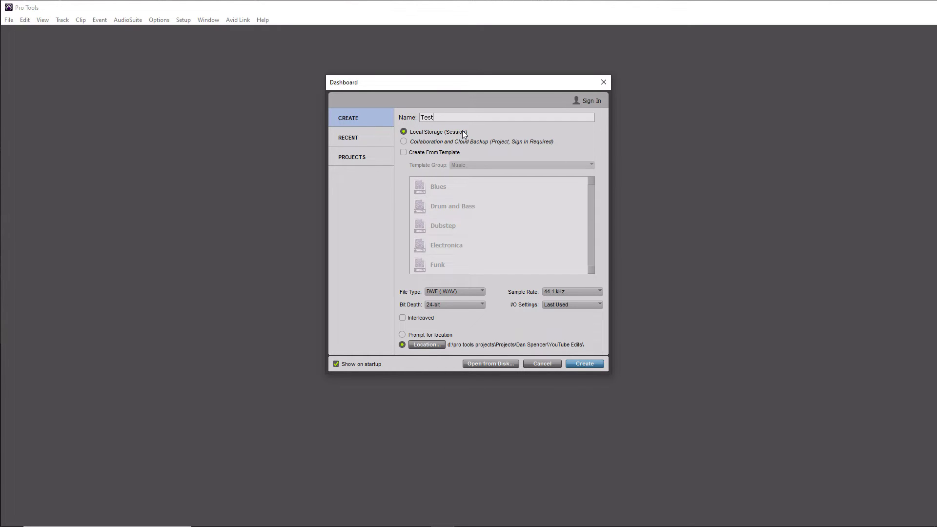
mouse_move(574, 349)
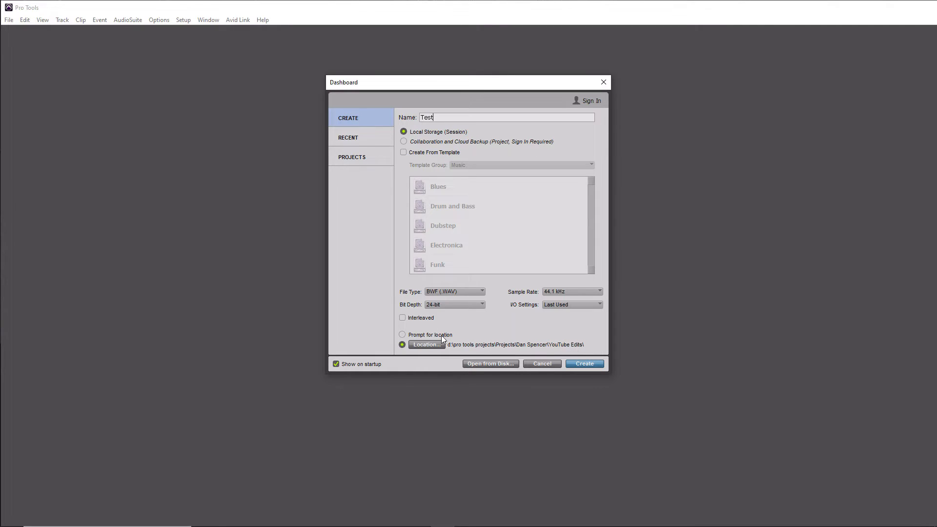
click(427, 345)
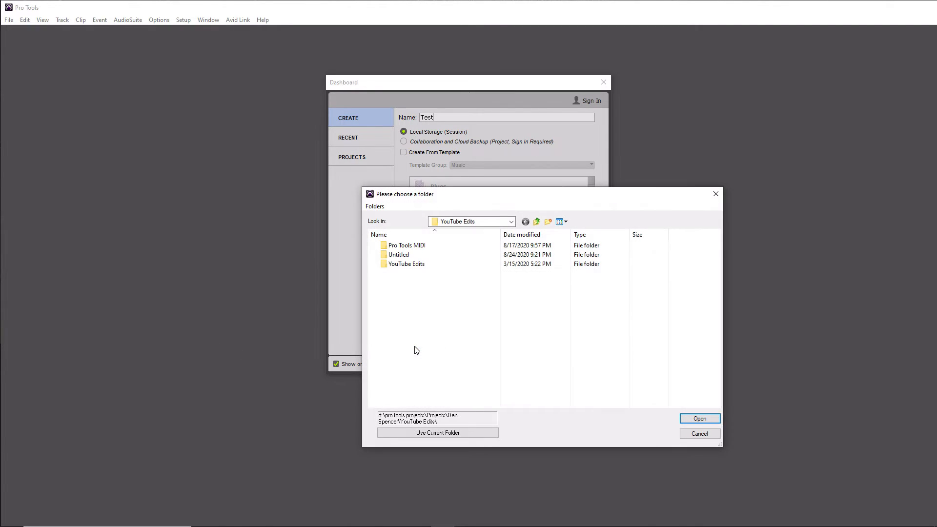
mouse_move(606, 319)
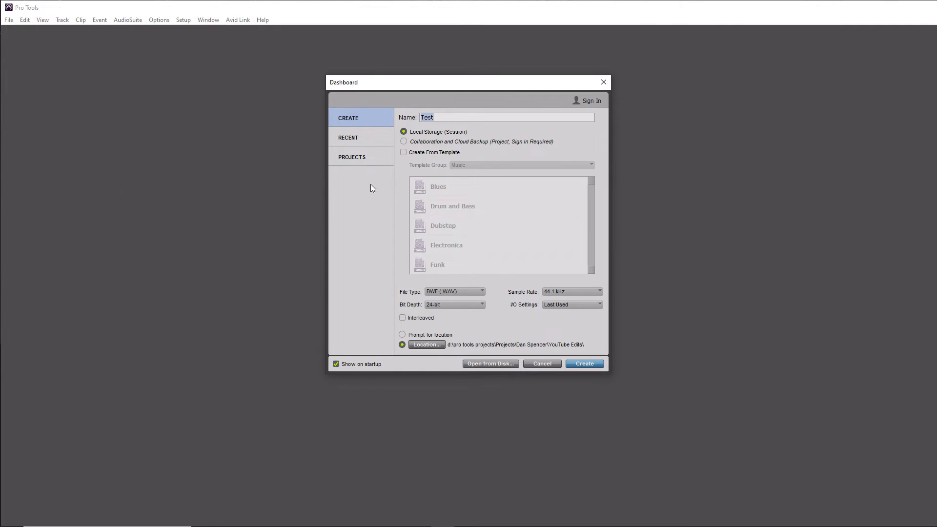
click(403, 152)
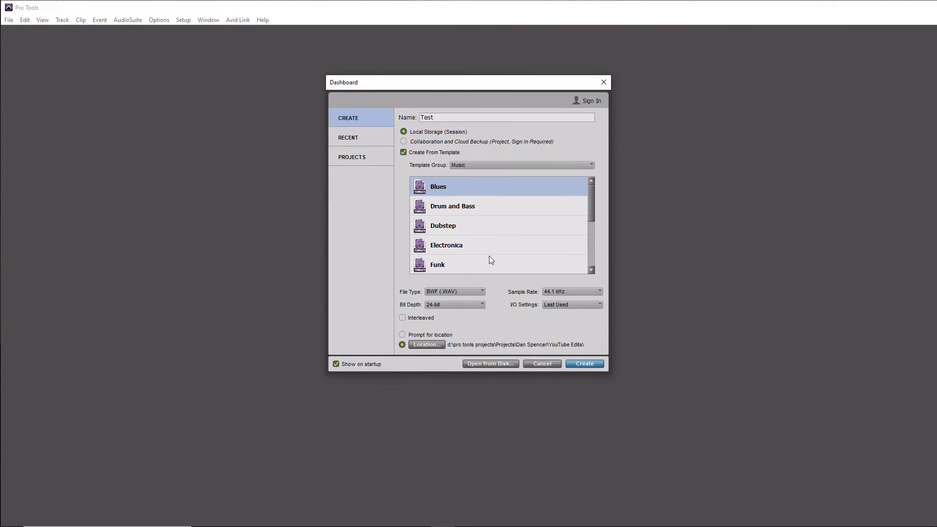
mouse_move(486, 250)
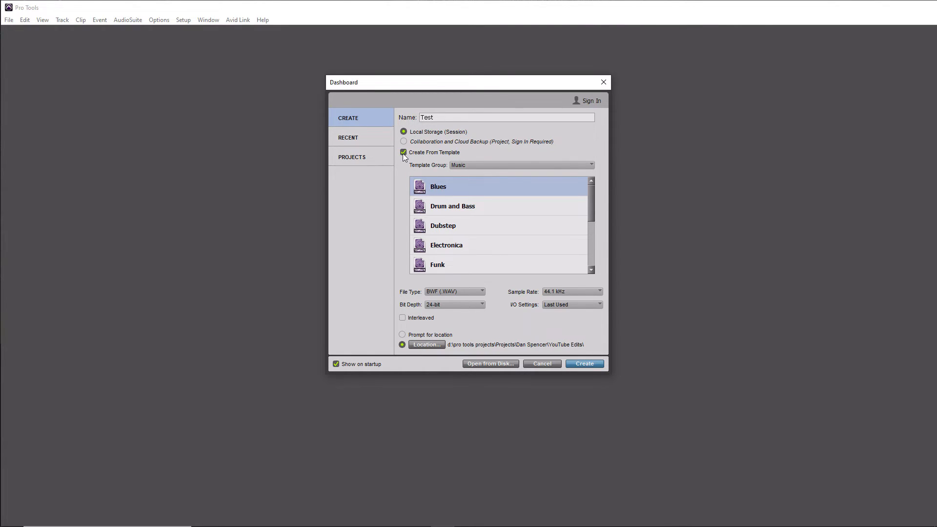
click(403, 153)
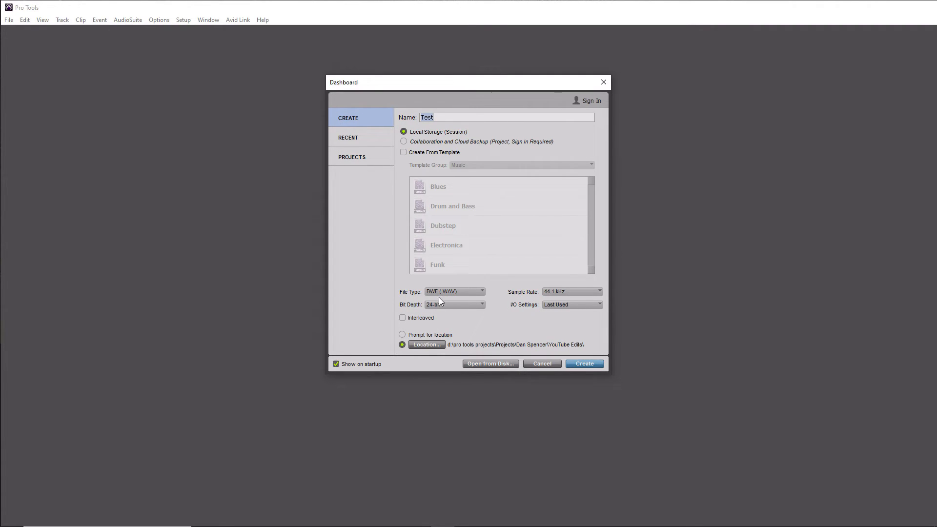
mouse_move(533, 298)
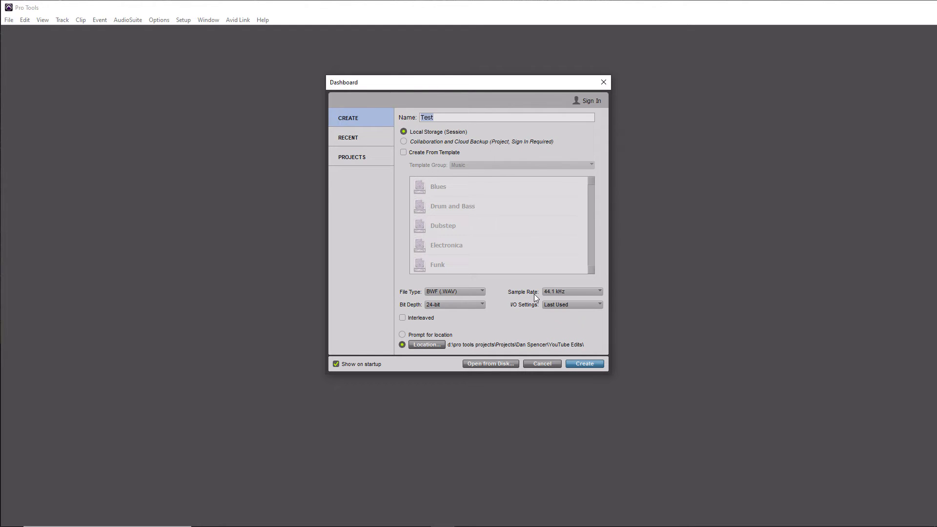
Step: Give the Test session 32-bit float bit depth and Stereo Mix I/O settings
click(434, 117)
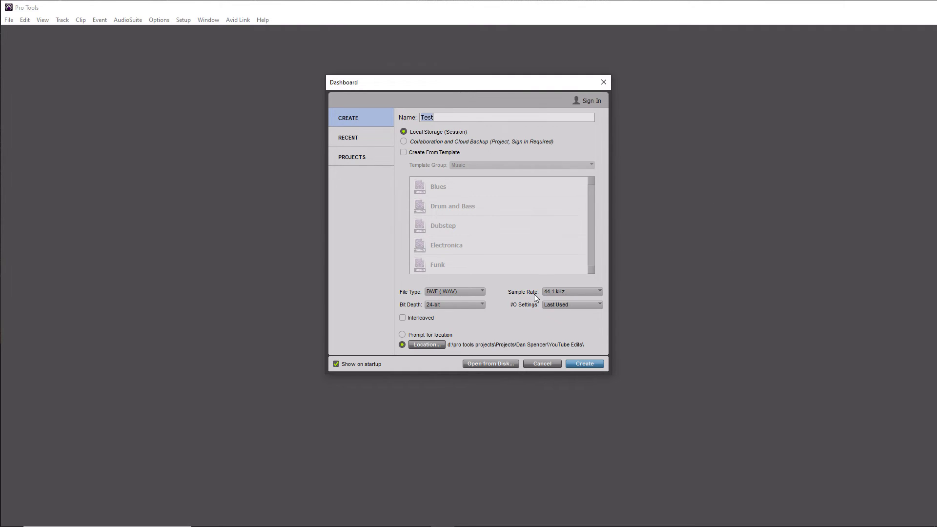
mouse_move(411, 312)
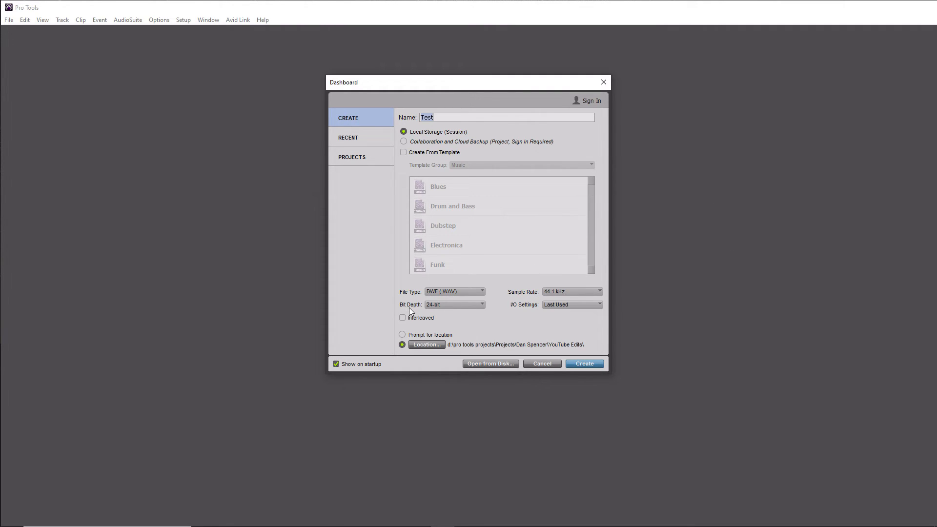
mouse_move(470, 307)
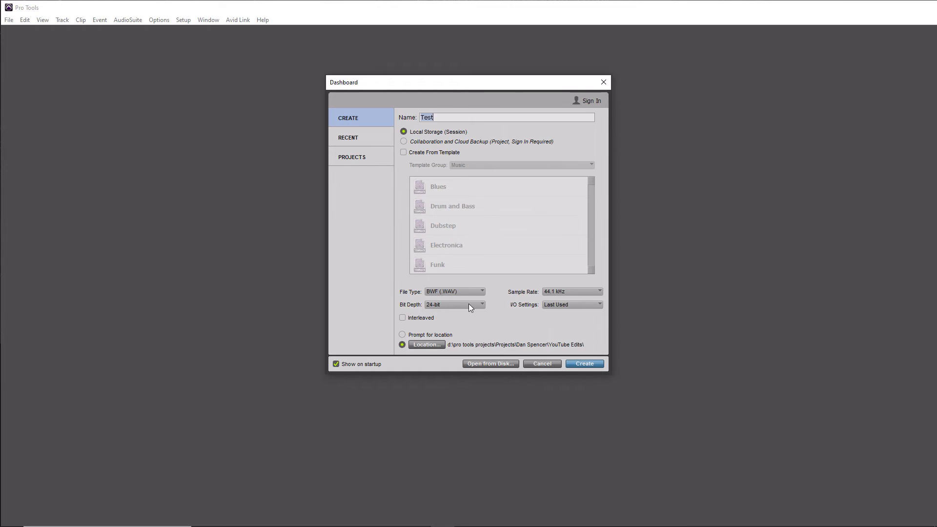
click(453, 305)
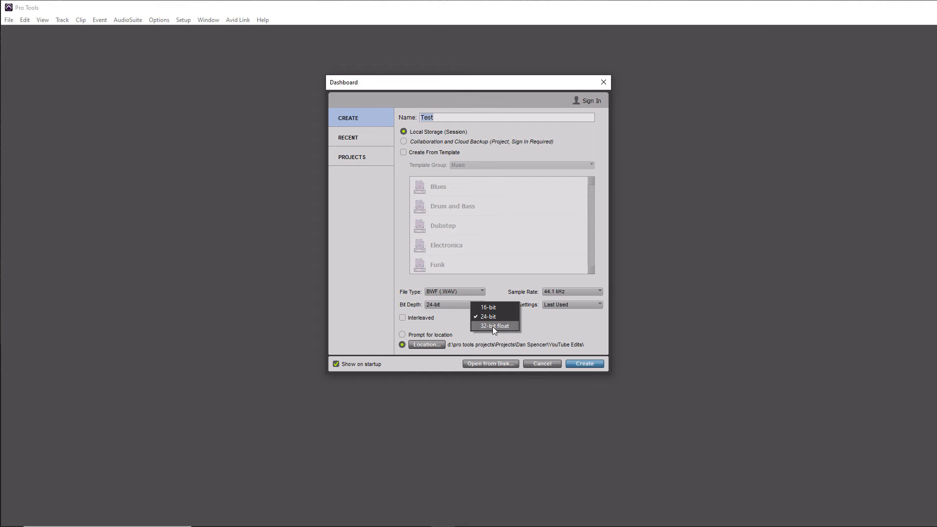
click(494, 326)
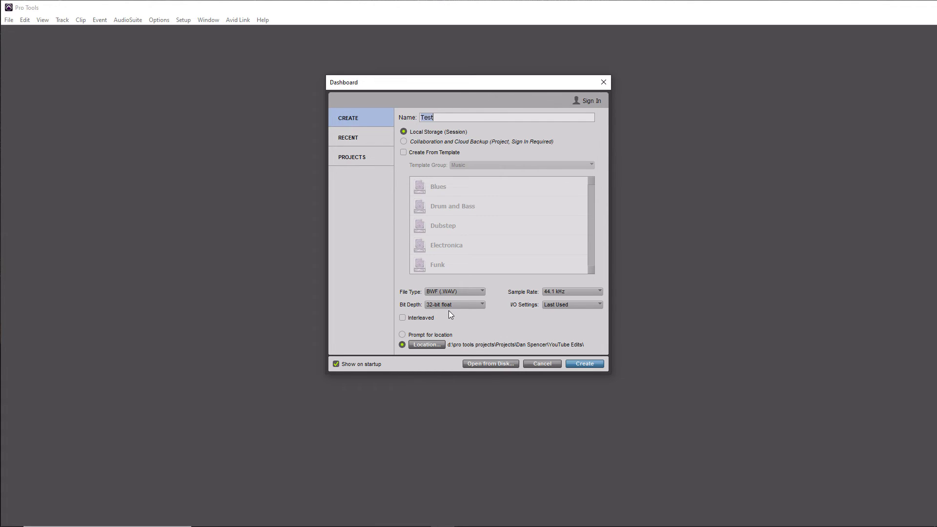
mouse_move(577, 308)
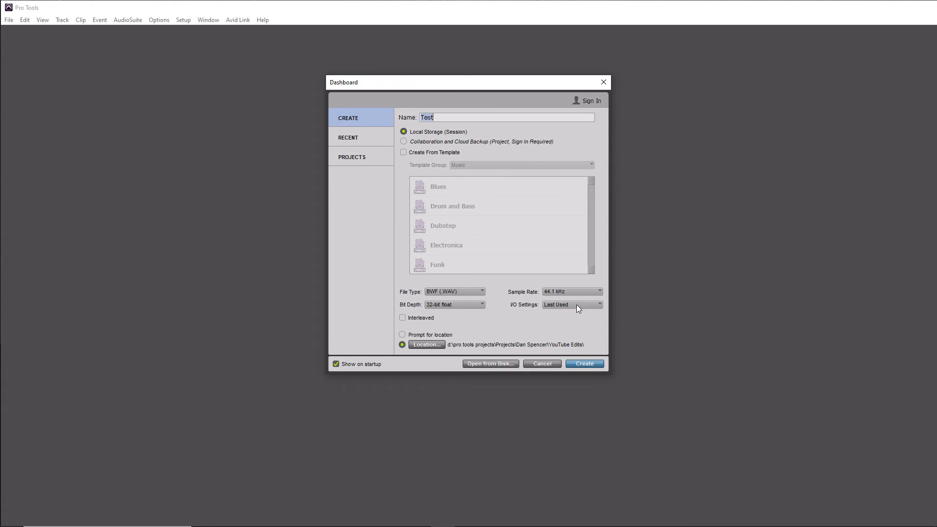
click(598, 305)
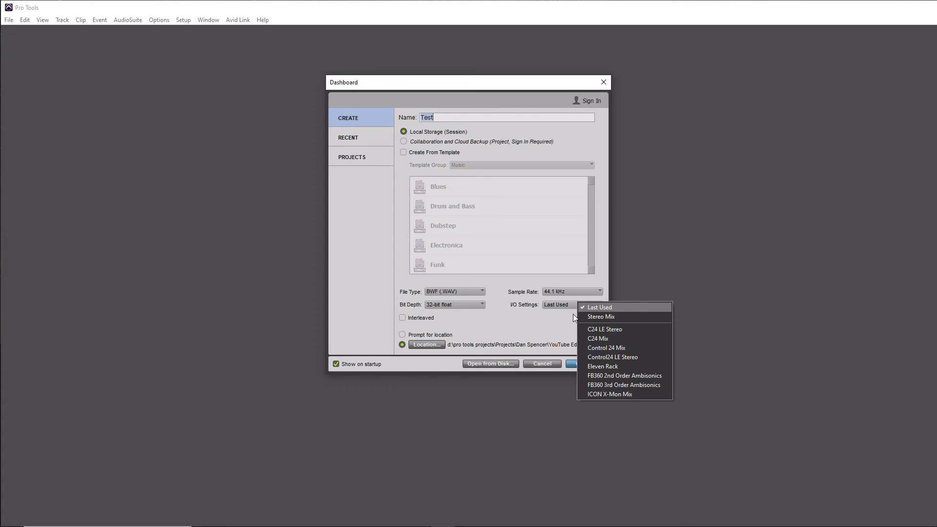
mouse_move(602, 316)
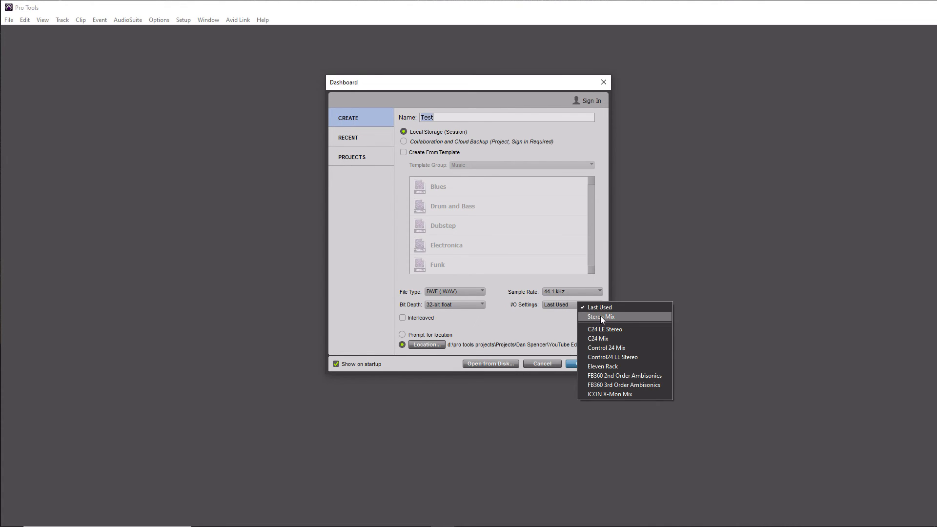
click(600, 317)
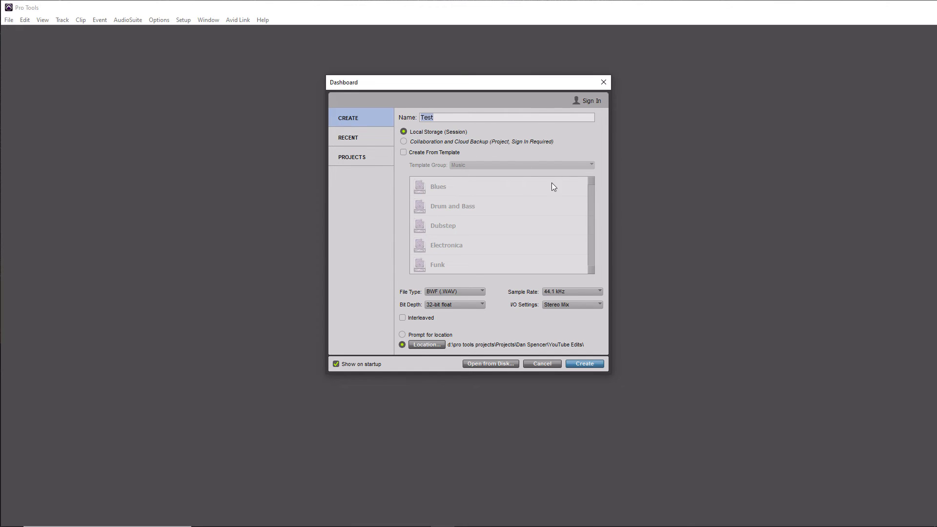
mouse_move(419, 307)
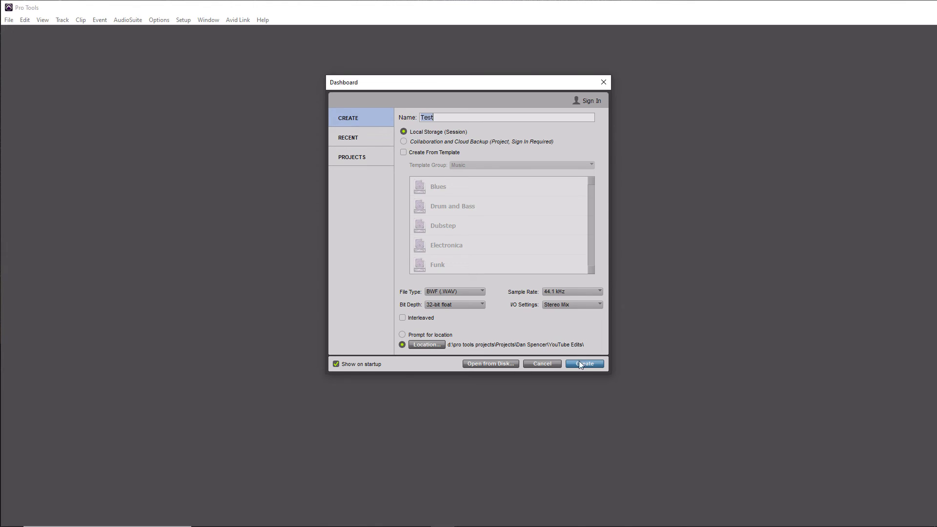
Step: Create the Test session so its empty Edit window opens with the Transport showing
click(584, 364)
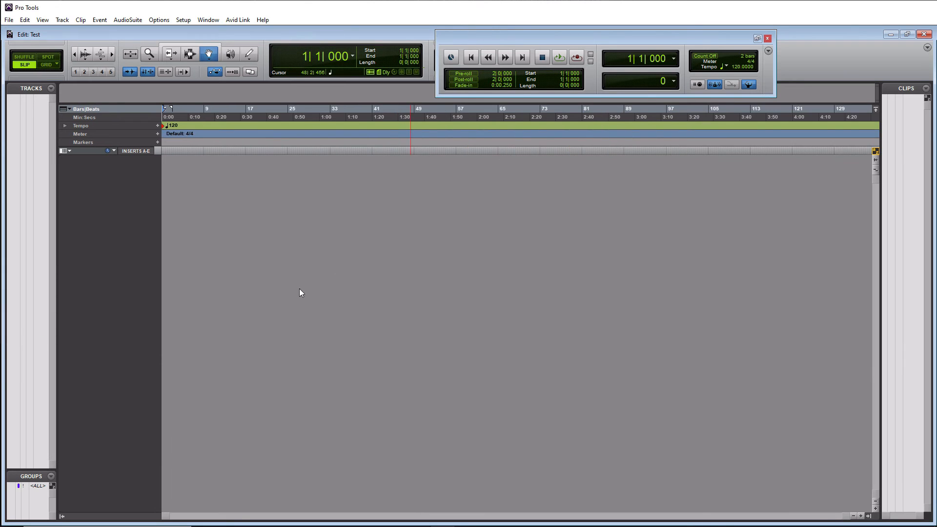
mouse_move(490, 266)
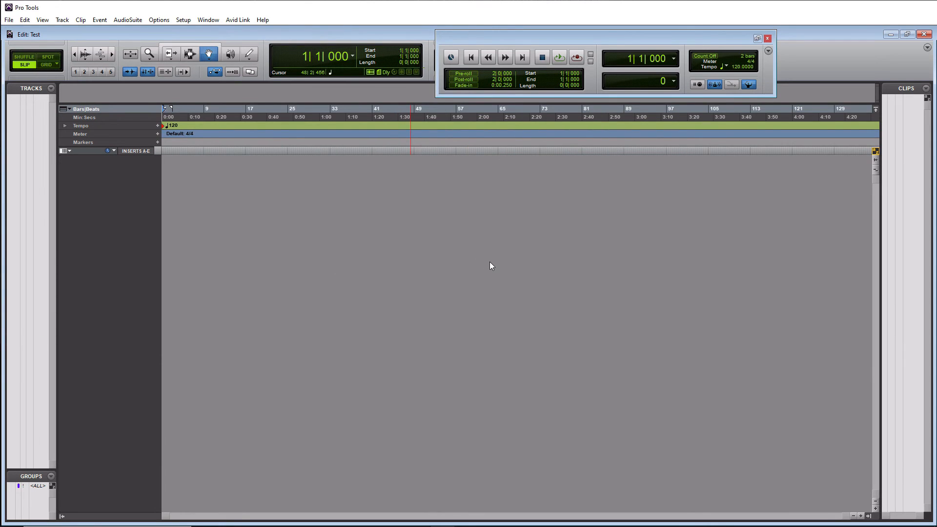